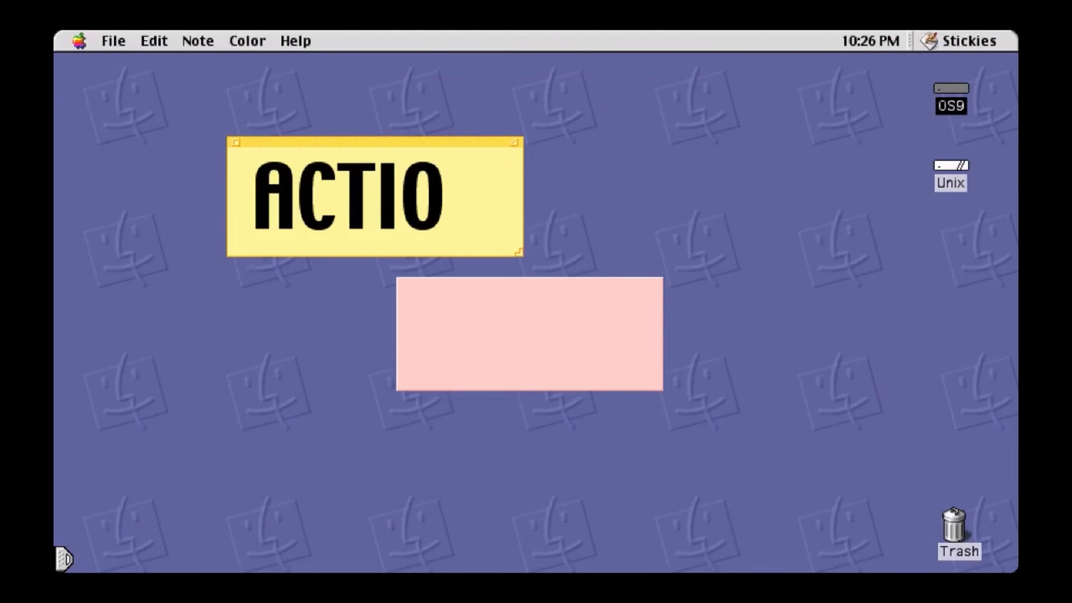
Step: Load infinitemac.org in Firefox to show the notable system releases list
{"action": "left_click", "coordinate": [257, 41]}
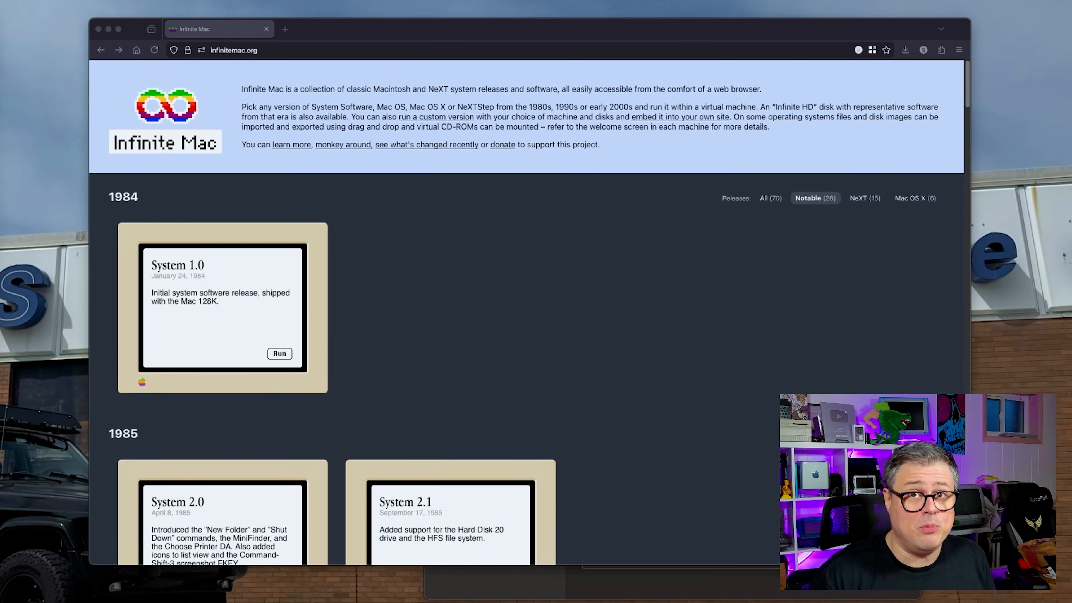
{"action": "mouse_move", "coordinate": [420, 293]}
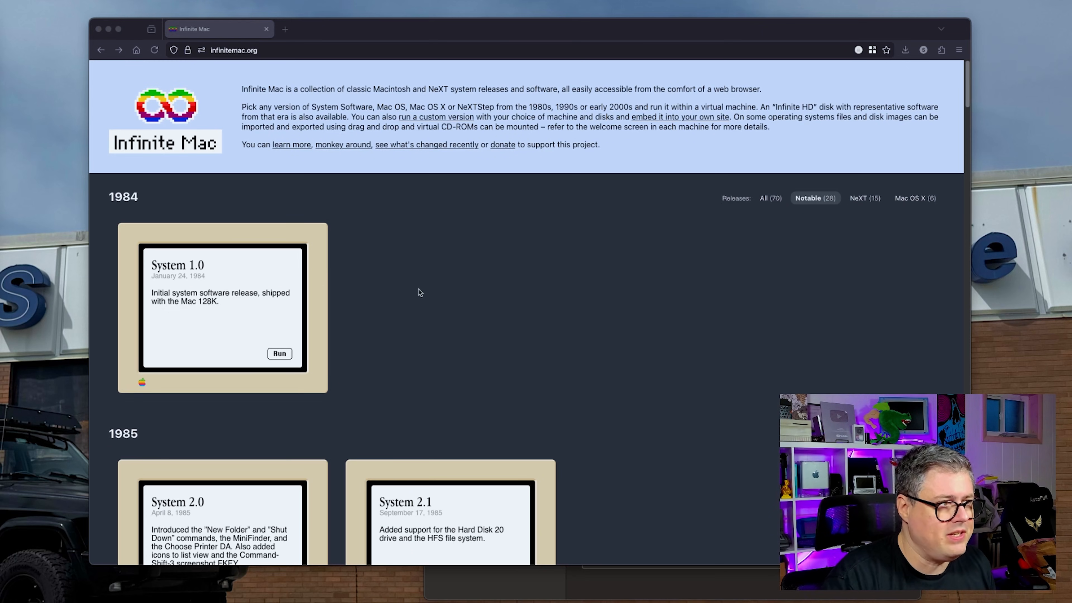
{"action": "mouse_move", "coordinate": [451, 307]}
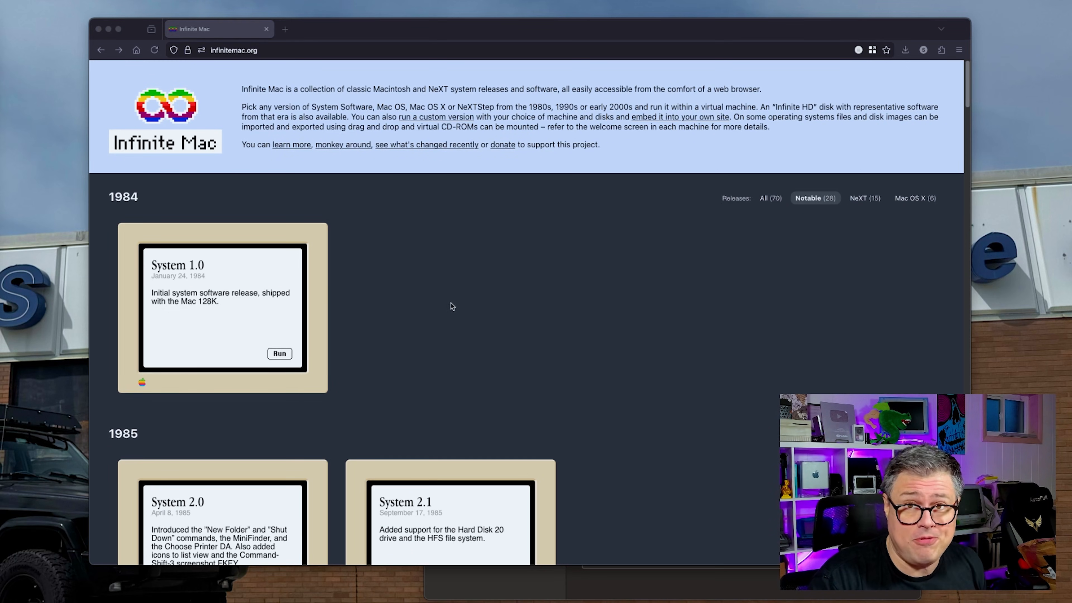
Step: Customize the System 7.0 card to boot System 7.1 with Infinite HD and Saved HD, then run it
{"action": "scroll", "scroll_direction": "down", "scroll_amount": 3}
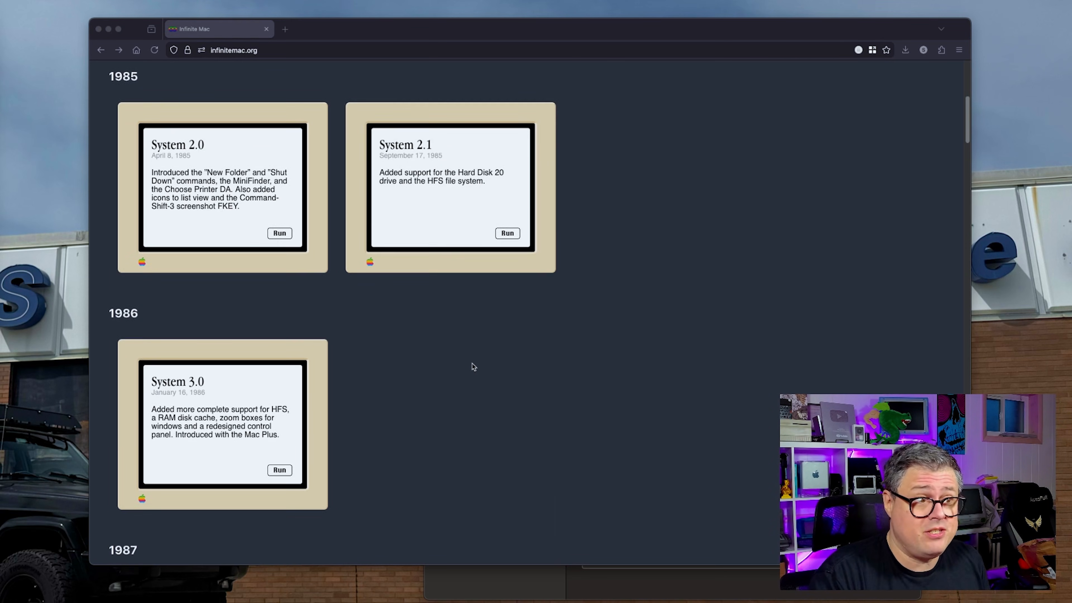
{"action": "scroll", "scroll_direction": "down", "scroll_amount": 3}
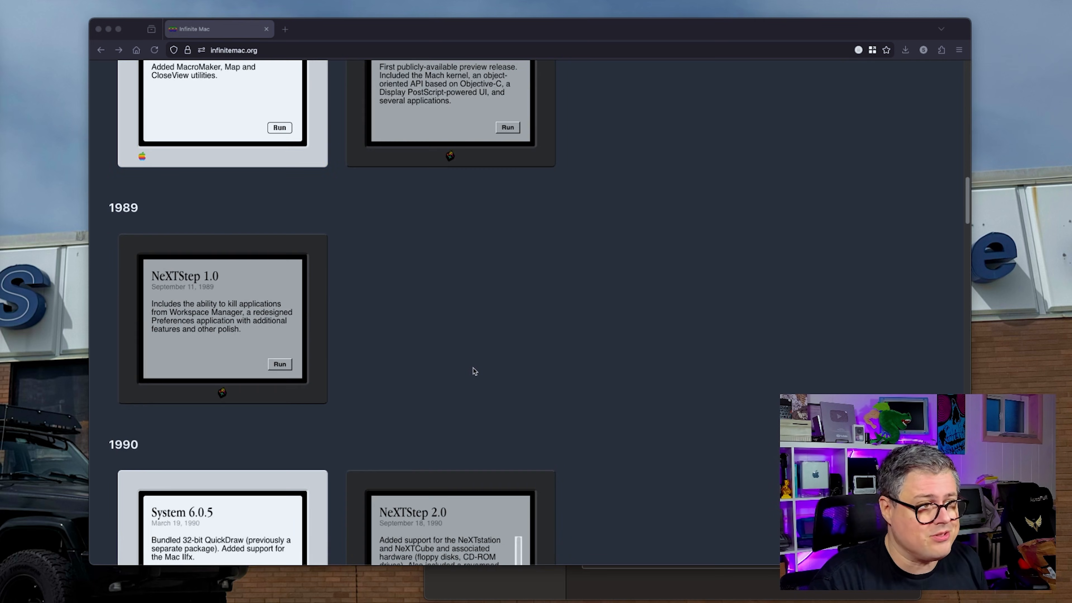
{"action": "scroll", "scroll_direction": "down", "scroll_amount": 3}
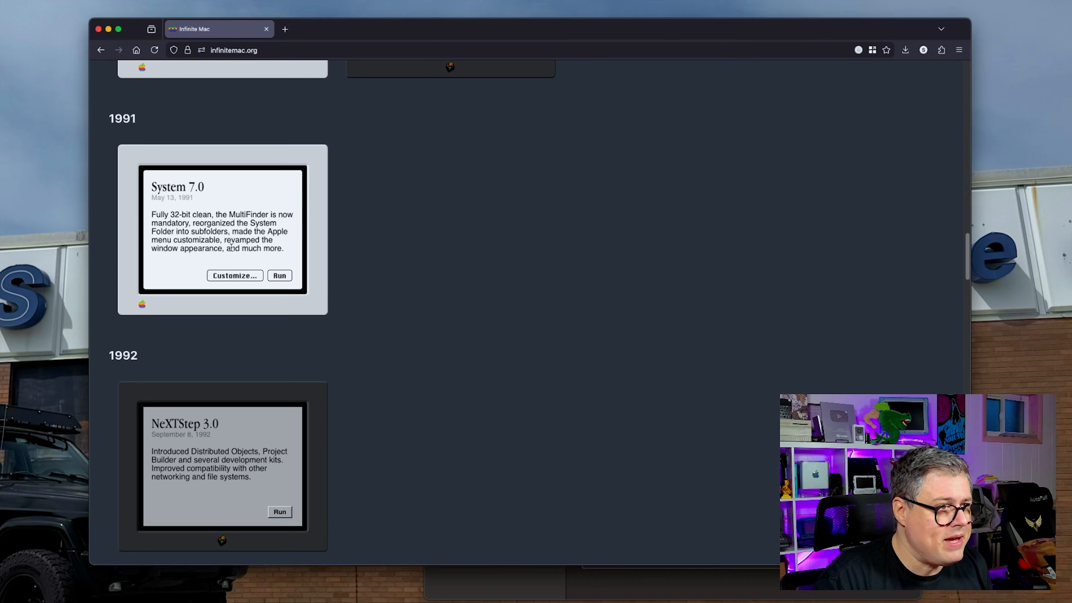
{"action": "left_click", "coordinate": [234, 275]}
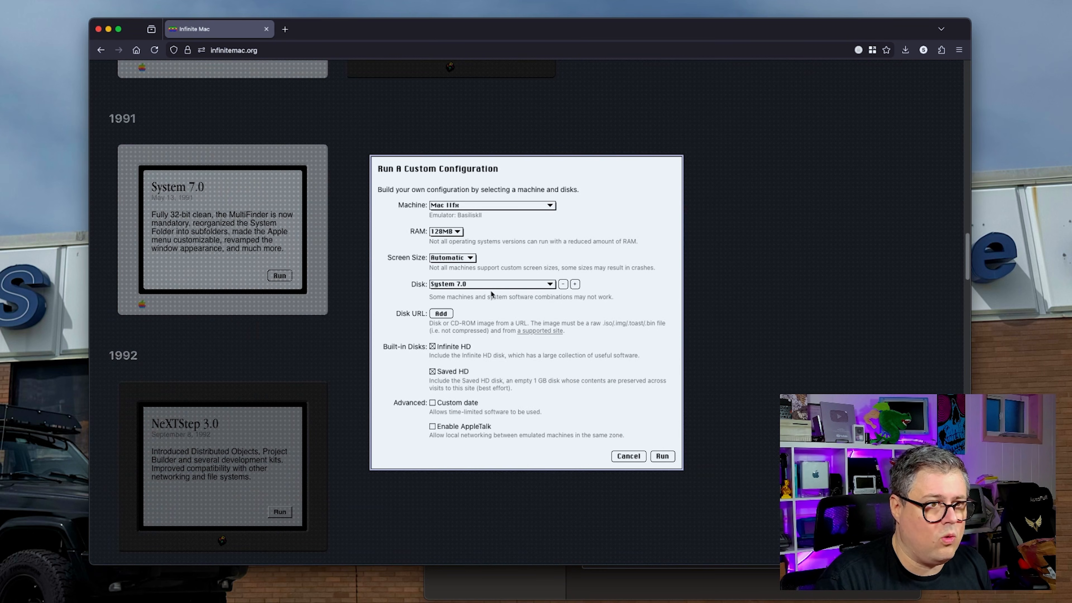
{"action": "left_click", "coordinate": [491, 284]}
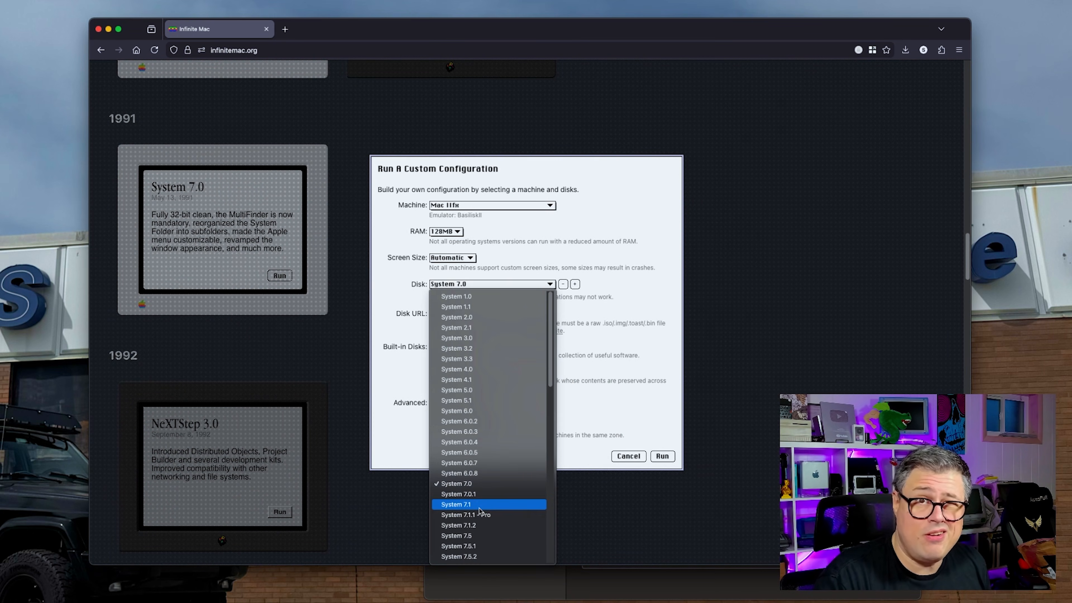
{"action": "left_click", "coordinate": [457, 503]}
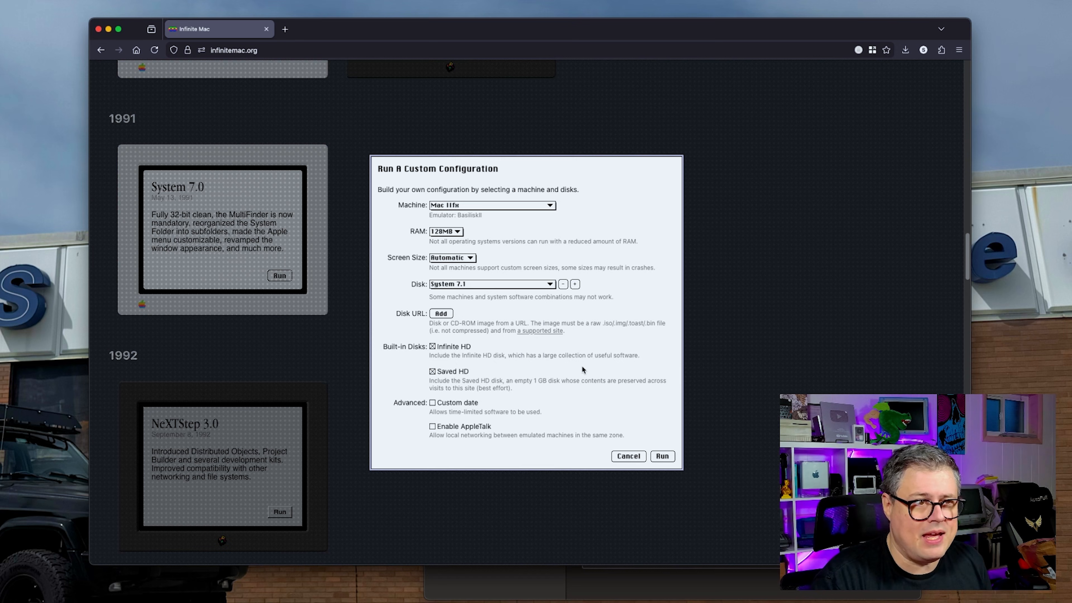
{"action": "mouse_move", "coordinate": [604, 362]}
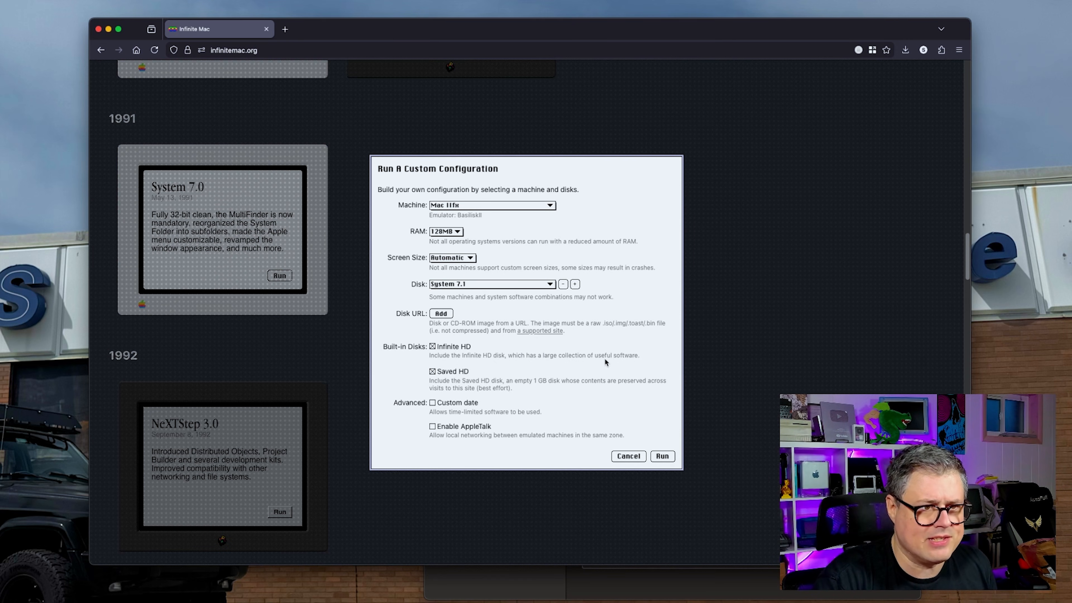
{"action": "mouse_move", "coordinate": [472, 368]}
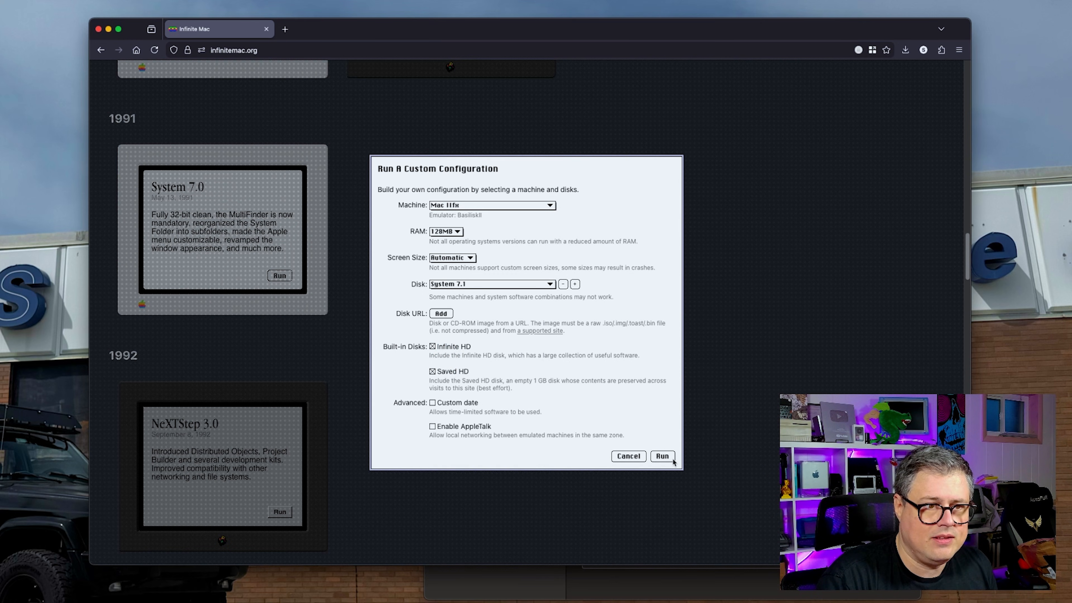
{"action": "left_click", "coordinate": [660, 456]}
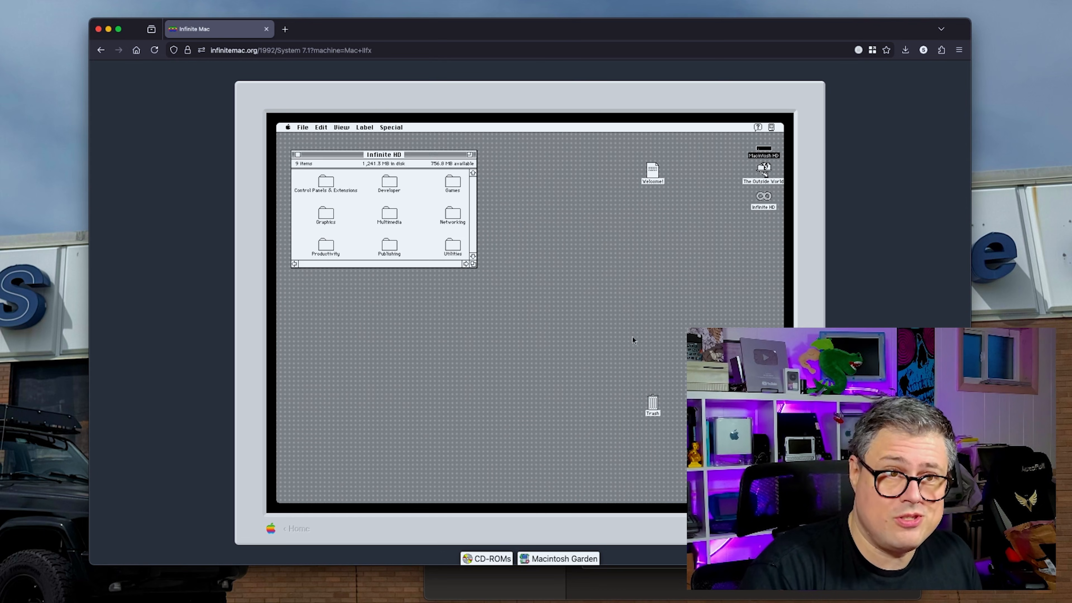
Step: Open the Saved HD disk window showing Read Me, System Folder and Utilities Folder
{"action": "double_click", "coordinate": [763, 229]}
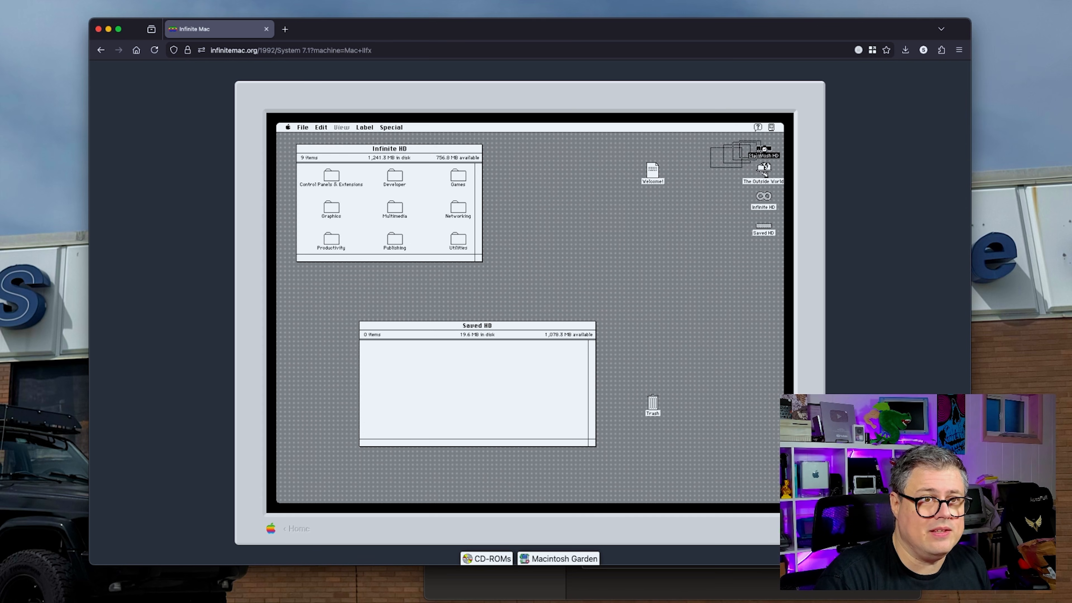
{"action": "double_click", "coordinate": [763, 150]}
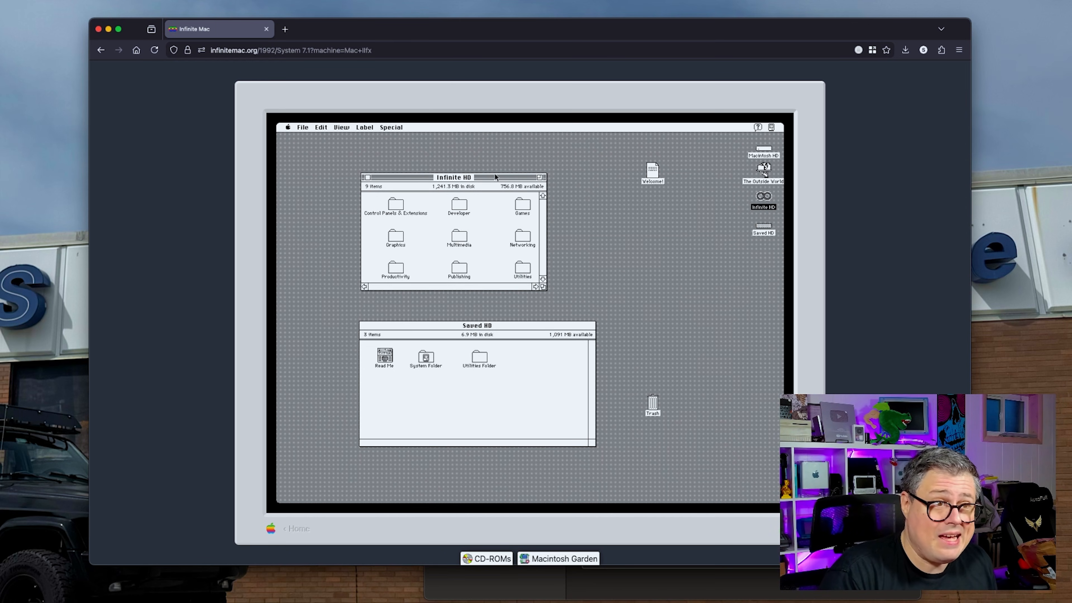
{"action": "mouse_move", "coordinate": [520, 247]}
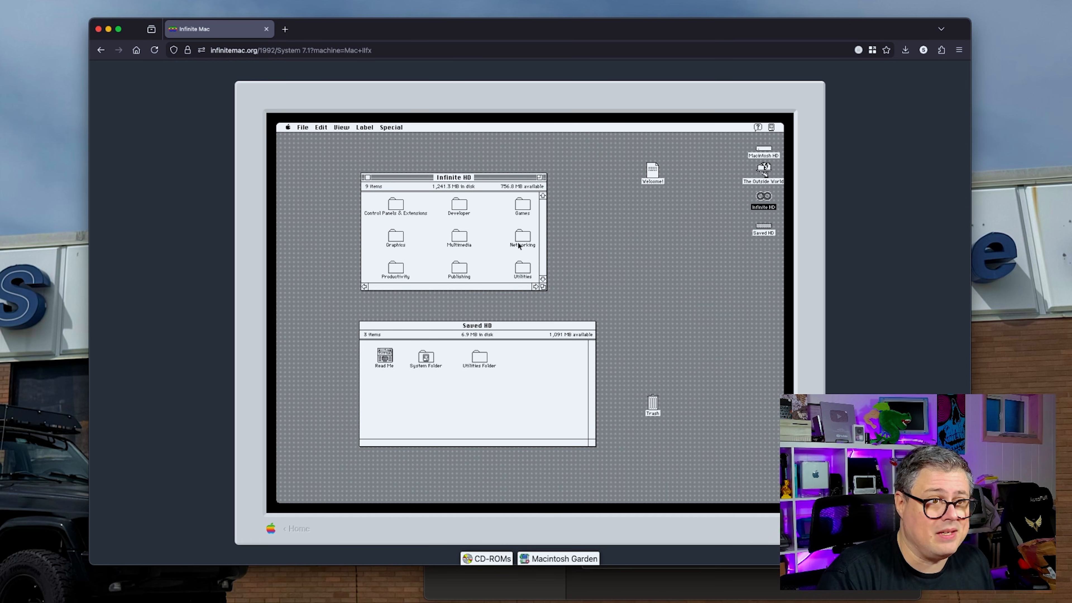
Step: Open the Networking folder on Infinite HD to reach the internet apps
{"action": "double_click", "coordinate": [522, 237]}
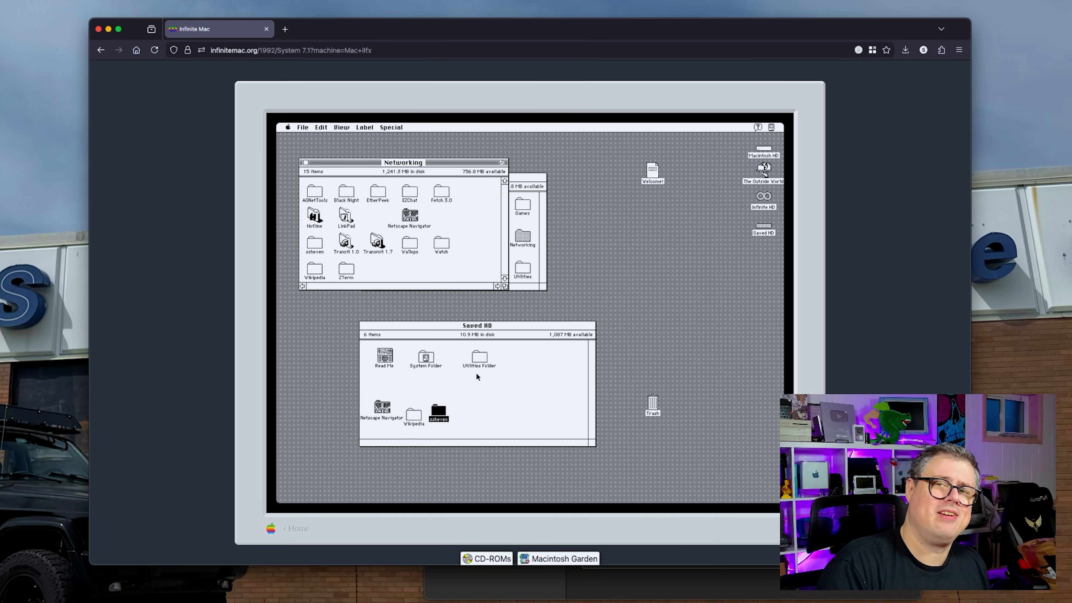
{"action": "mouse_move", "coordinate": [462, 389]}
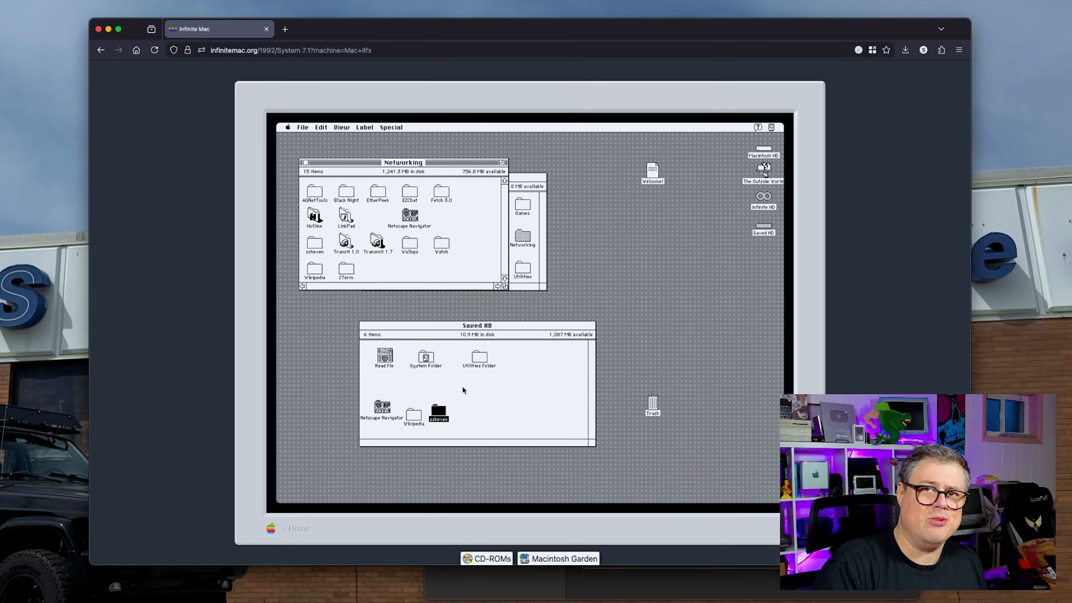
{"action": "mouse_move", "coordinate": [309, 196]}
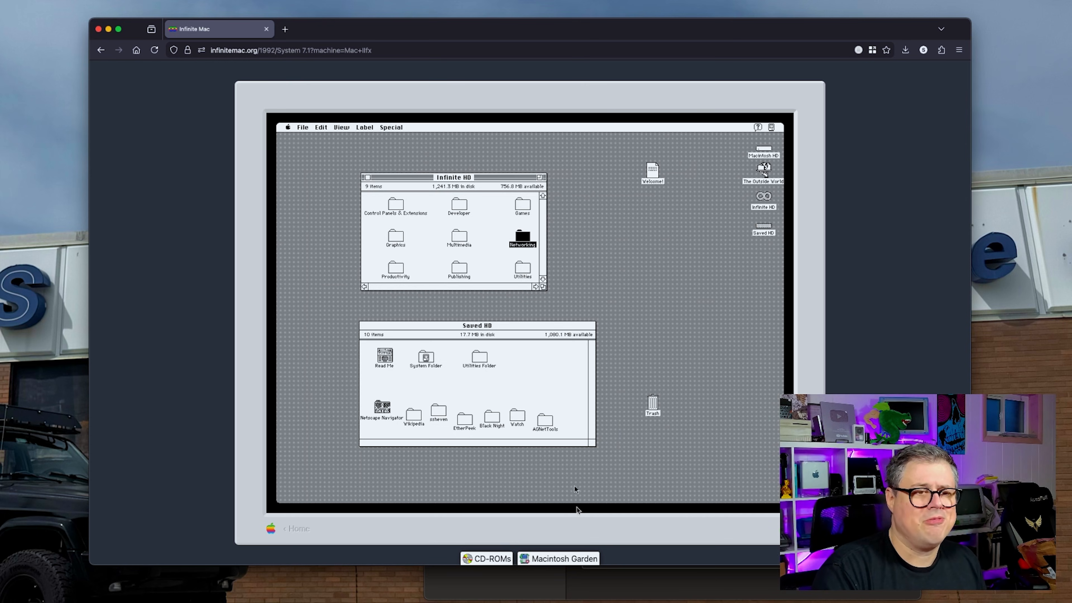
{"action": "left_click", "coordinate": [562, 558]}
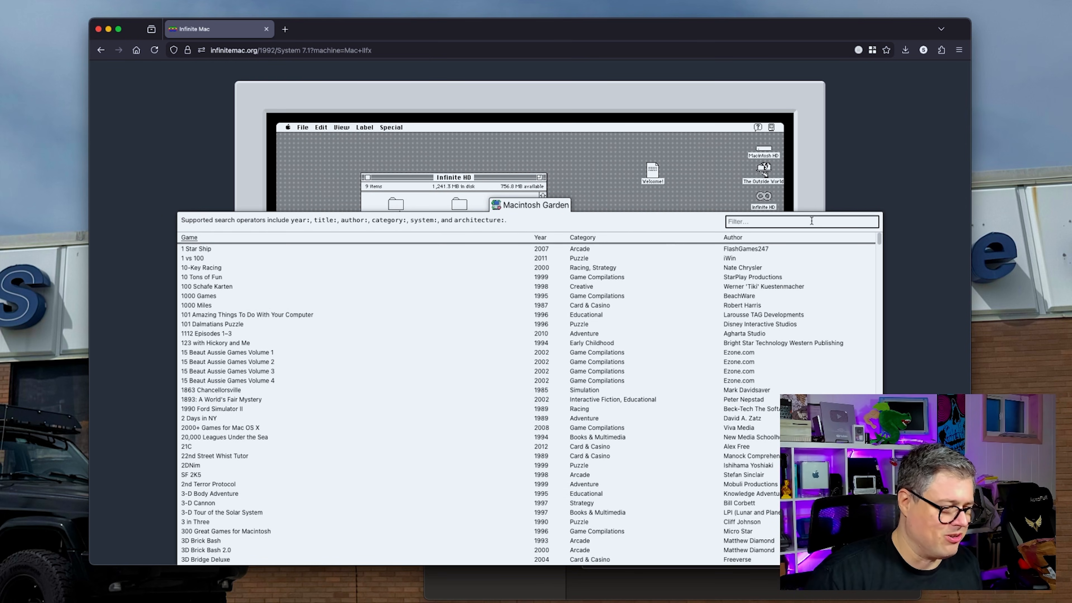
{"action": "type", "text": "web brows"}
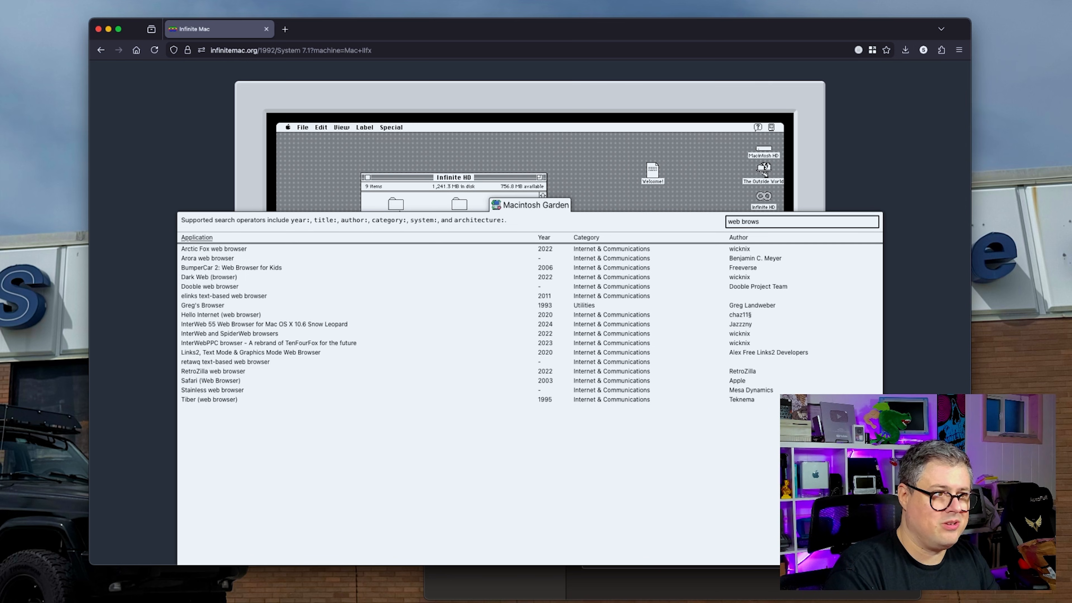
{"action": "type", "text": "icab"}
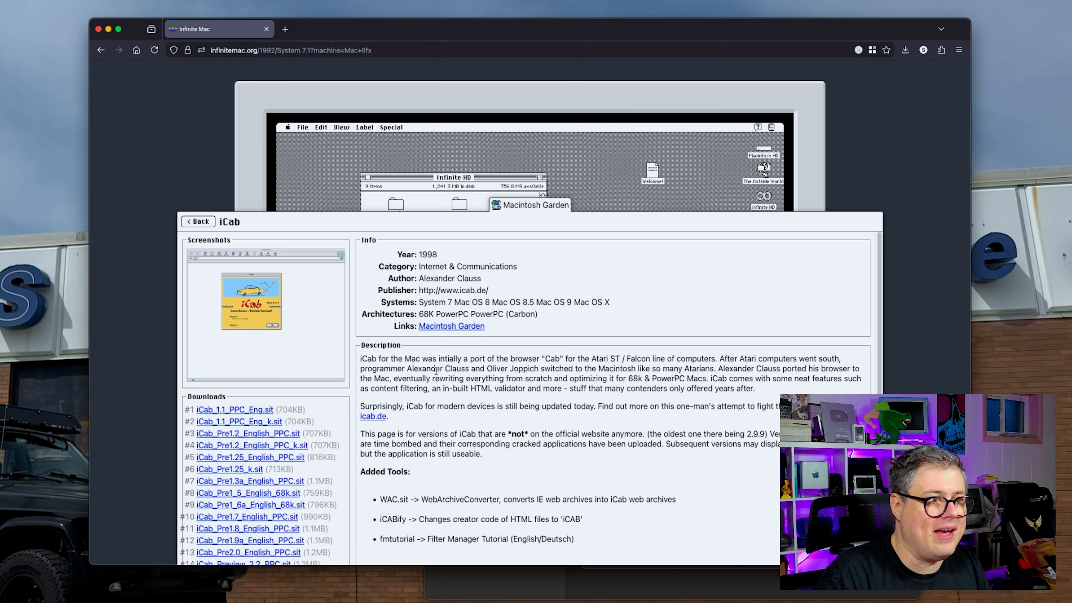
{"action": "scroll", "scroll_direction": "down", "scroll_amount": 3}
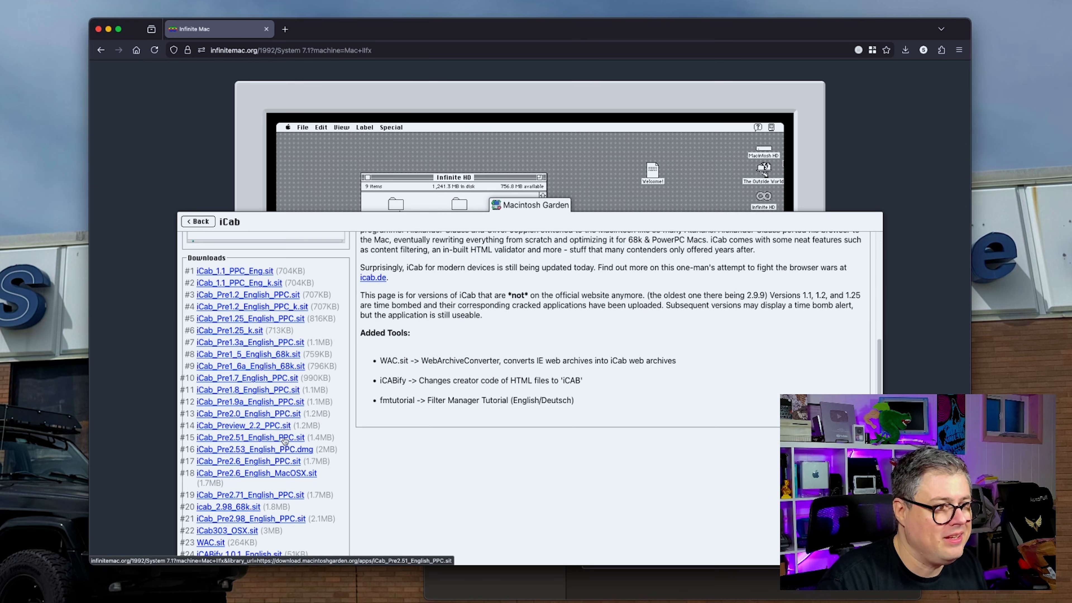
{"action": "scroll", "scroll_direction": "up", "scroll_amount": 3}
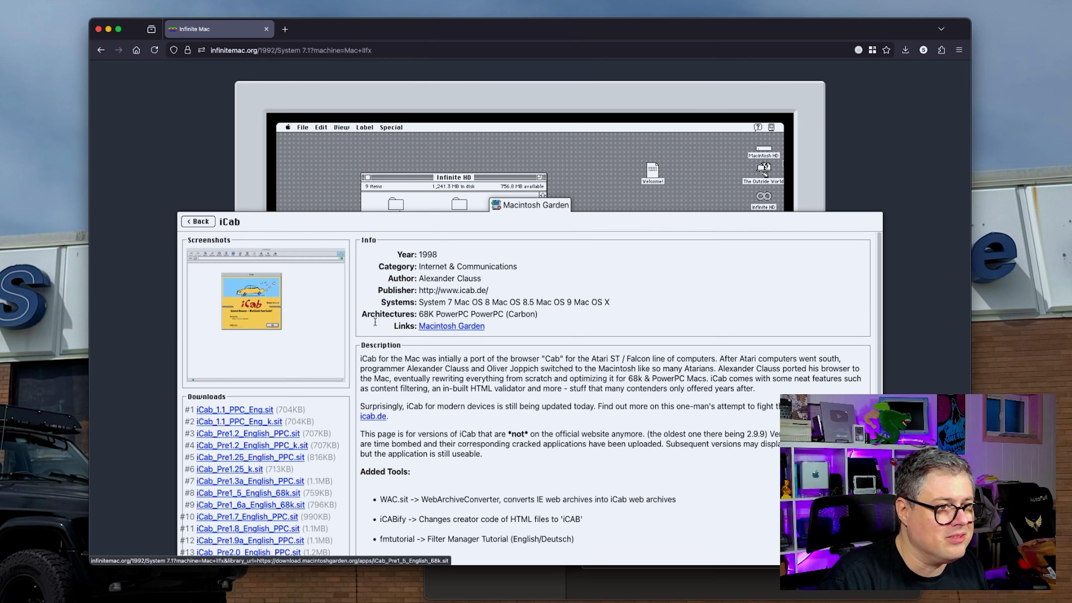
{"action": "left_click", "coordinate": [197, 221]}
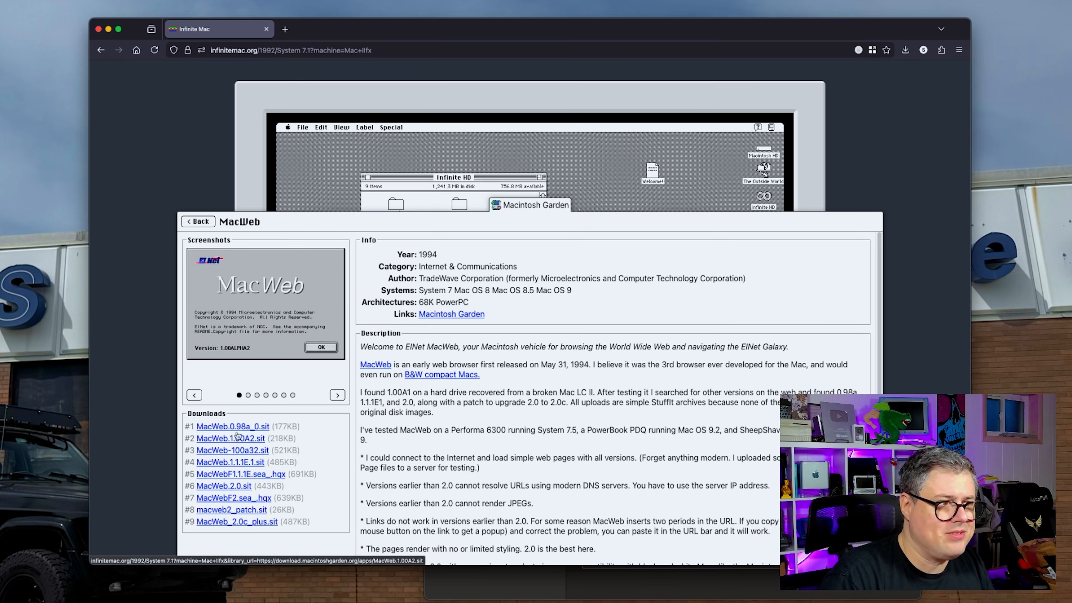
Step: Download MacWeb_2.0c_plus.sit from the MacWeb page's Downloads list
{"action": "scroll", "scroll_direction": "down", "scroll_amount": 3}
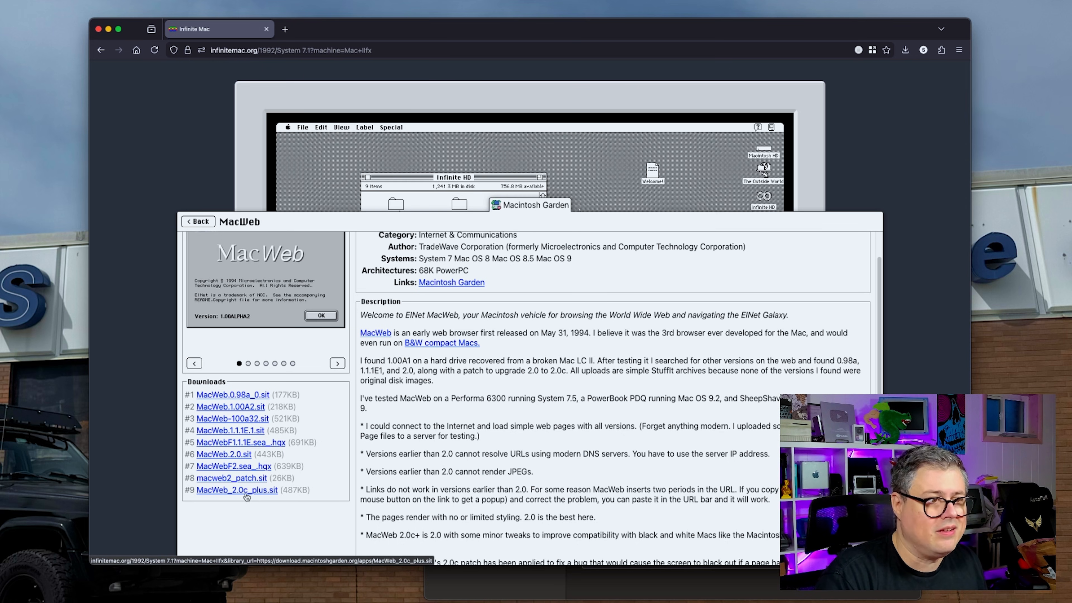
{"action": "left_click", "coordinate": [237, 490]}
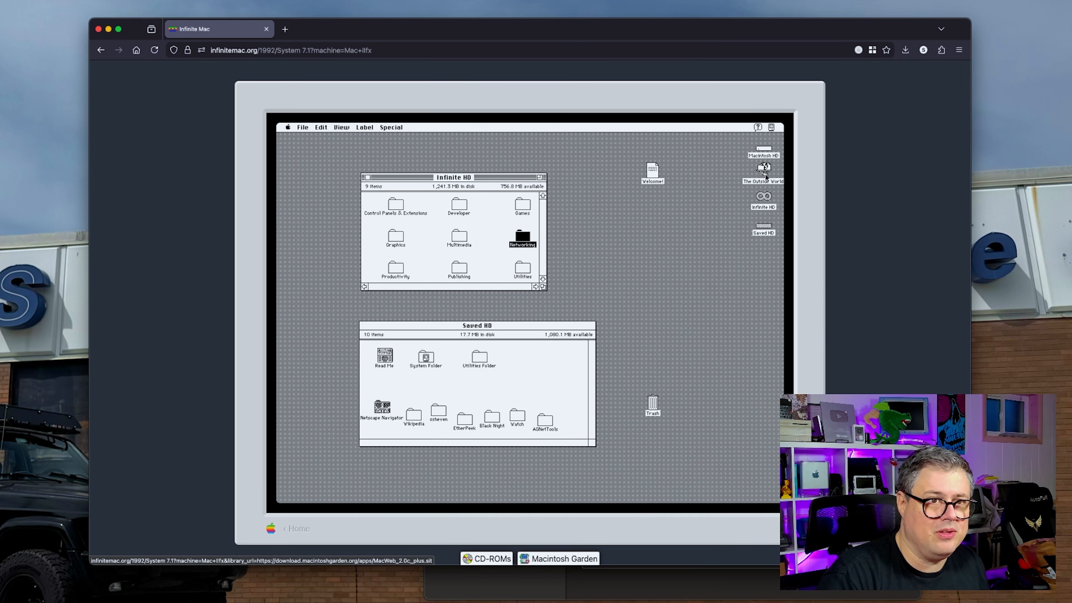
Step: Reopen the Macintosh Garden library showing the MacWeb page
{"action": "double_click", "coordinate": [763, 170]}
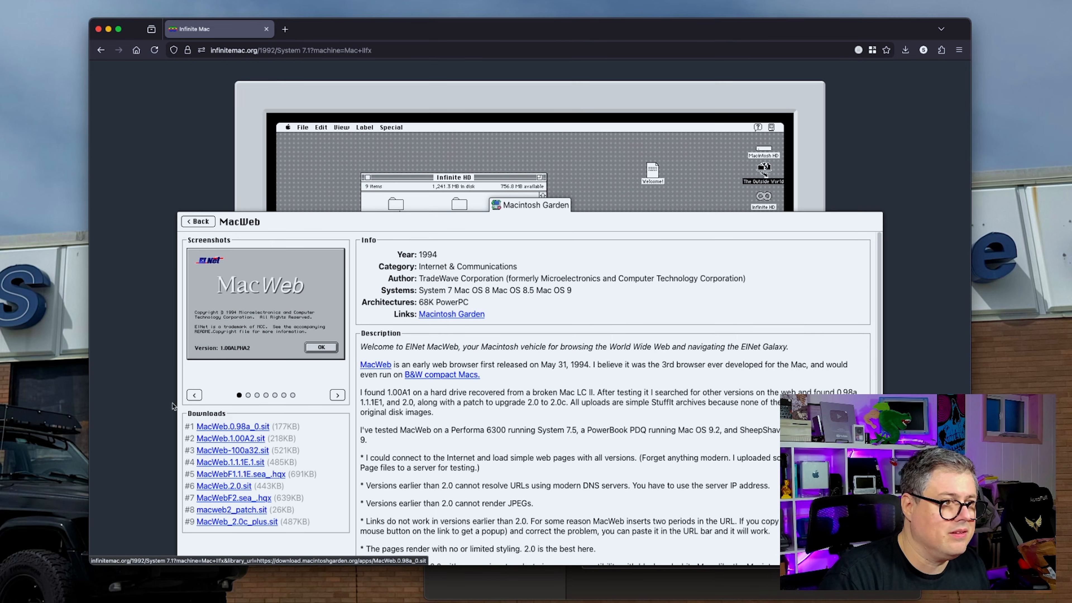
Step: Go back to the library results and search for 'mactcp'
{"action": "left_click", "coordinate": [198, 221]}
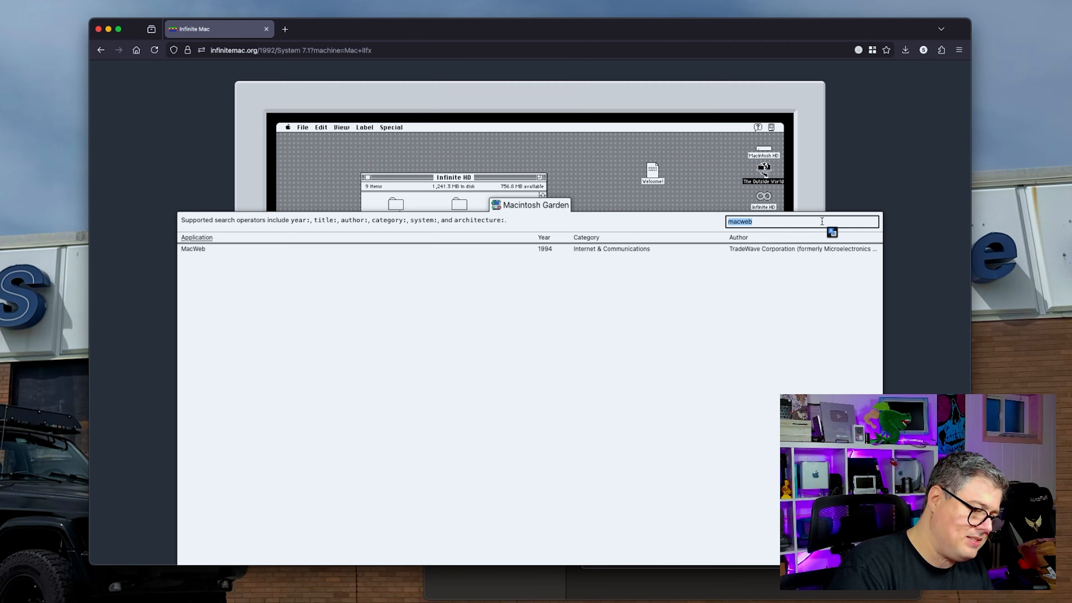
{"action": "type", "text": "mactcp"}
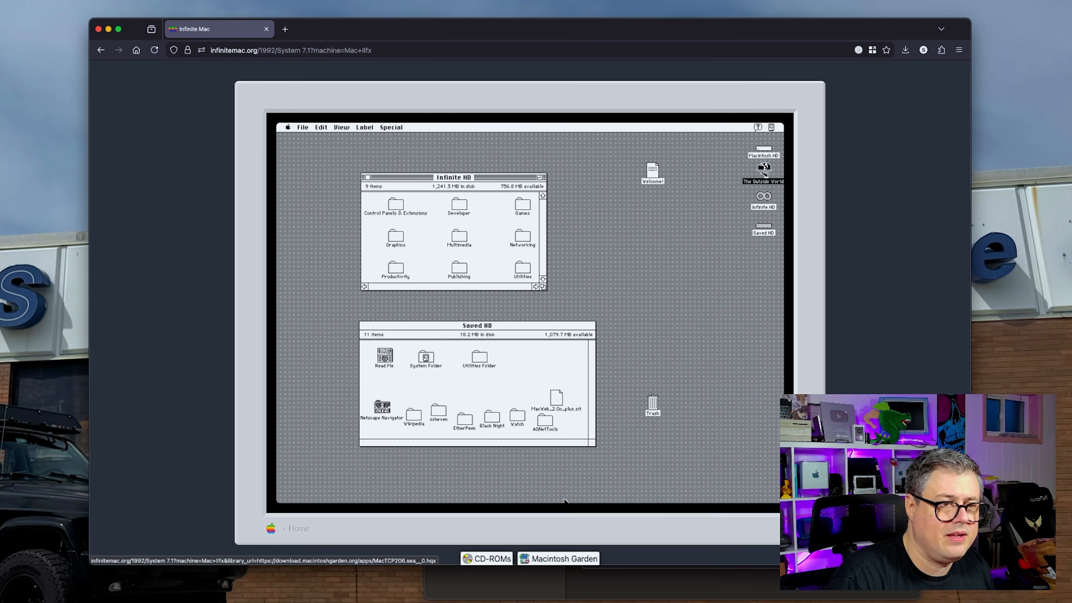
{"action": "mouse_move", "coordinate": [721, 186]}
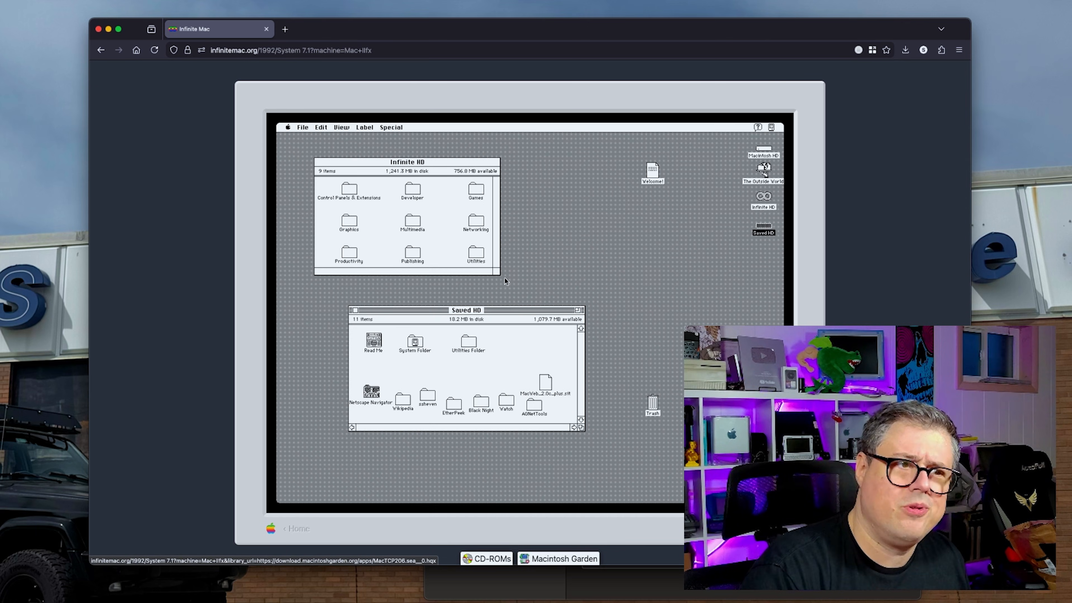
{"action": "mouse_move", "coordinate": [498, 295]}
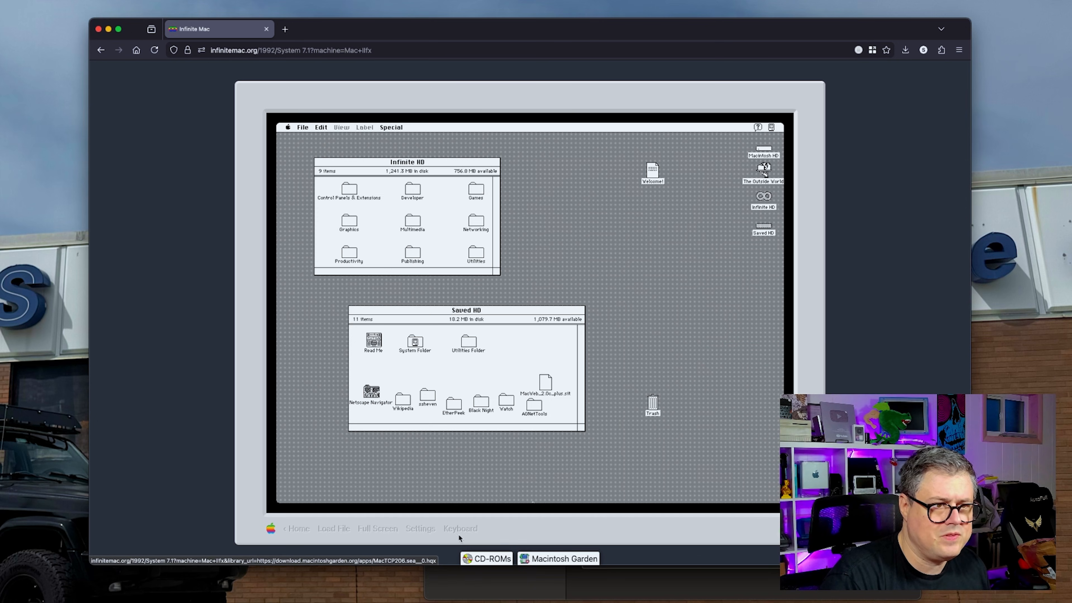
Step: Save the Saved HD as a .hda device image, replacing Saved HD.hda in Downloads
{"action": "left_click", "coordinate": [420, 527]}
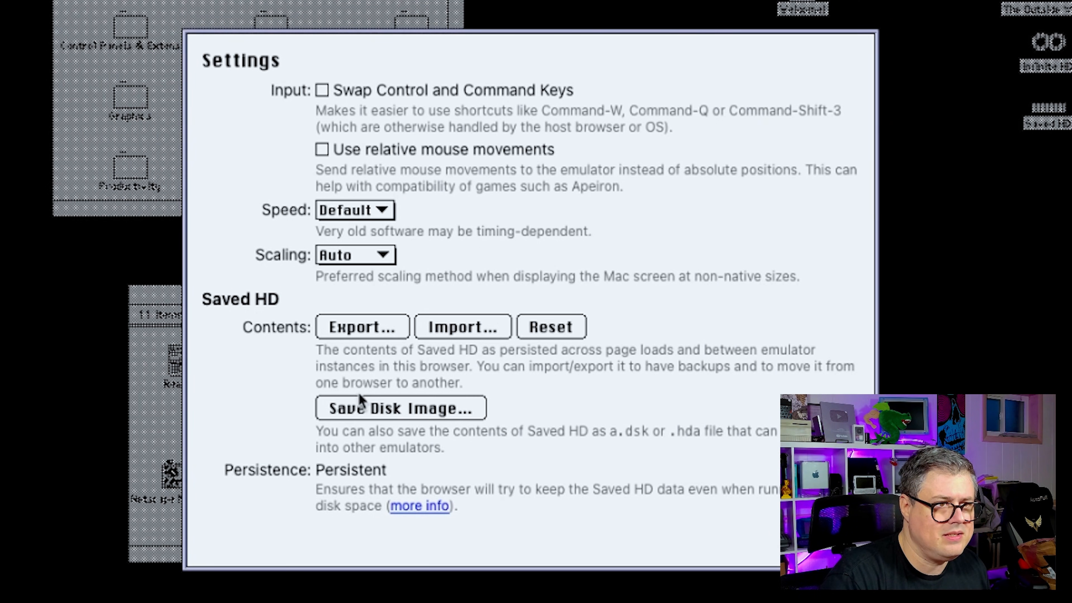
{"action": "left_click", "coordinate": [401, 408]}
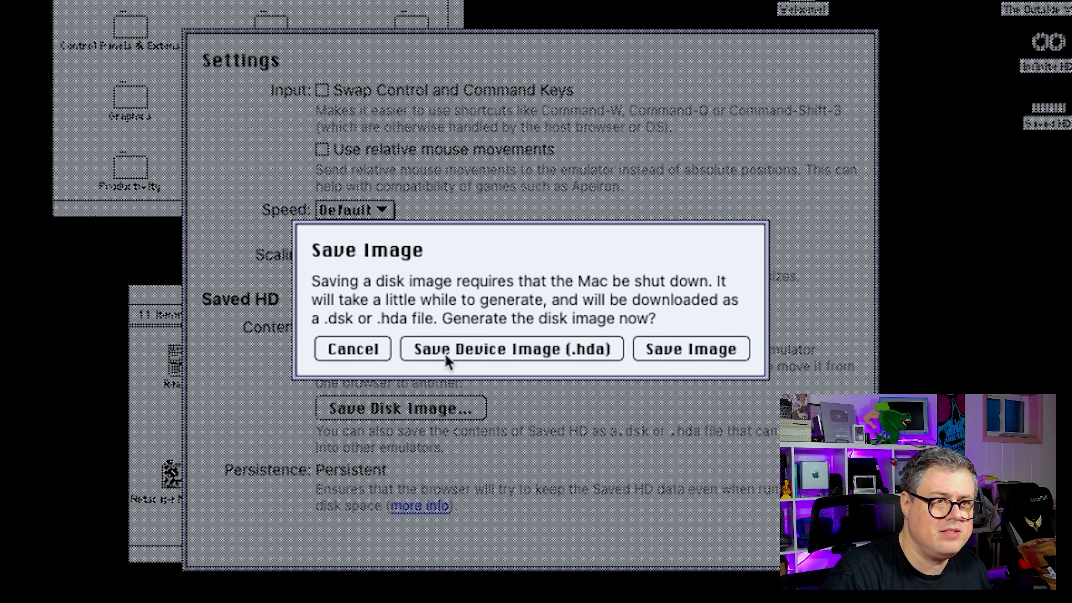
{"action": "left_click", "coordinate": [690, 348]}
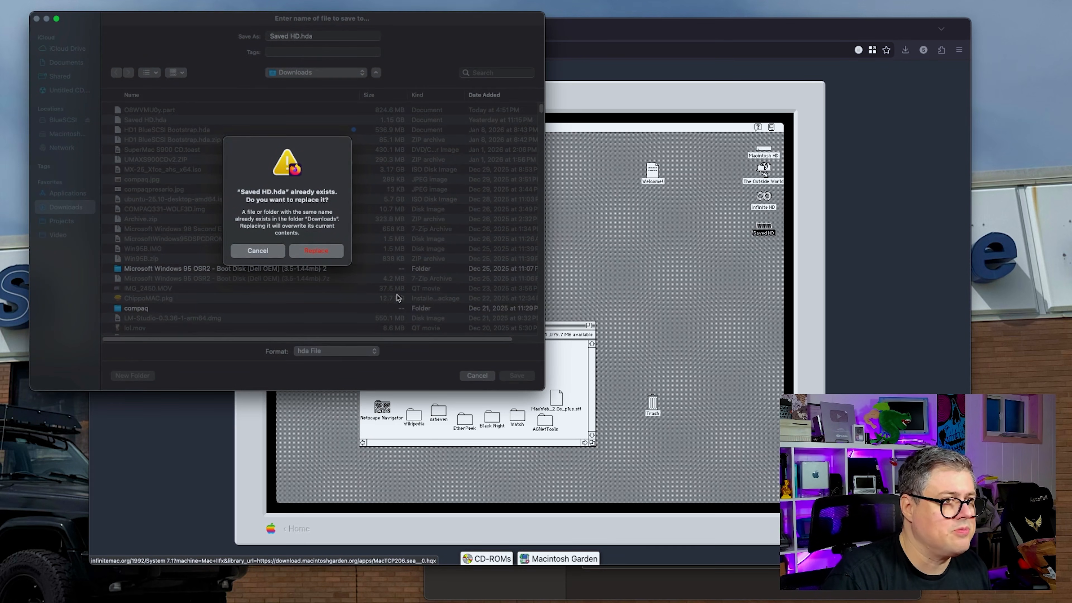
{"action": "left_click", "coordinate": [315, 250]}
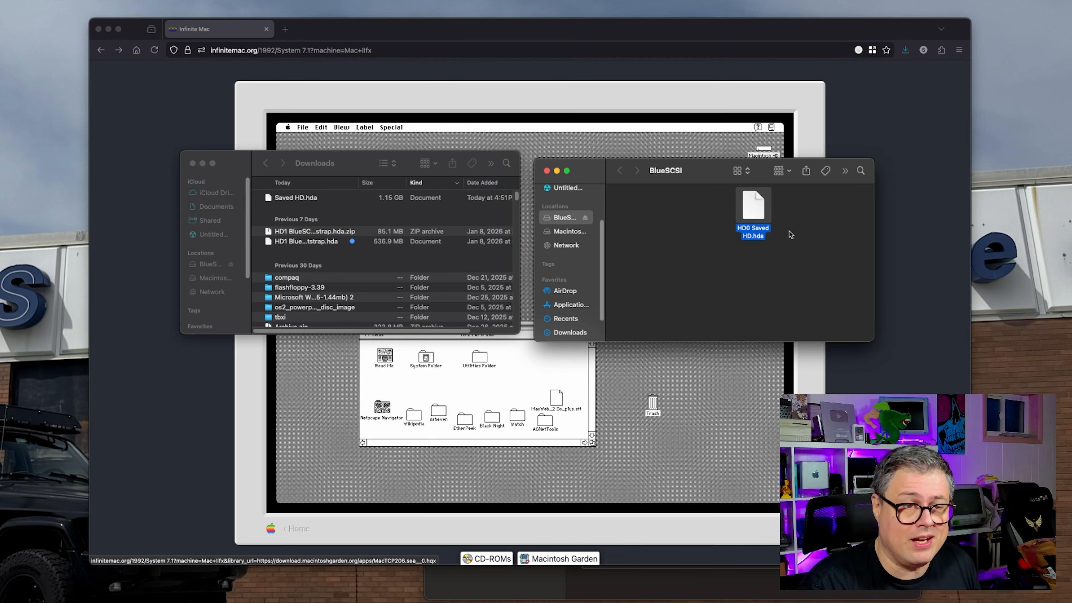
Step: Finish renaming the copied image on the BlueSCSI volume to HD0 Saved HD.hda
{"action": "left_click", "coordinate": [787, 283]}
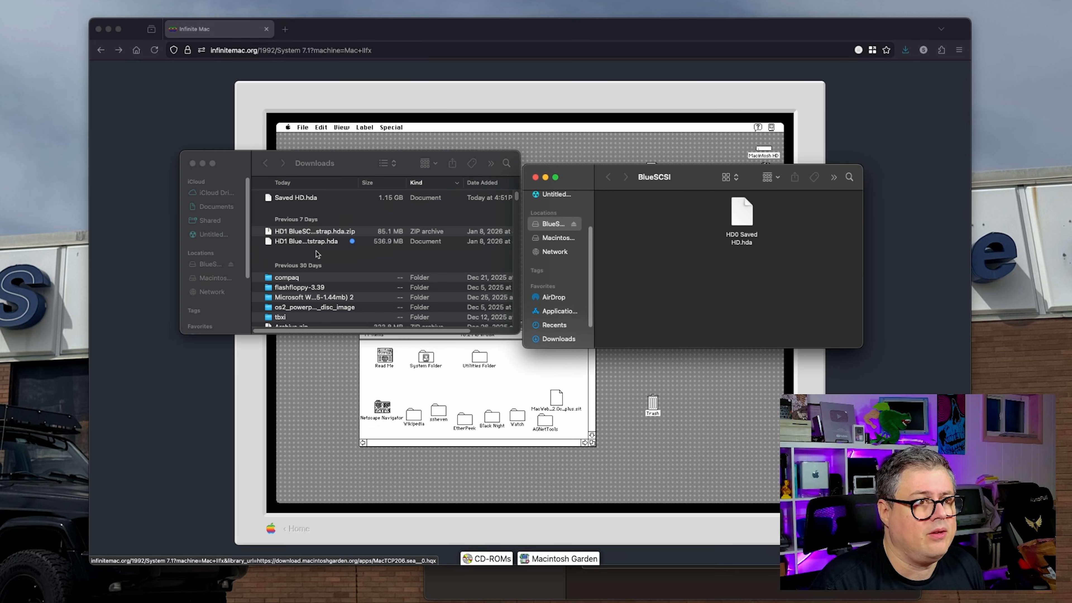
{"action": "left_click", "coordinate": [307, 241]}
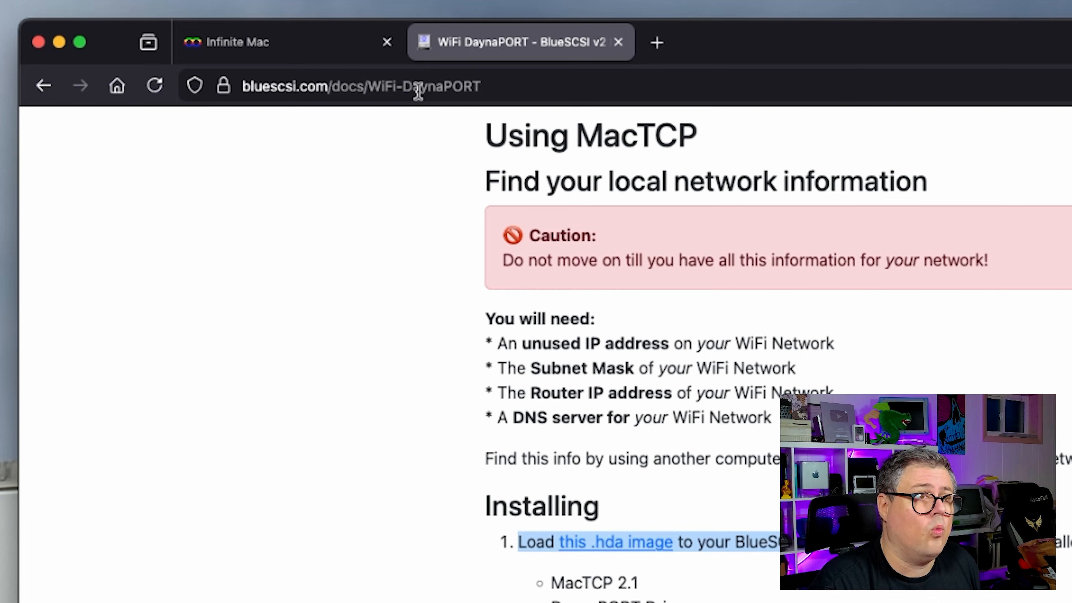
{"action": "mouse_move", "coordinate": [594, 92]}
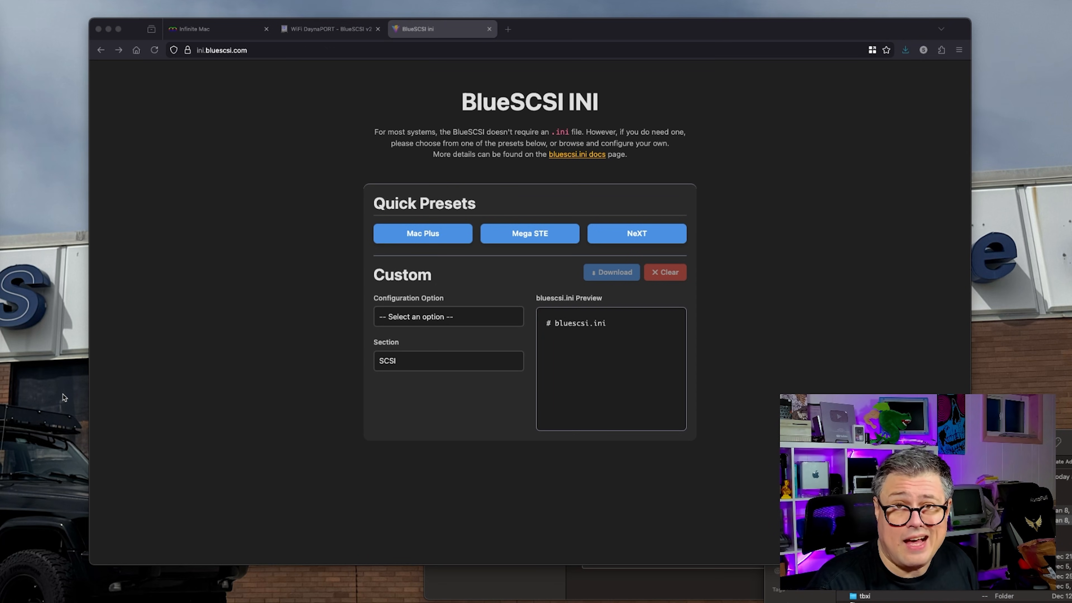
Step: Apply the Mac Plus preset on ini.bluescsi.com and download bluescsi.ini
{"action": "left_click", "coordinate": [422, 233]}
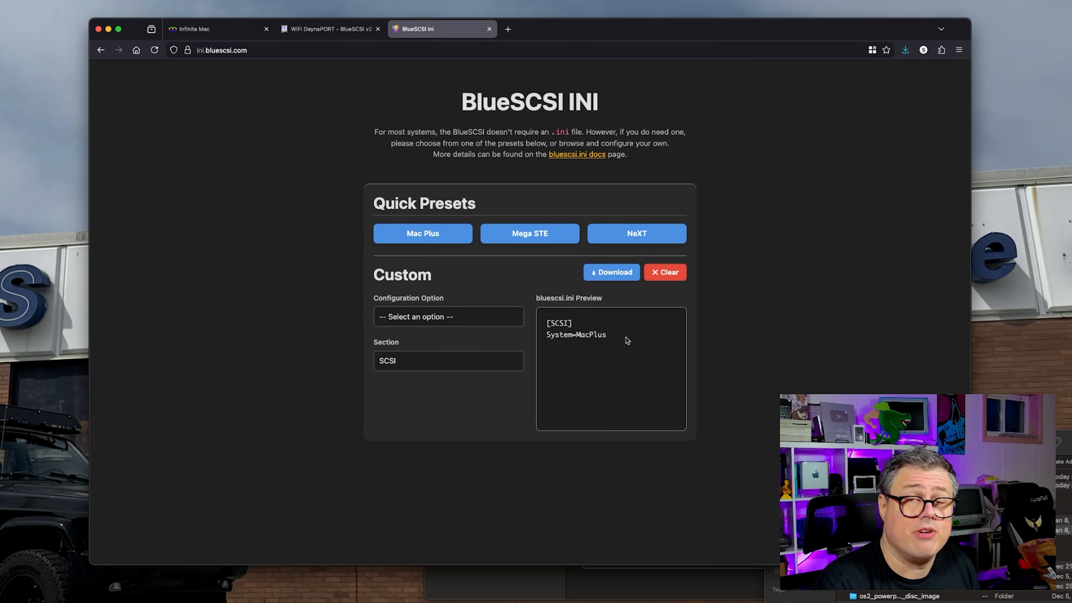
{"action": "left_click", "coordinate": [610, 272]}
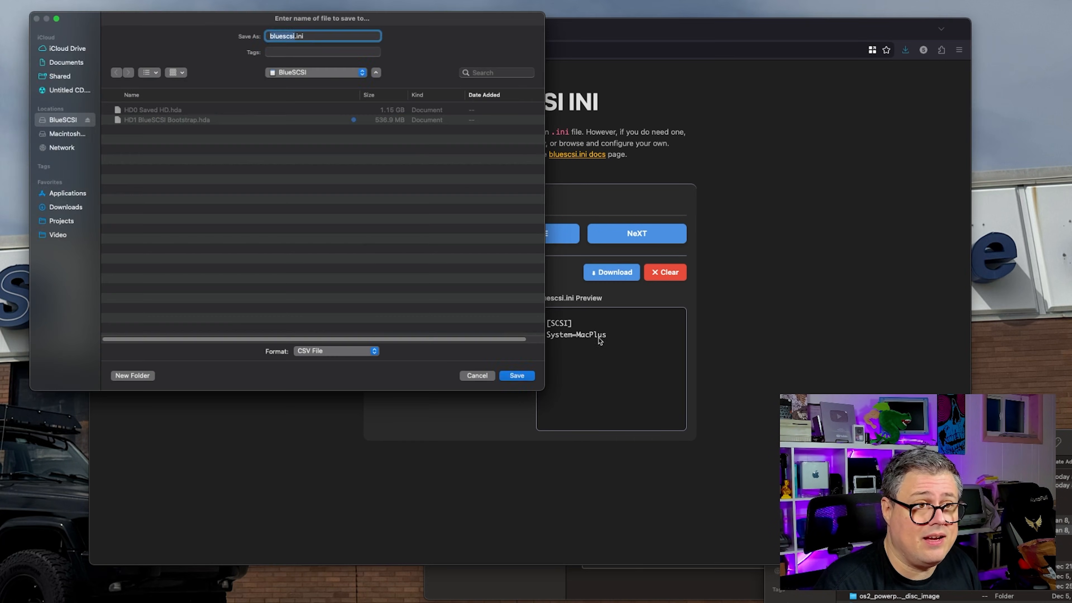
{"action": "mouse_move", "coordinate": [544, 398]}
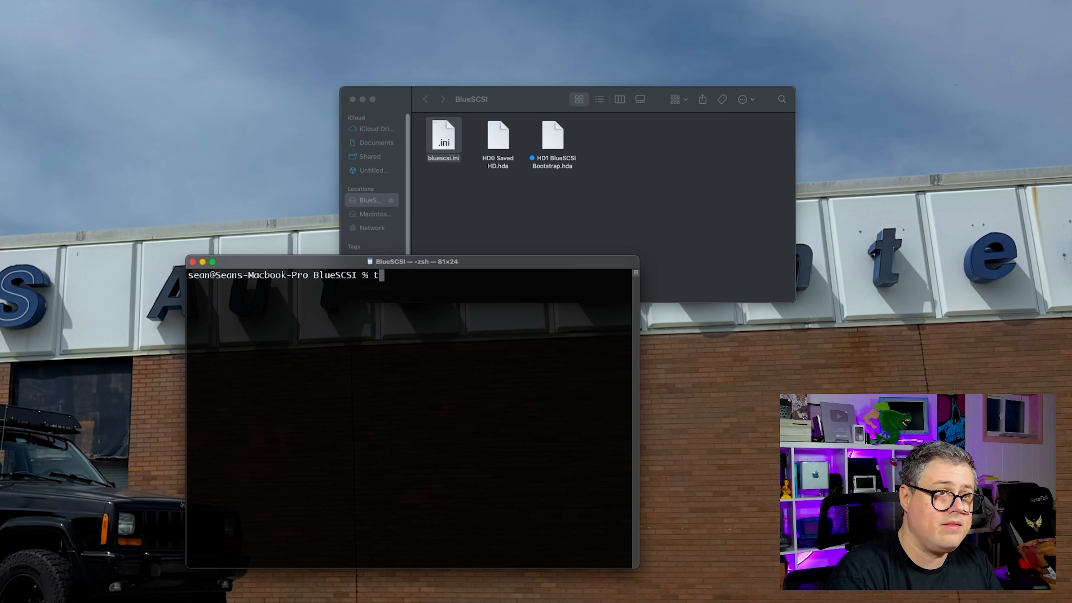
Step: Run touch NE4.hda to create an empty NE4.hda file in the BlueSCSI card folder
{"action": "type", "text": "ouch"}
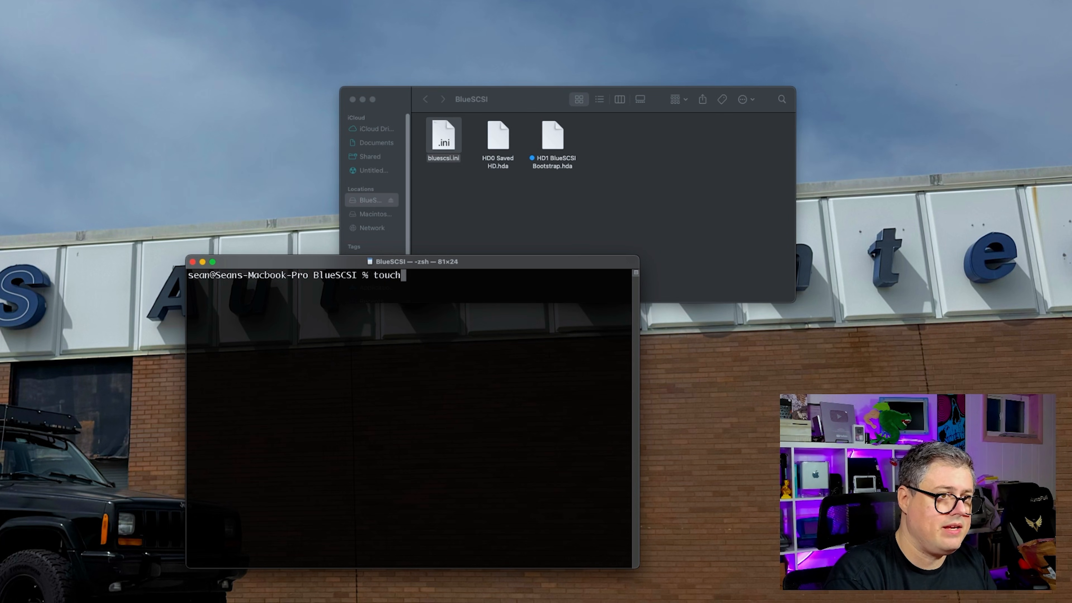
{"action": "type", "text": "NE"}
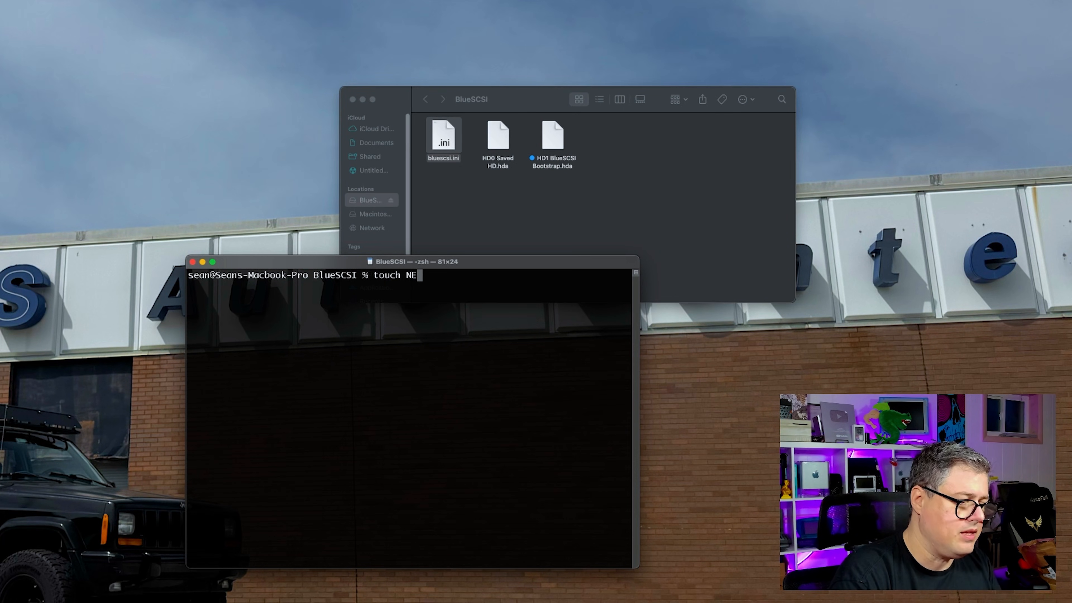
{"action": "type", "text": "4.hda"}
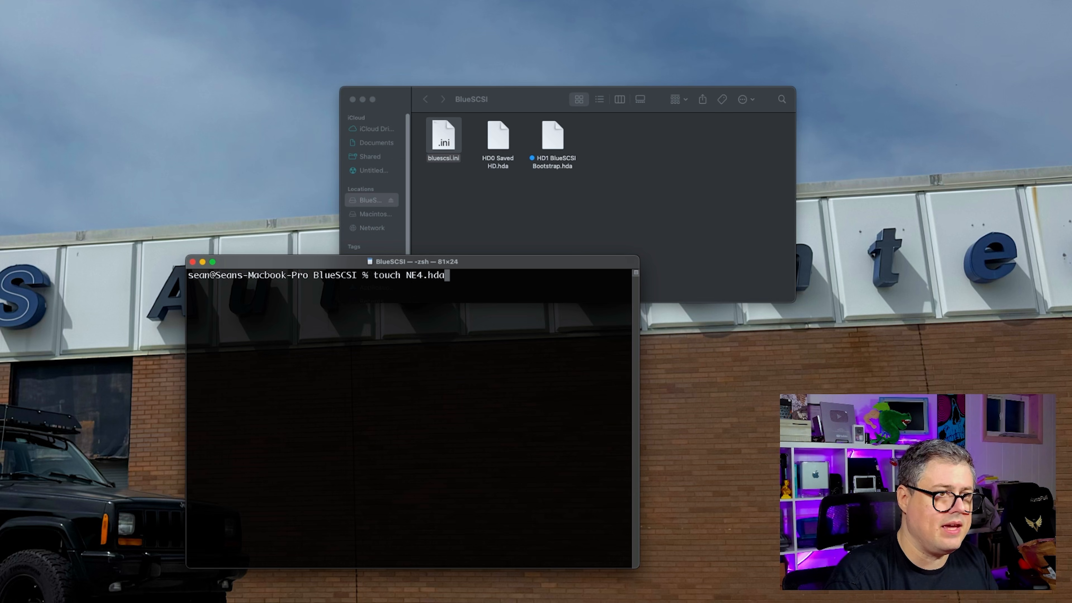
{"action": "key", "text": "Return"}
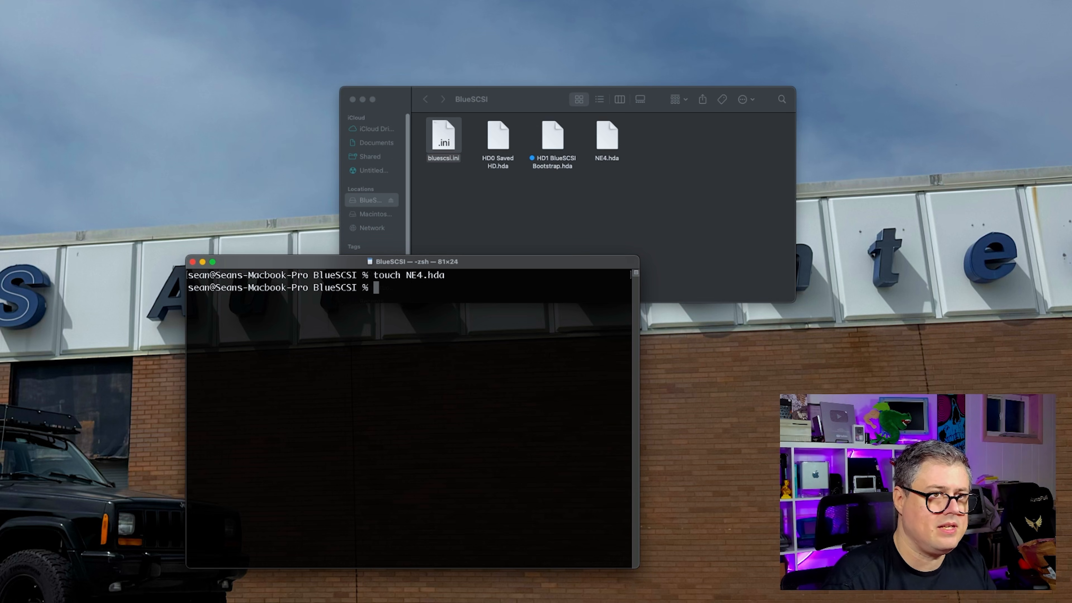
{"action": "left_click", "coordinate": [606, 137]}
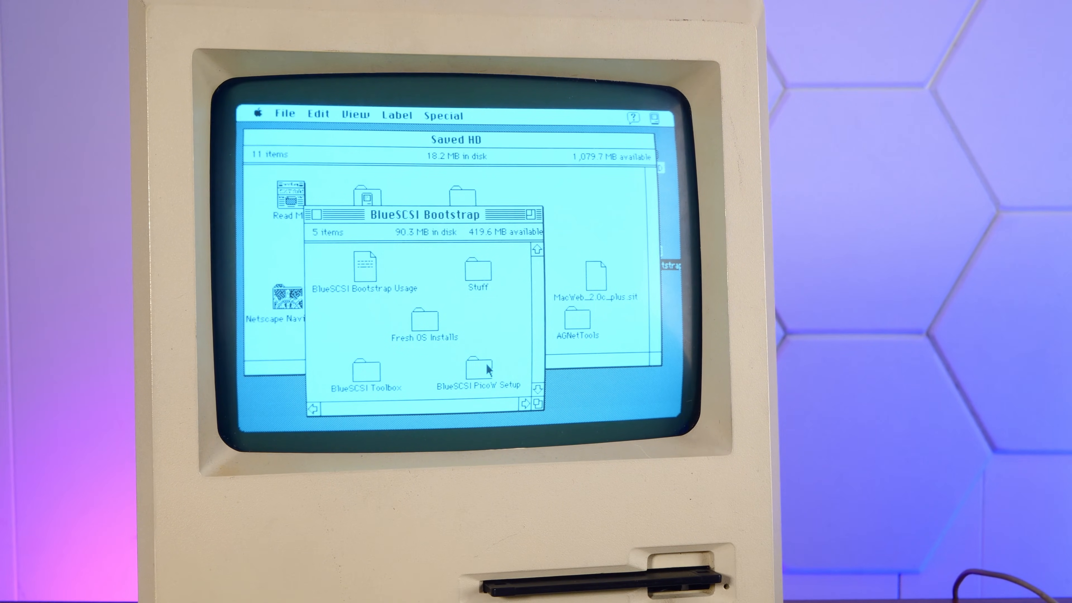
Step: Open the BlueSCSI Pico W setup folder and mount the DaynaPORT 7.5.3 DiskCopy6 image
{"action": "left_click", "coordinate": [479, 364]}
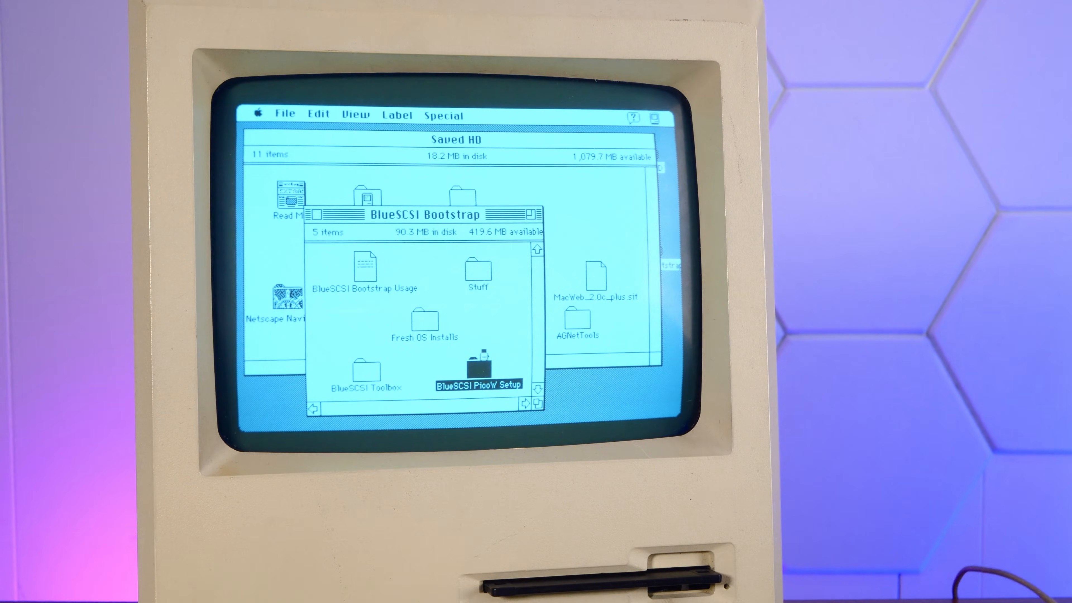
{"action": "double_click", "coordinate": [482, 369]}
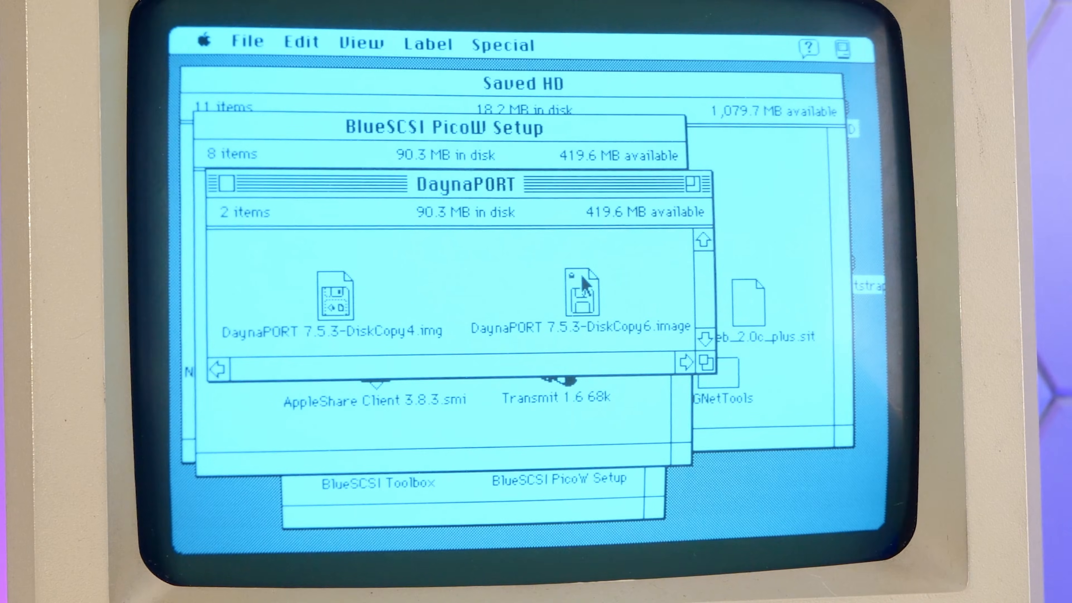
{"action": "left_click", "coordinate": [581, 294]}
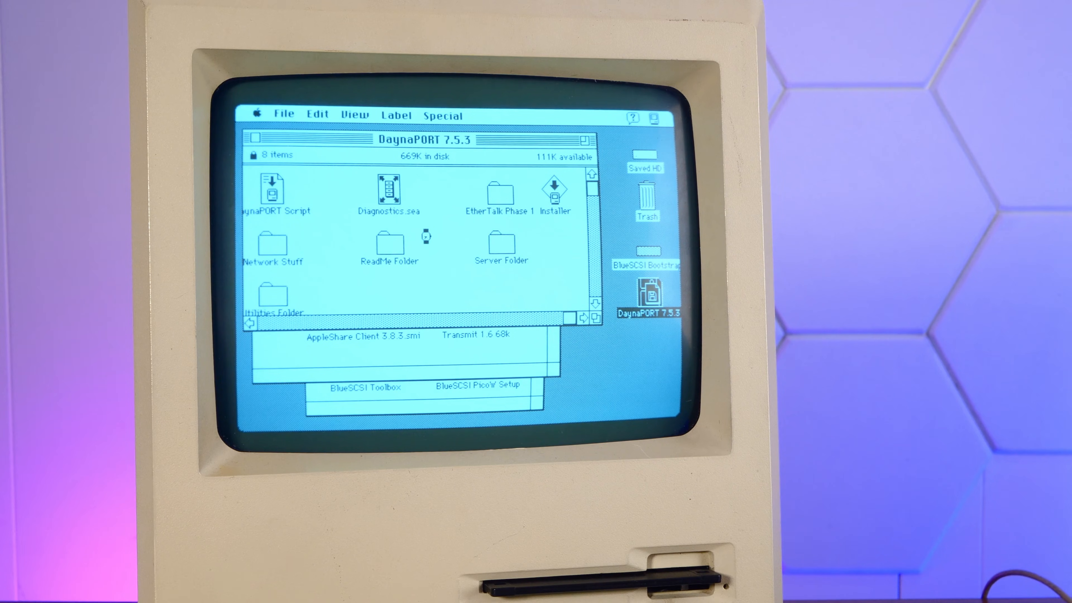
Step: Run the DaynaPORT Installer's Easy Install onto Saved HD and restart the Mac
{"action": "left_click", "coordinate": [554, 189]}
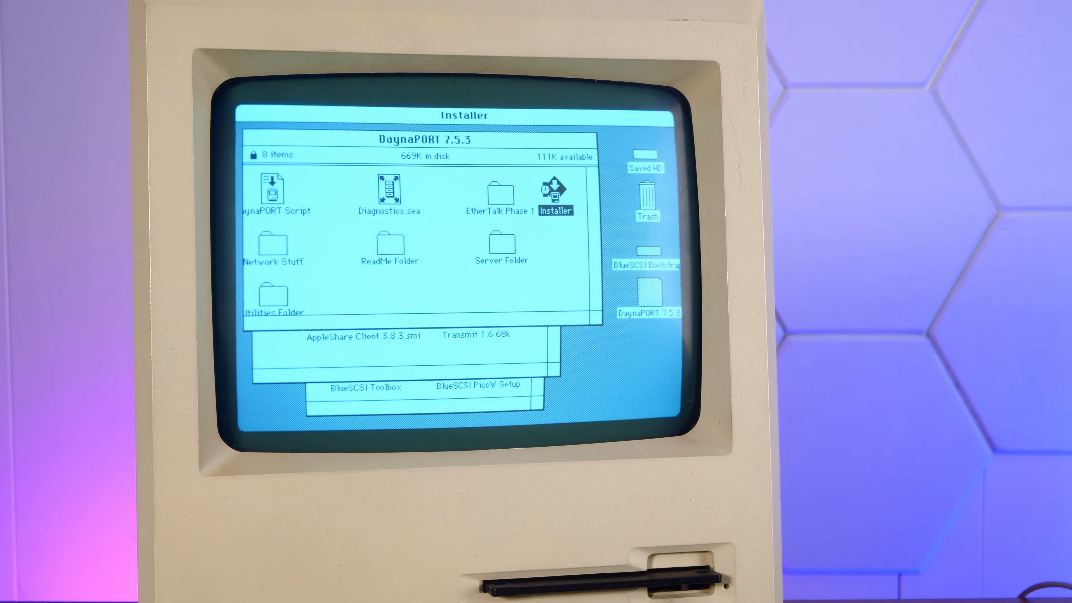
{"action": "double_click", "coordinate": [555, 189]}
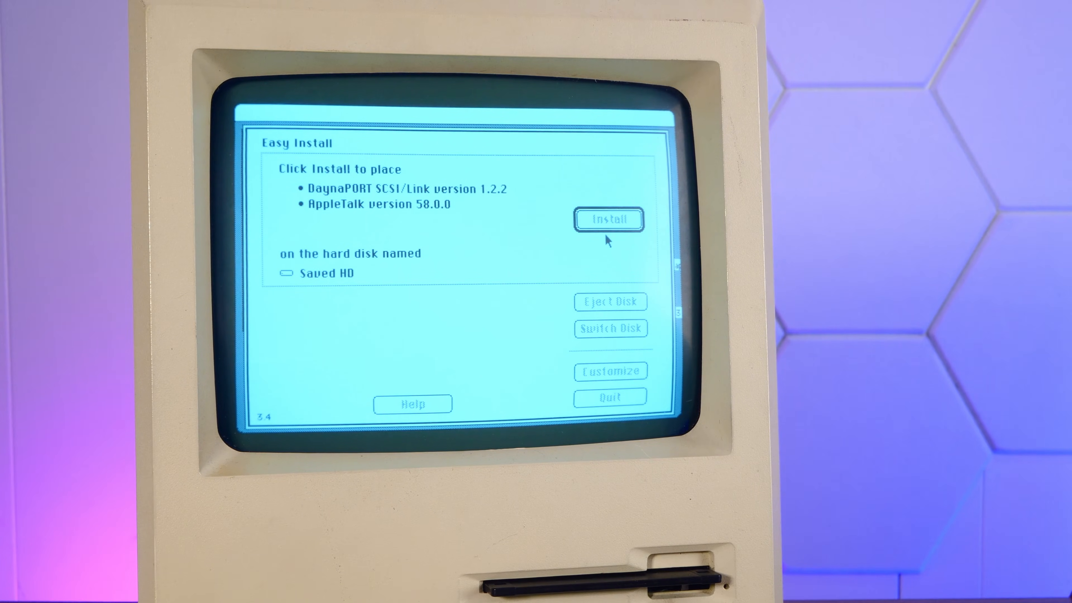
{"action": "left_click", "coordinate": [607, 220]}
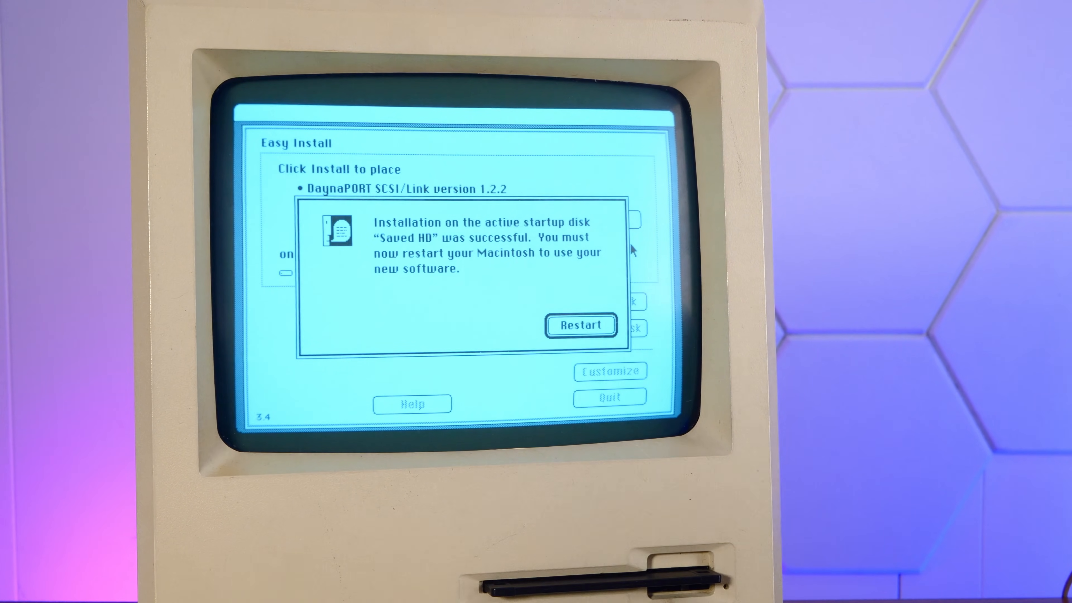
{"action": "left_click", "coordinate": [580, 324]}
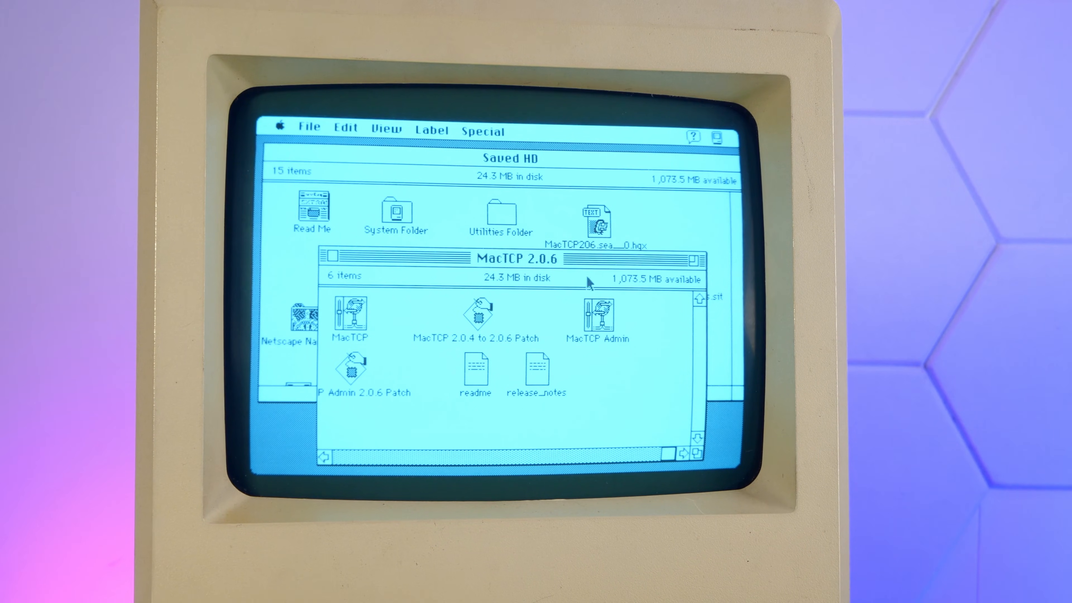
Step: Reach the MacTCP control panel, choose Ethernet Built-In and its detailed address settings
{"action": "left_click", "coordinate": [350, 313]}
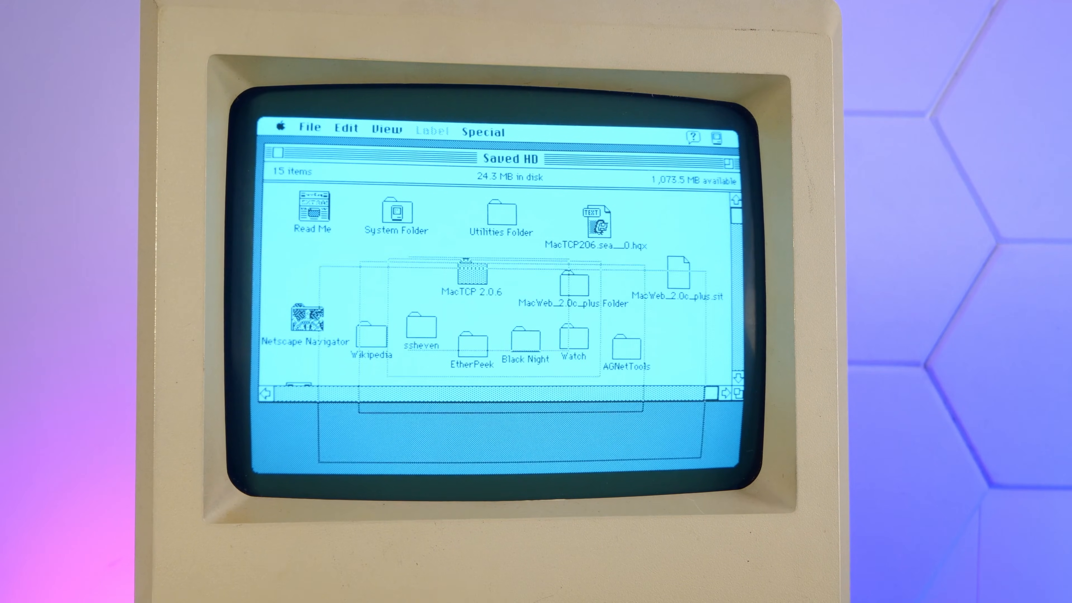
{"action": "left_click", "coordinate": [482, 131]}
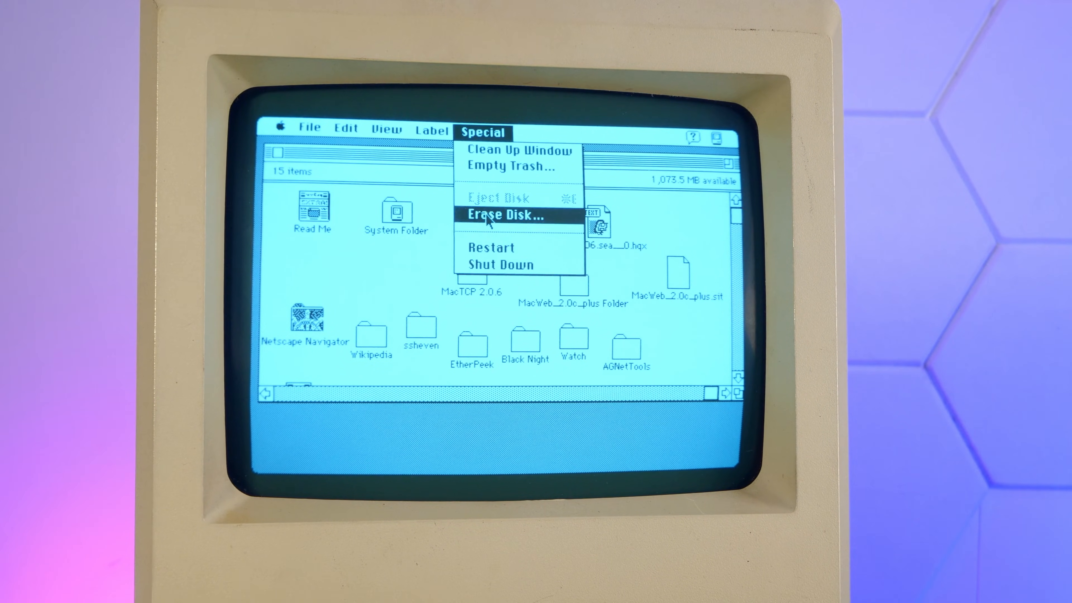
{"action": "left_click", "coordinate": [281, 127]}
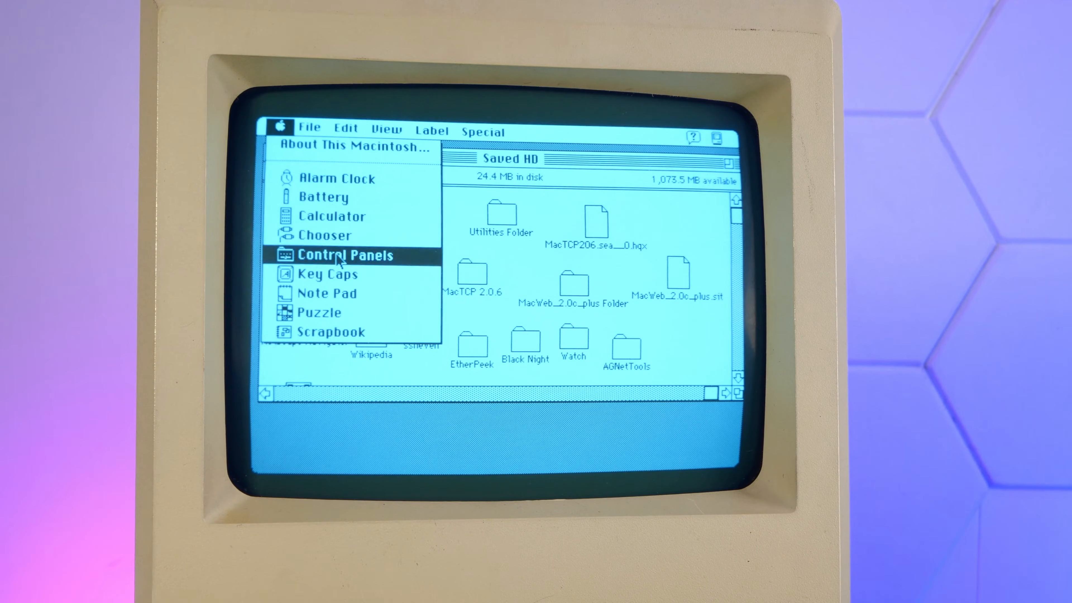
{"action": "left_click", "coordinate": [337, 255]}
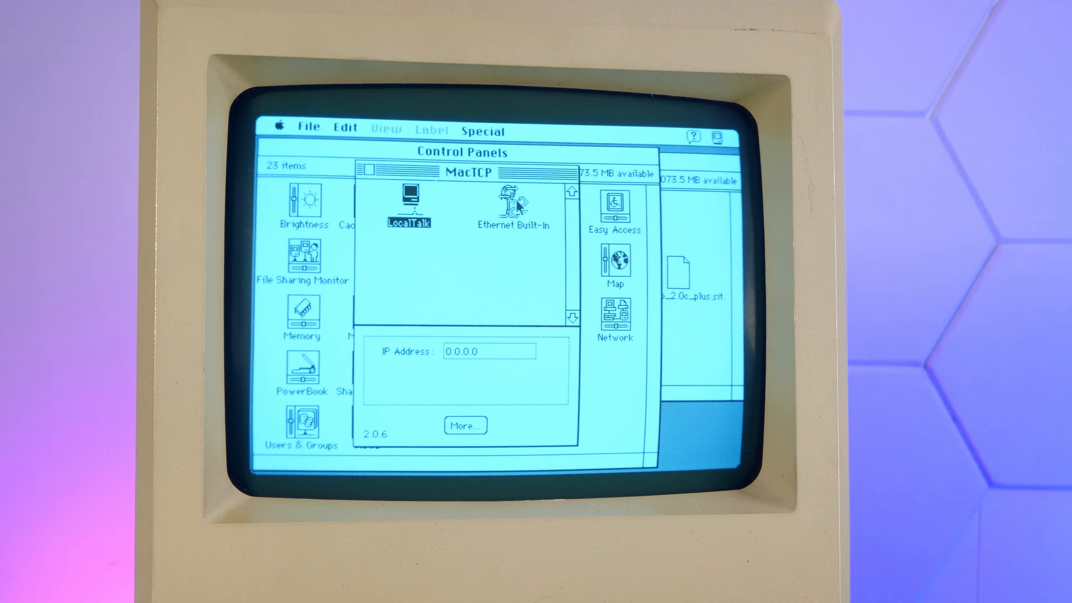
{"action": "left_click", "coordinate": [515, 198]}
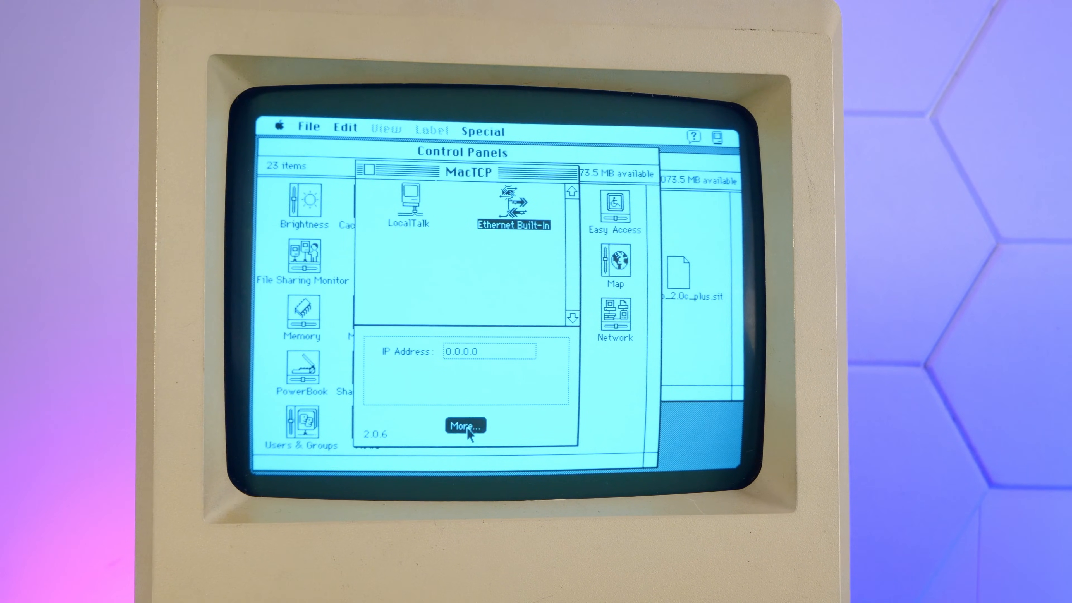
{"action": "left_click", "coordinate": [465, 425]}
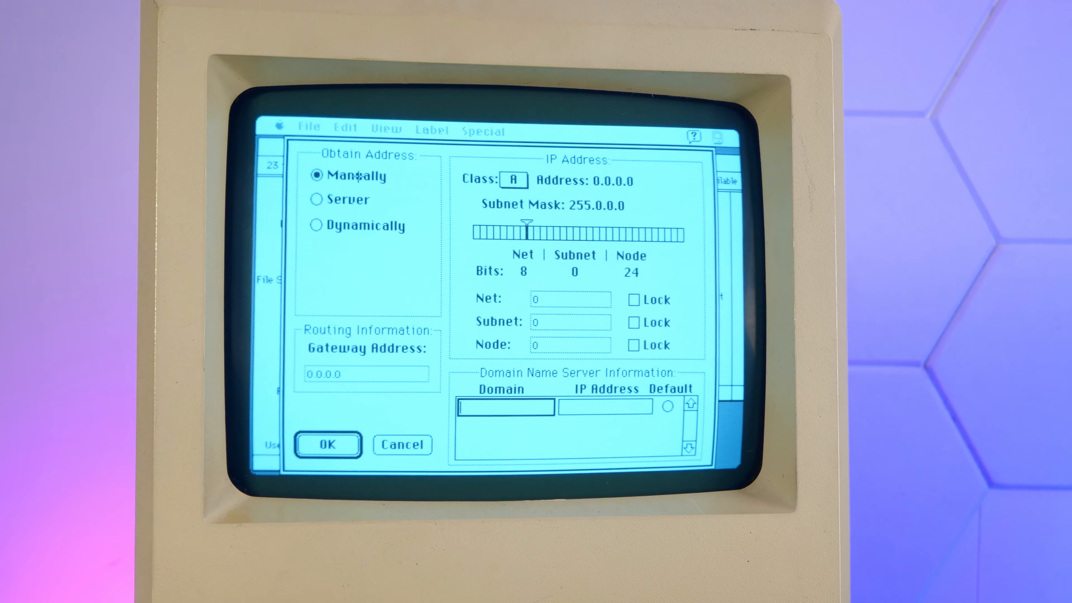
Step: Enter the manual class C address, gateway 192.168.1.1 and Cloudflare 1.1.1.1 name server, then confirm
{"action": "type", "text": "192.168.1."}
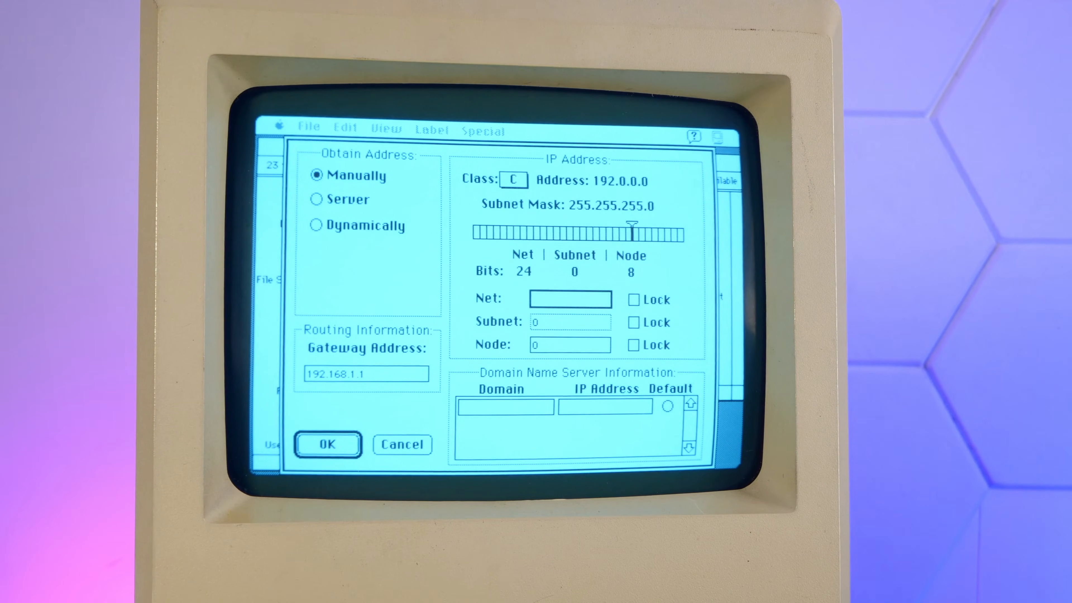
{"action": "type", "text": "126"}
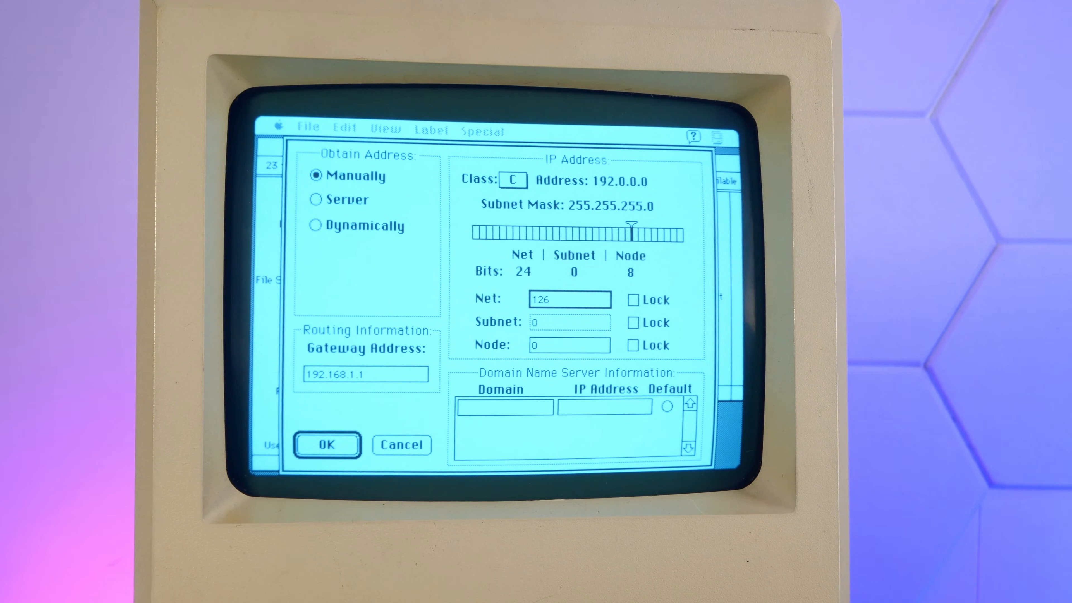
{"action": "type", "text": "2"}
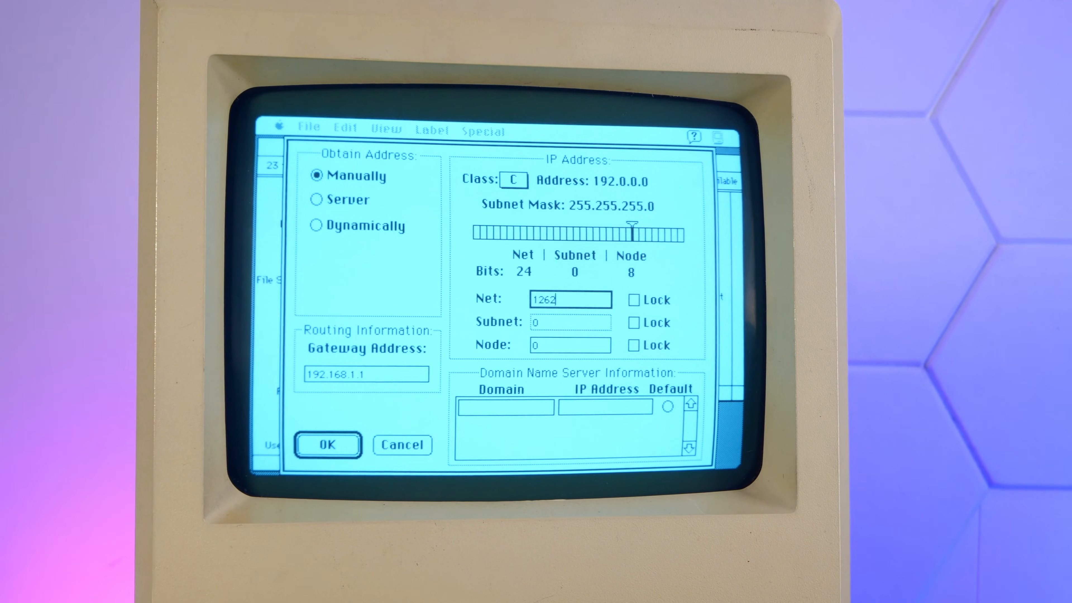
{"action": "type", "text": "5921"}
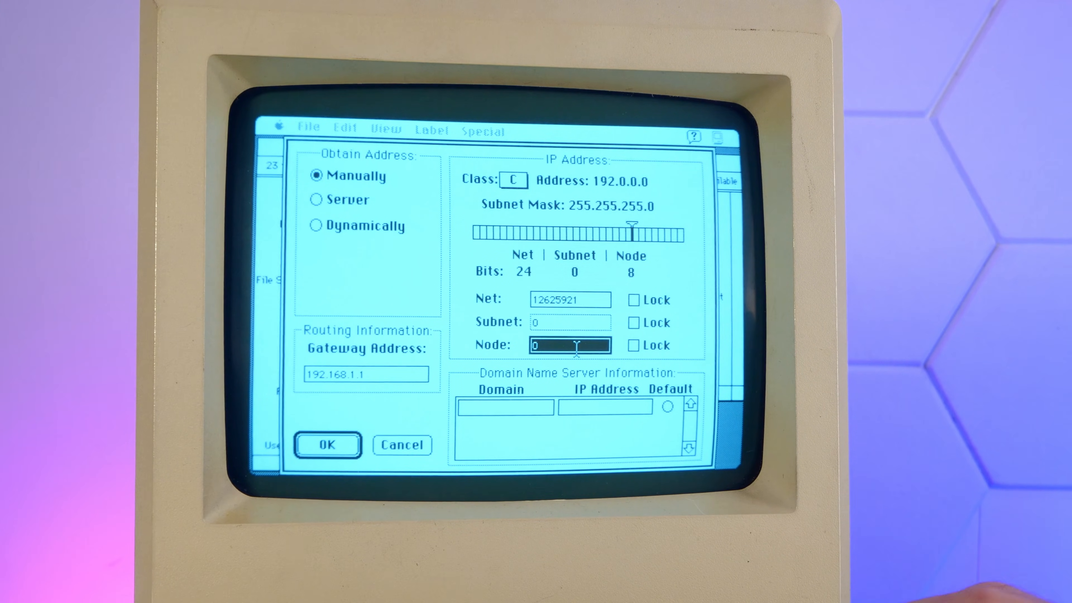
{"action": "type", "text": "84"}
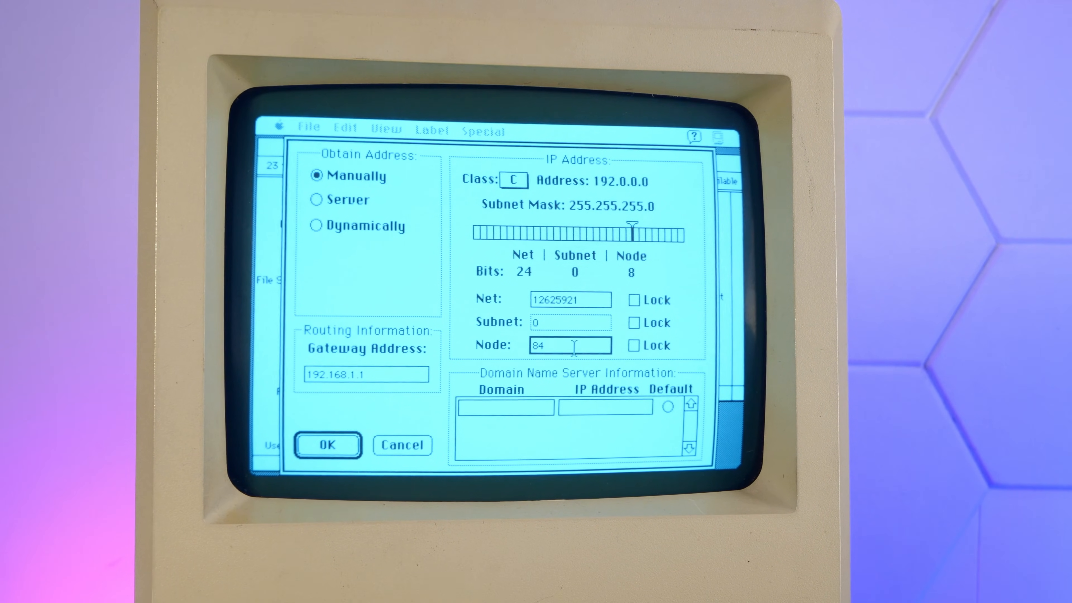
{"action": "type", "text": "cloud1a"}
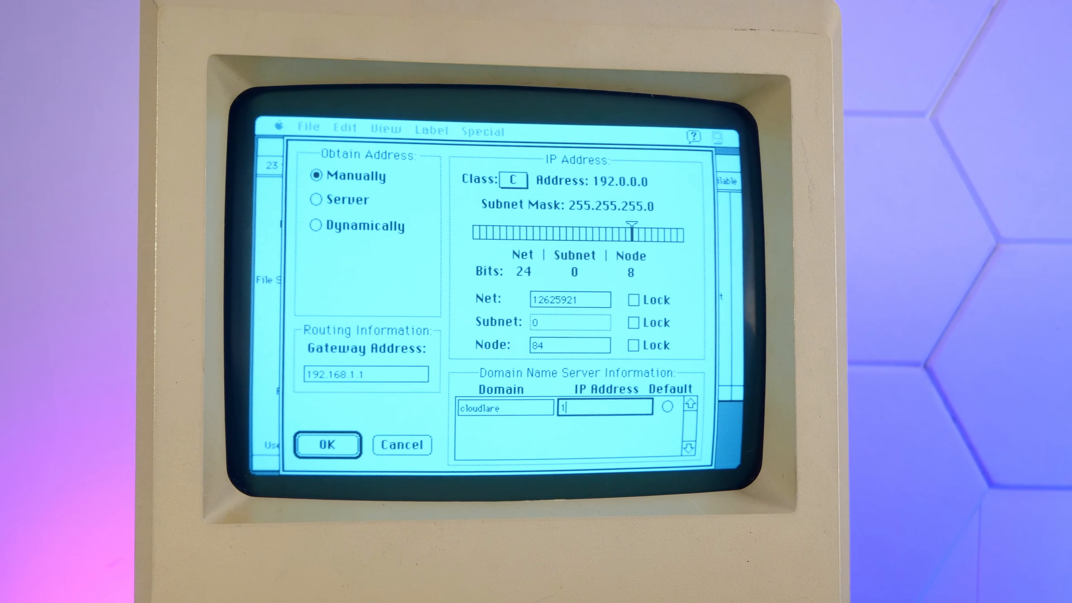
{"action": "type", "text": "1.1."}
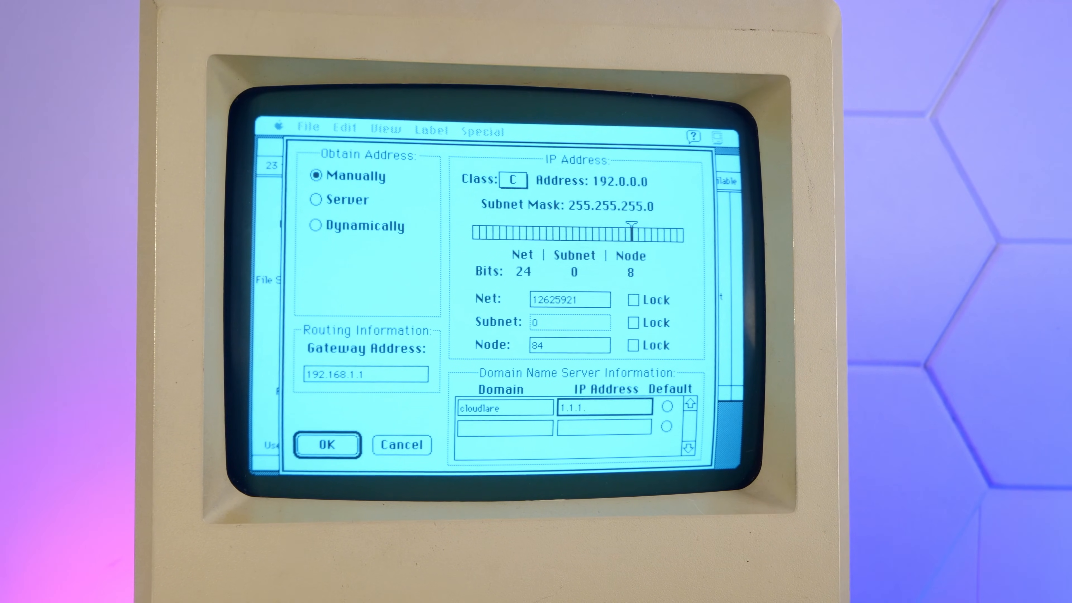
{"action": "left_click", "coordinate": [328, 444]}
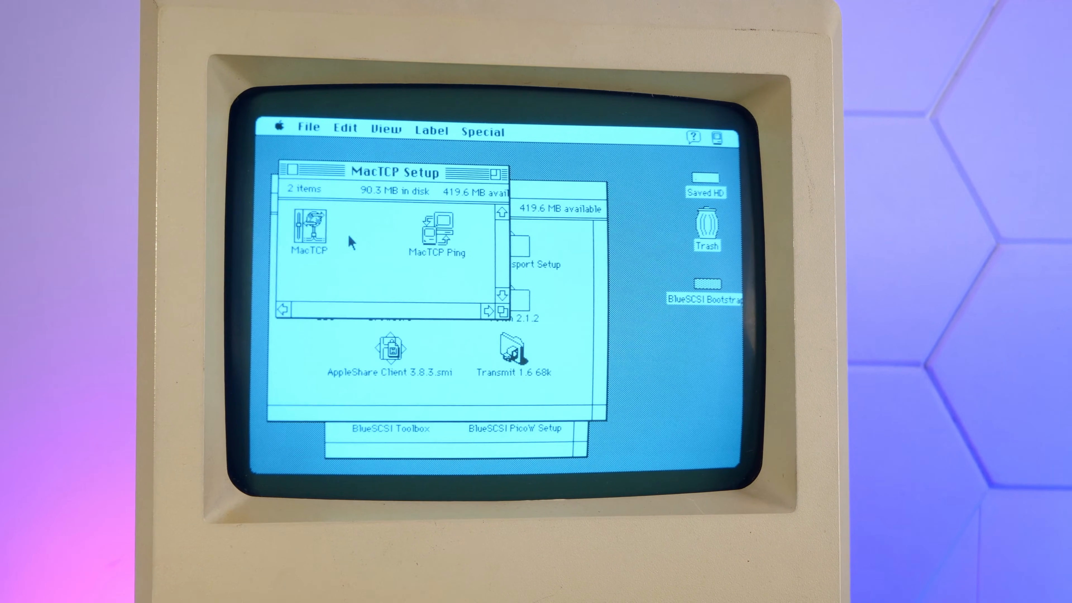
Step: Launch MacTCP Ping and ping the gateway 192.168.1.1, stopping when it times out
{"action": "left_click", "coordinate": [434, 232]}
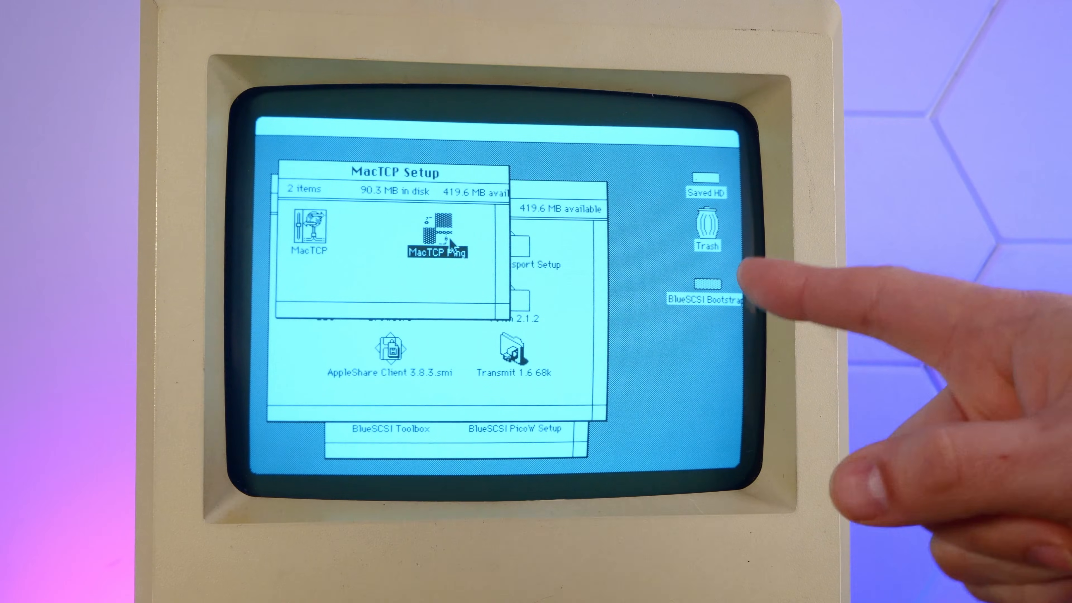
{"action": "double_click", "coordinate": [436, 235]}
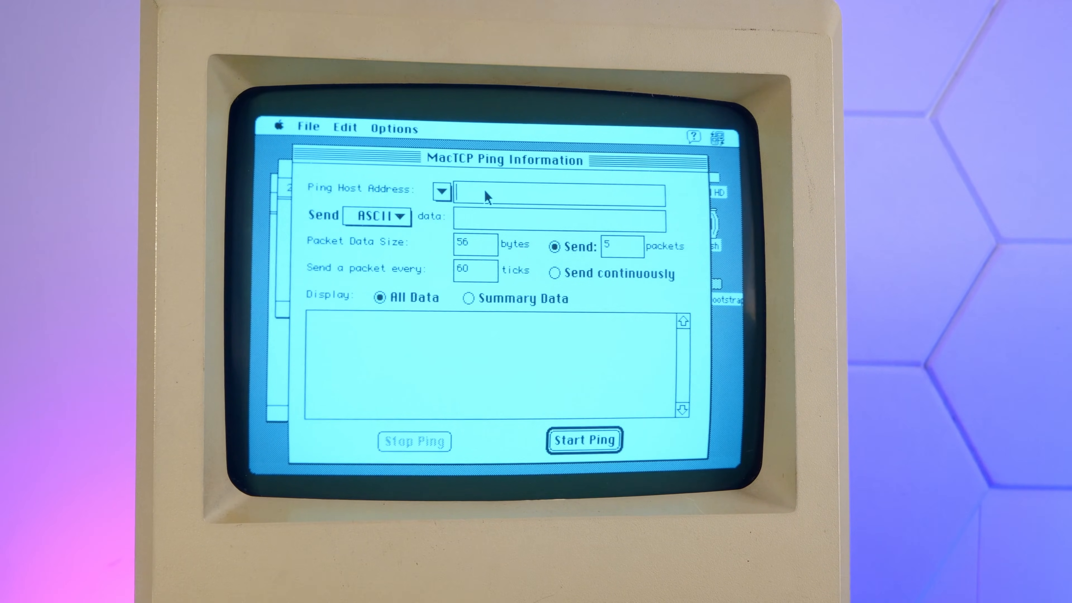
{"action": "type", "text": "192."}
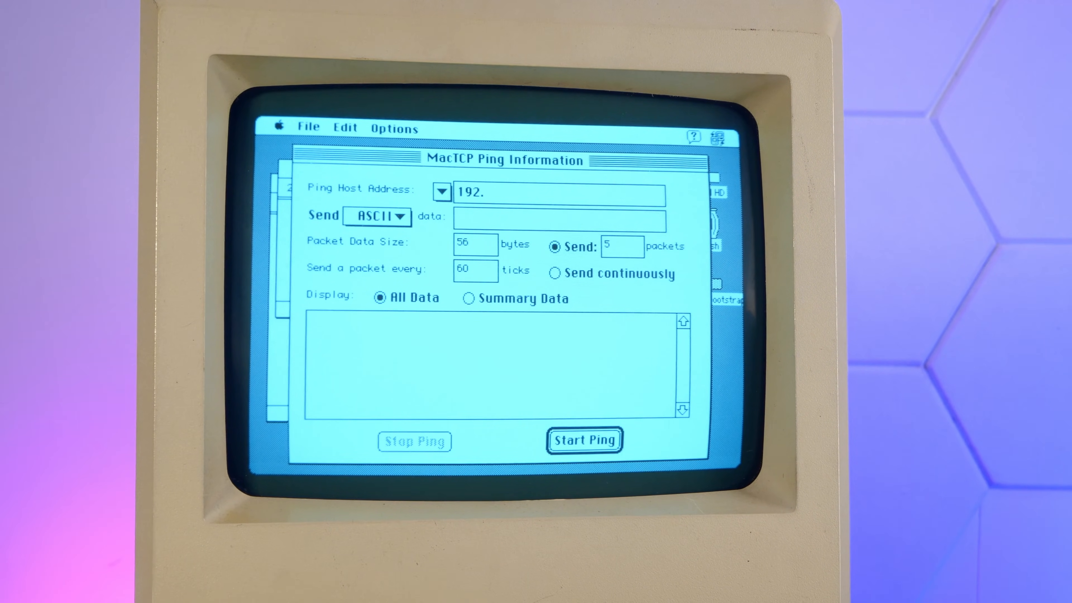
{"action": "type", "text": "168.1.1"}
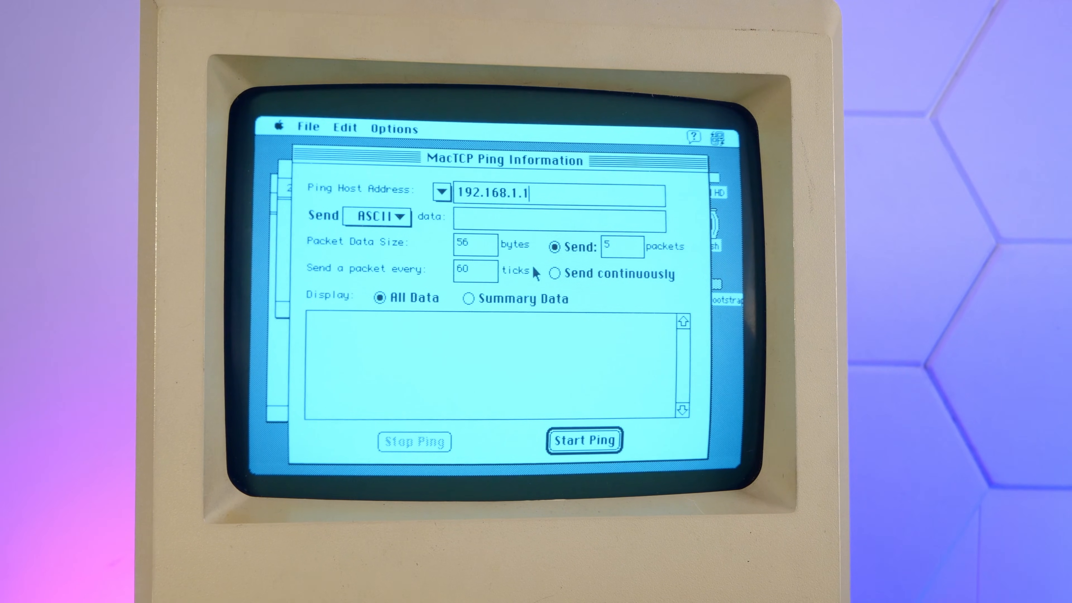
{"action": "left_click", "coordinate": [584, 439]}
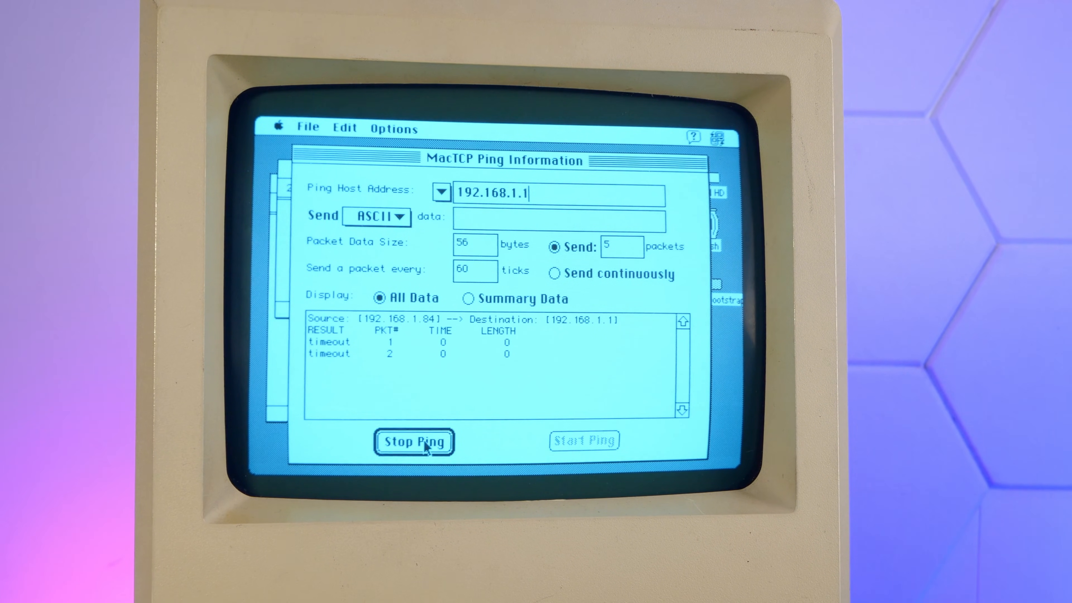
Step: Ping 1.1.1.1 and get replies, then ping google.com
{"action": "left_click", "coordinate": [414, 441]}
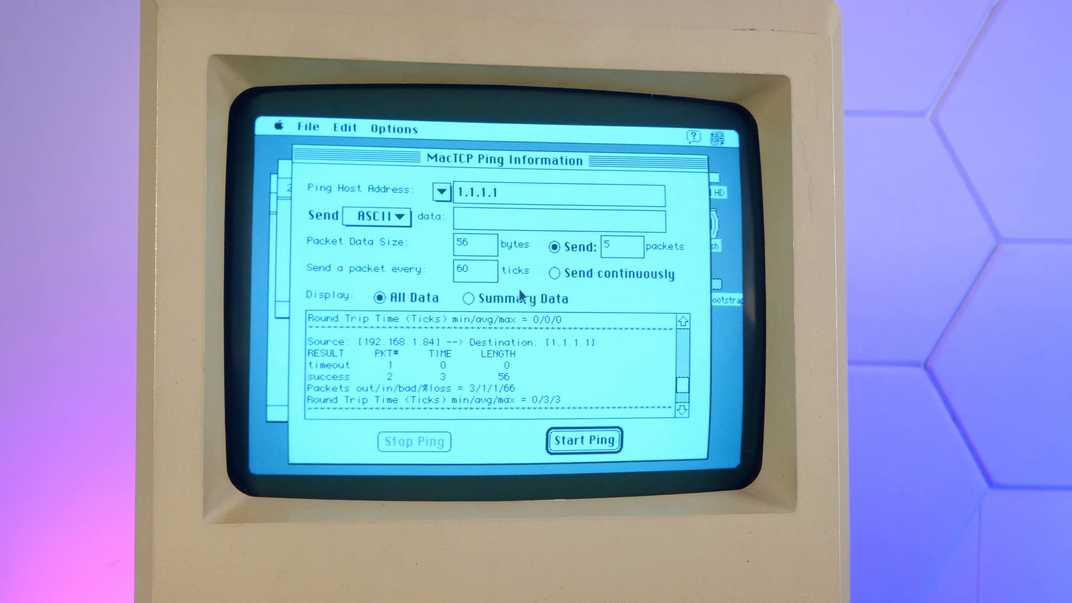
{"action": "left_click", "coordinate": [483, 130]}
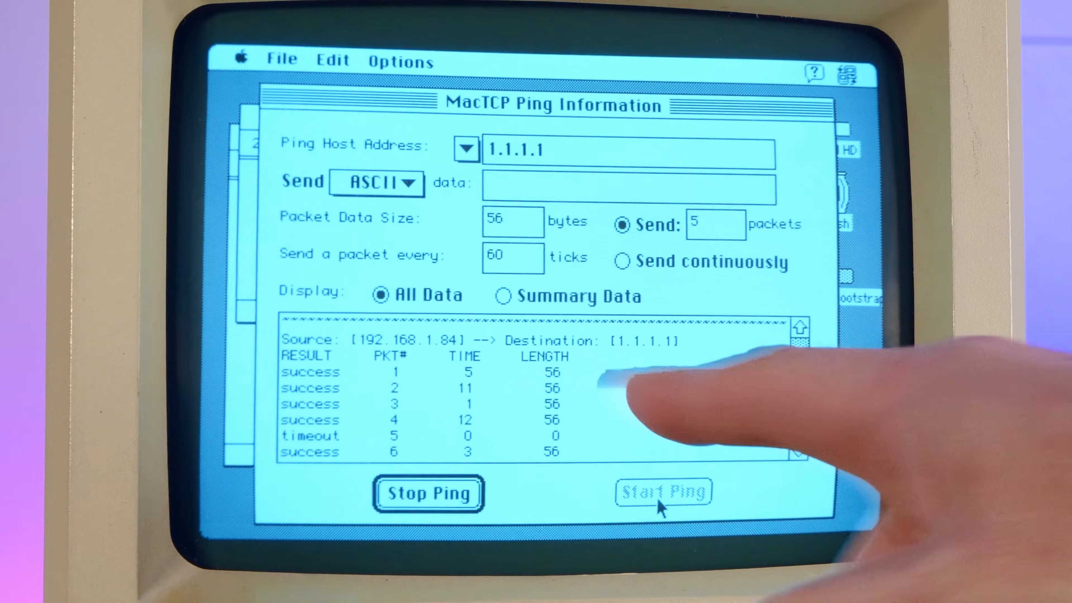
{"action": "left_click", "coordinate": [428, 493]}
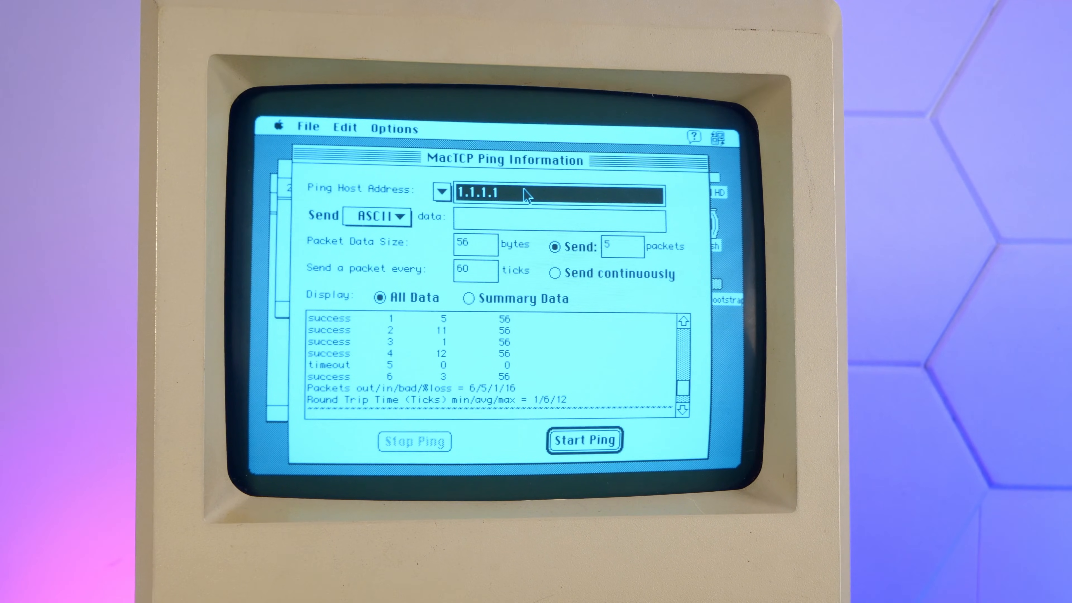
{"action": "type", "text": "goog"}
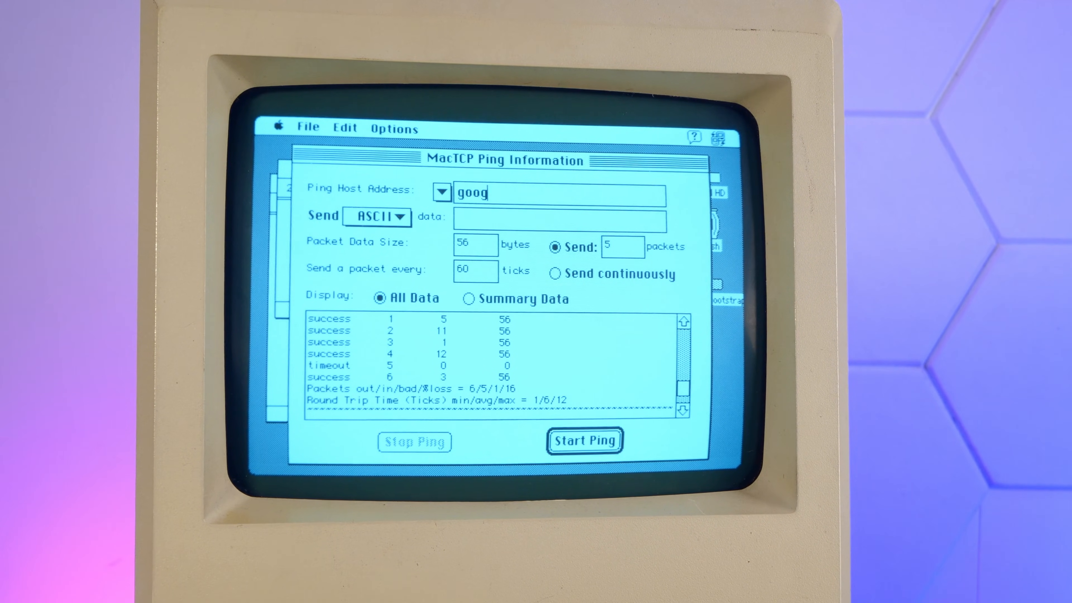
{"action": "type", "text": "le.com"}
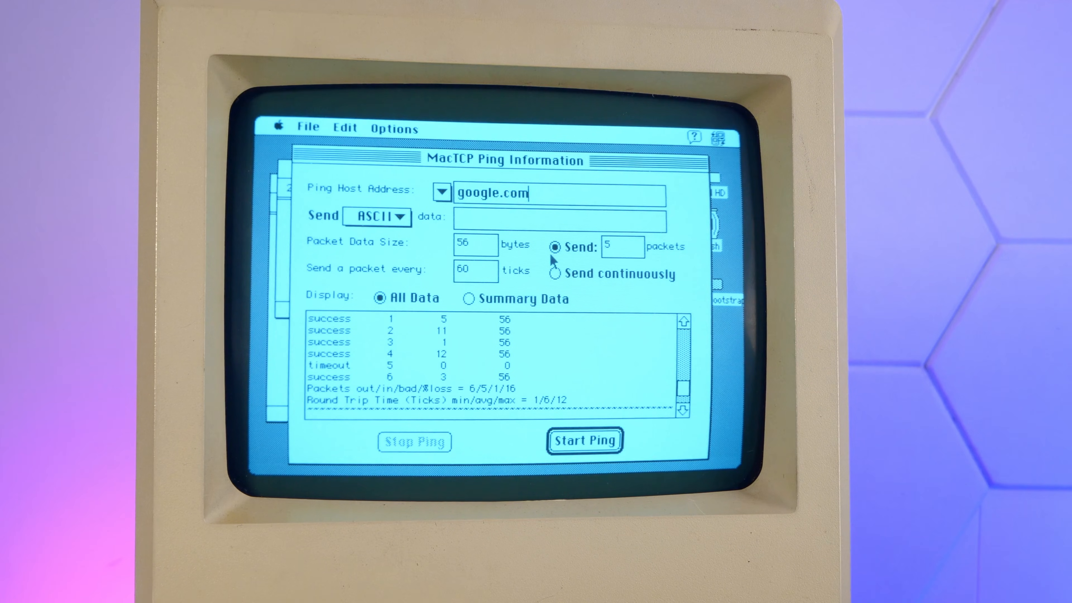
{"action": "left_click", "coordinate": [584, 441]}
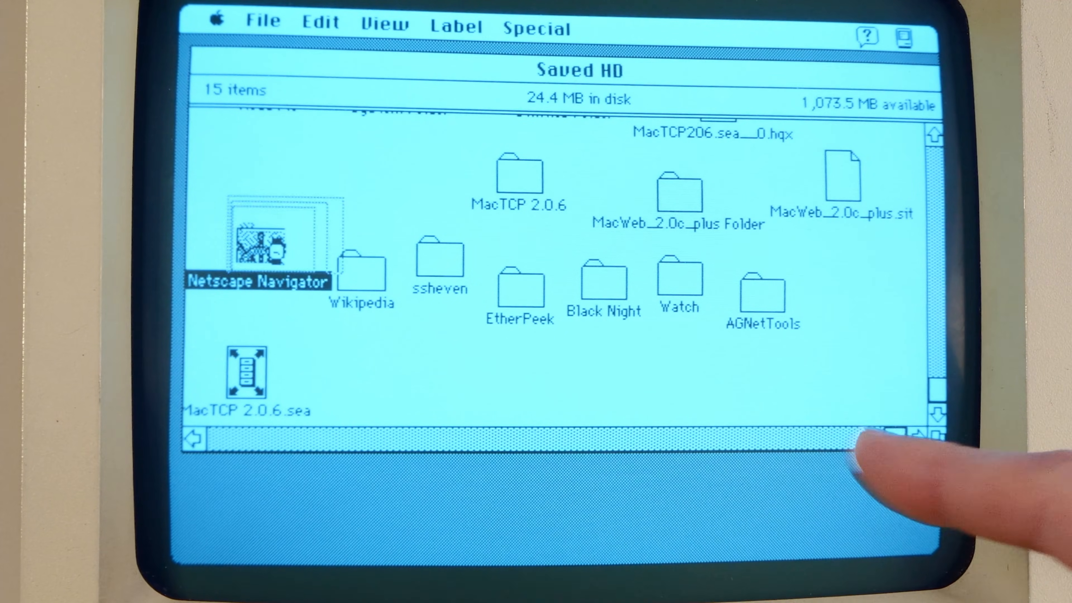
Step: Peek into the Netscape Navigator folder on Saved HD and close it again
{"action": "double_click", "coordinate": [258, 250]}
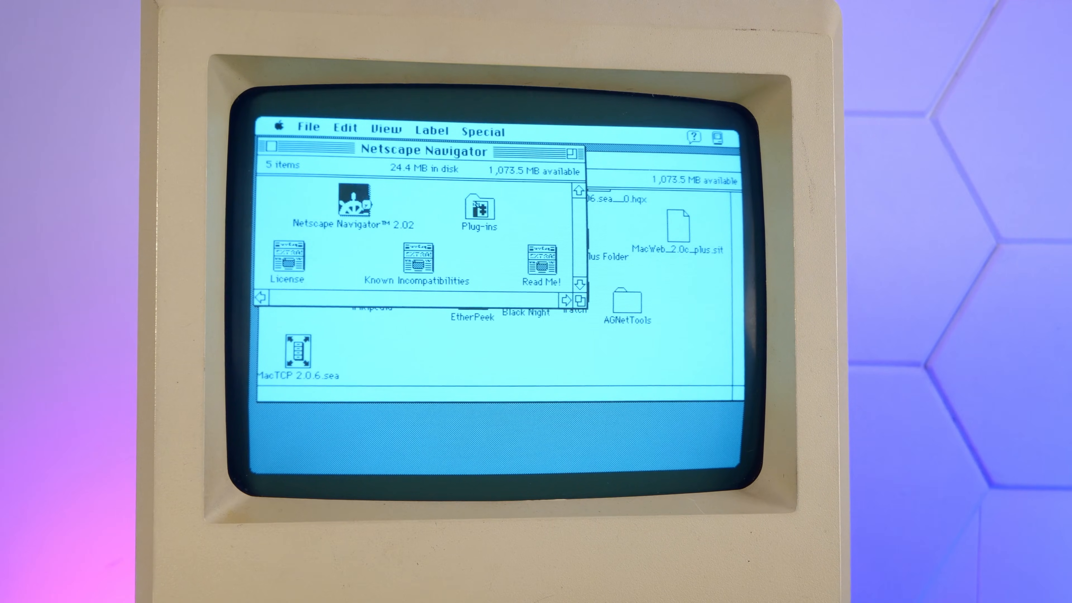
{"action": "left_click", "coordinate": [352, 203]}
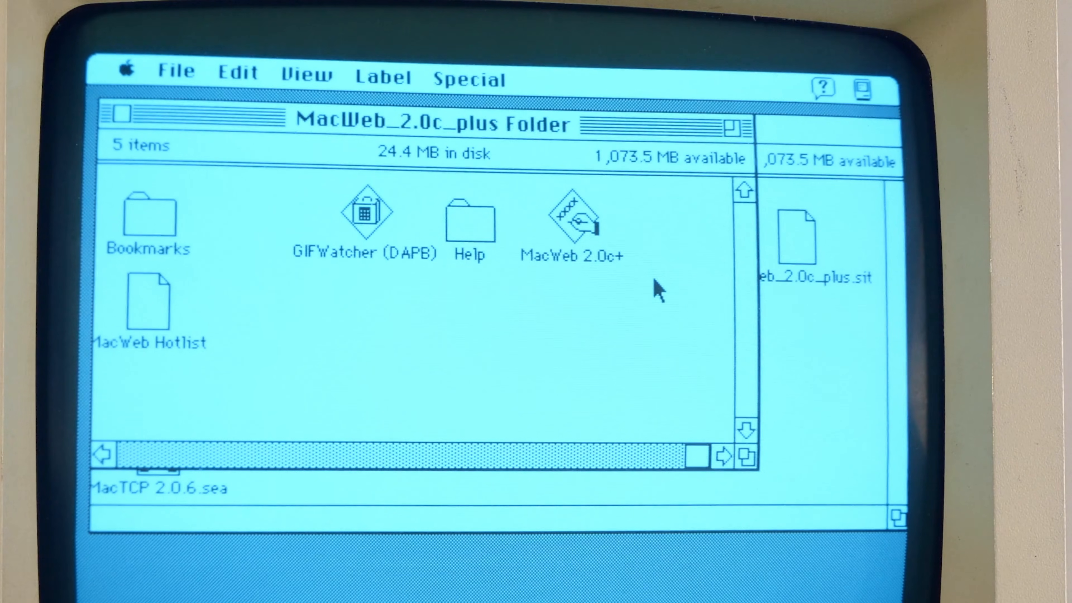
{"action": "mouse_move", "coordinate": [578, 208]}
{"action": "type", "text": "h"}
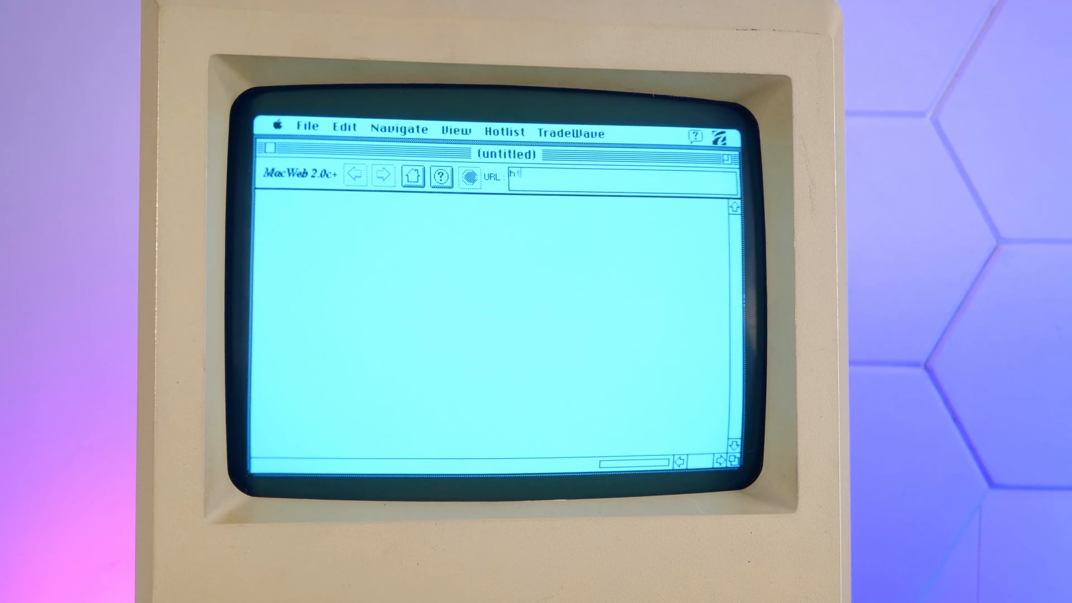
{"action": "type", "text": "ttp://"}
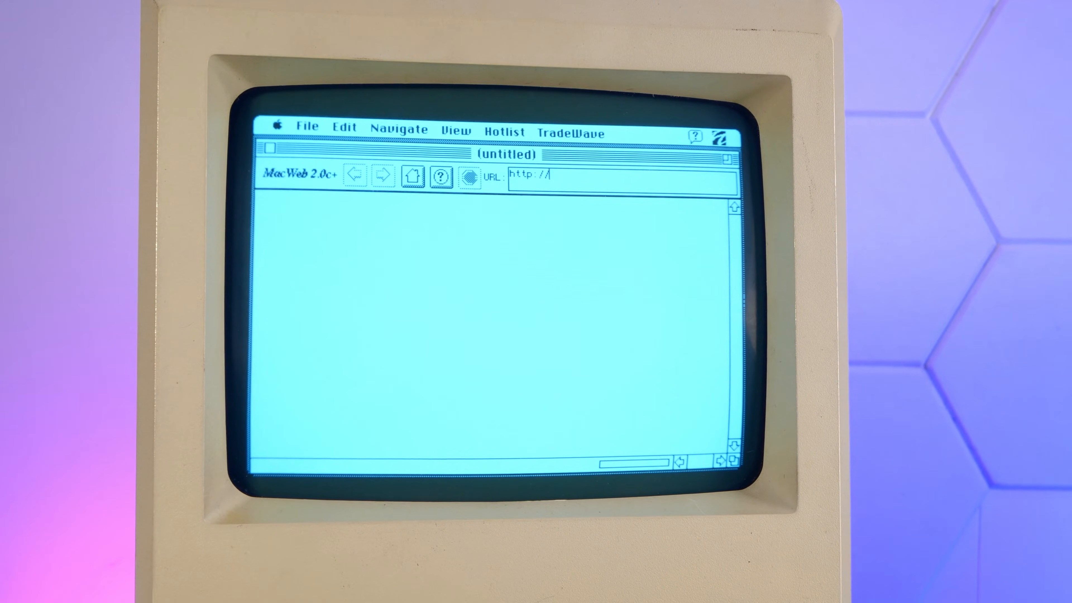
{"action": "type", "text": "frogfind.com/"}
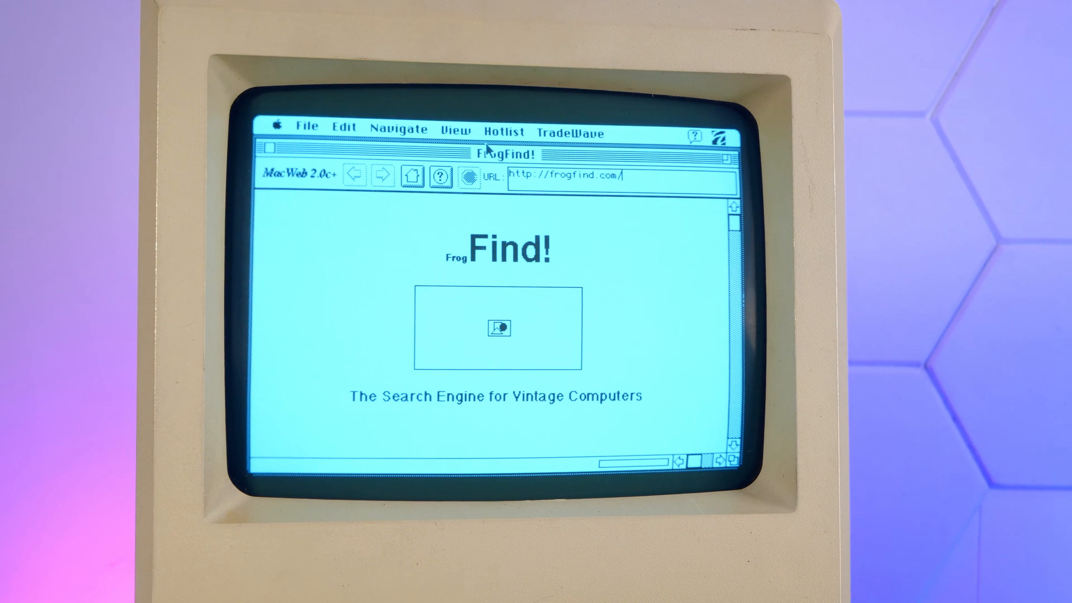
{"action": "scroll", "scroll_direction": "down", "scroll_amount": 3}
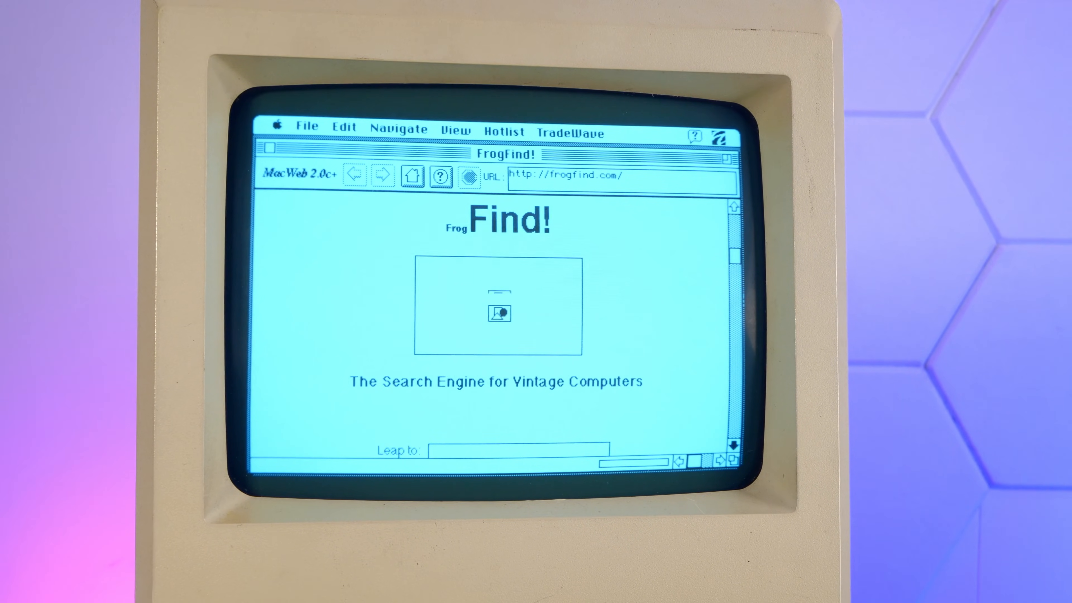
{"action": "scroll", "scroll_direction": "down", "scroll_amount": 3}
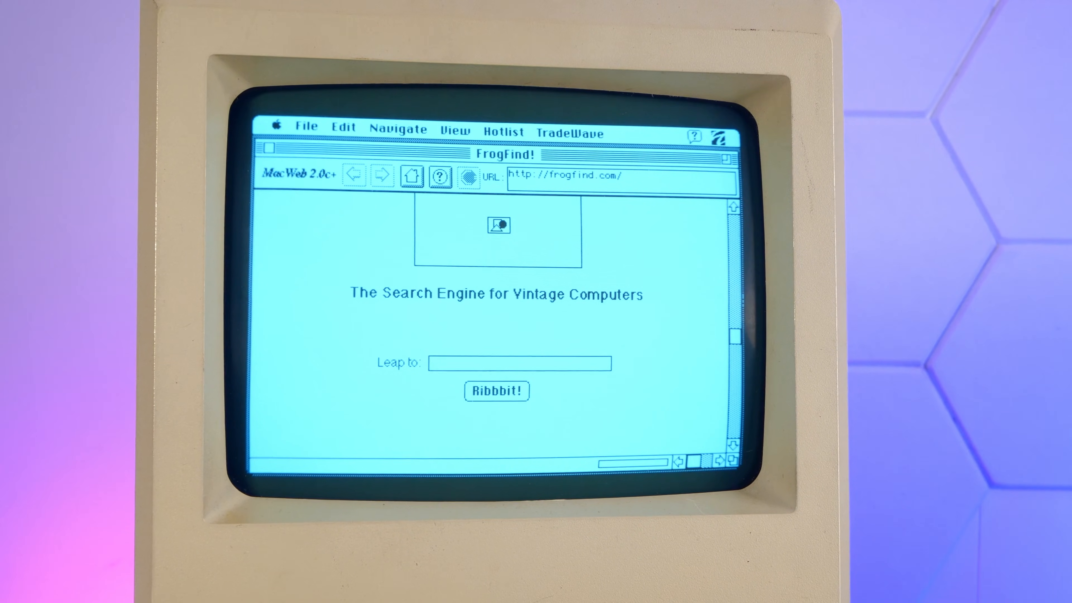
{"action": "type", "text": "mac plus"}
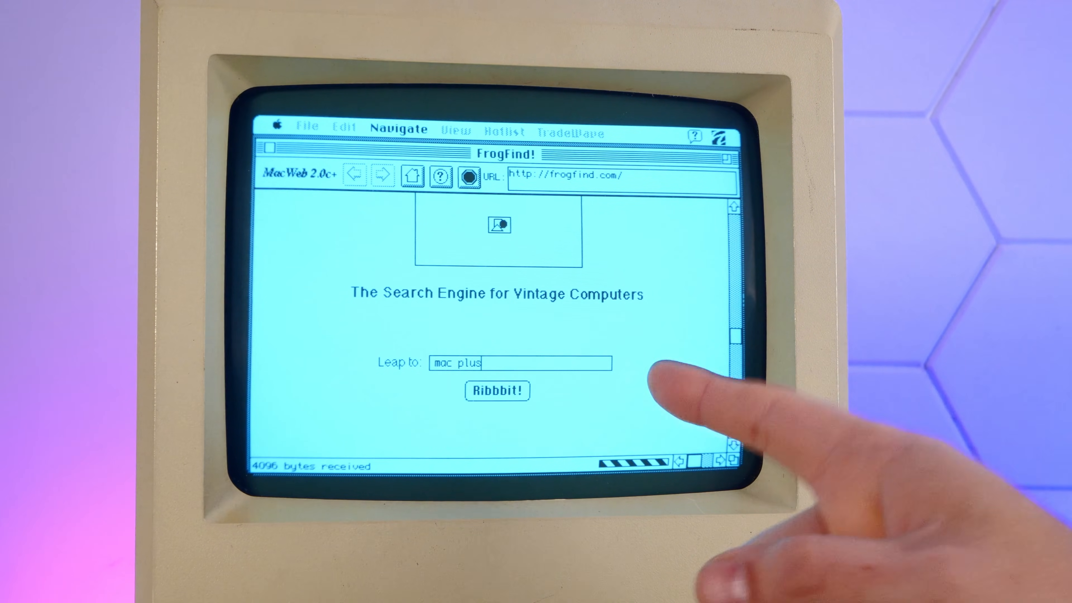
{"action": "mouse_move", "coordinate": [670, 382]}
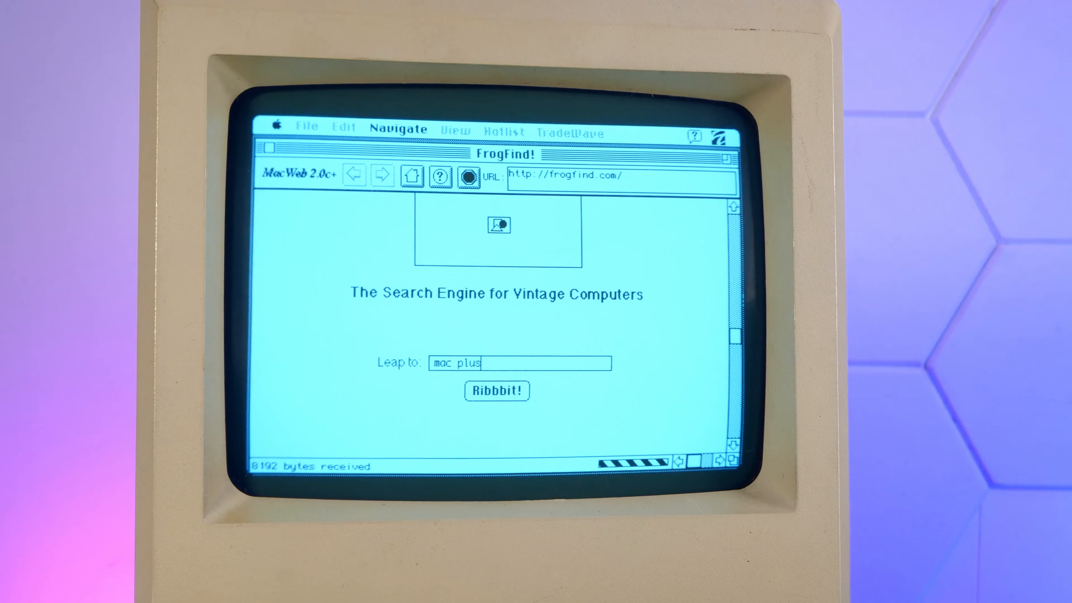
{"action": "left_click", "coordinate": [497, 390]}
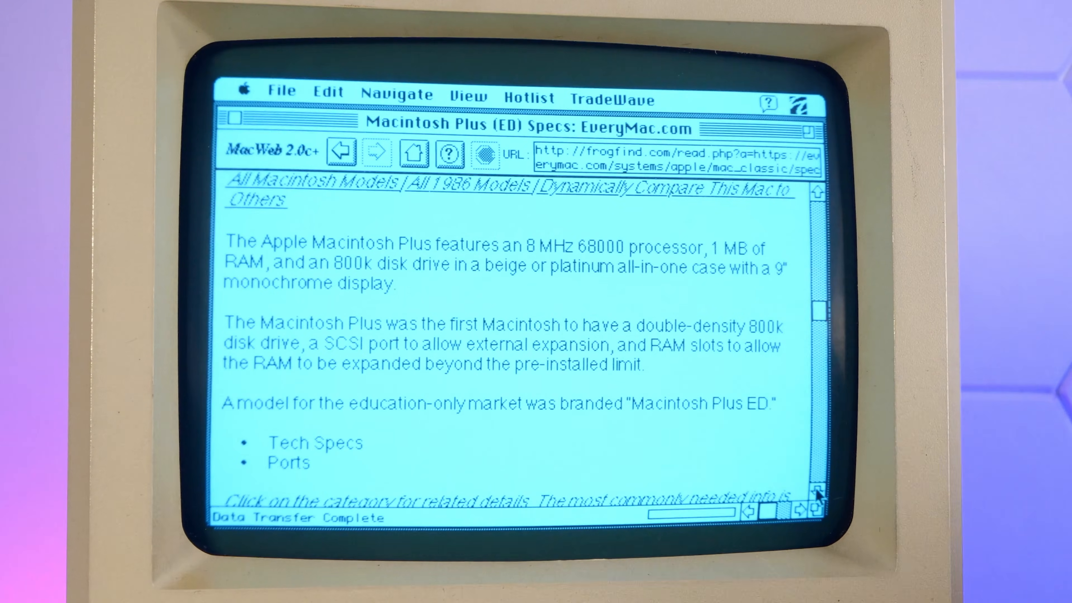
Step: Scroll down through the EveryMac Macintosh Plus (ED) specs page
{"action": "scroll", "scroll_direction": "down", "scroll_amount": 3}
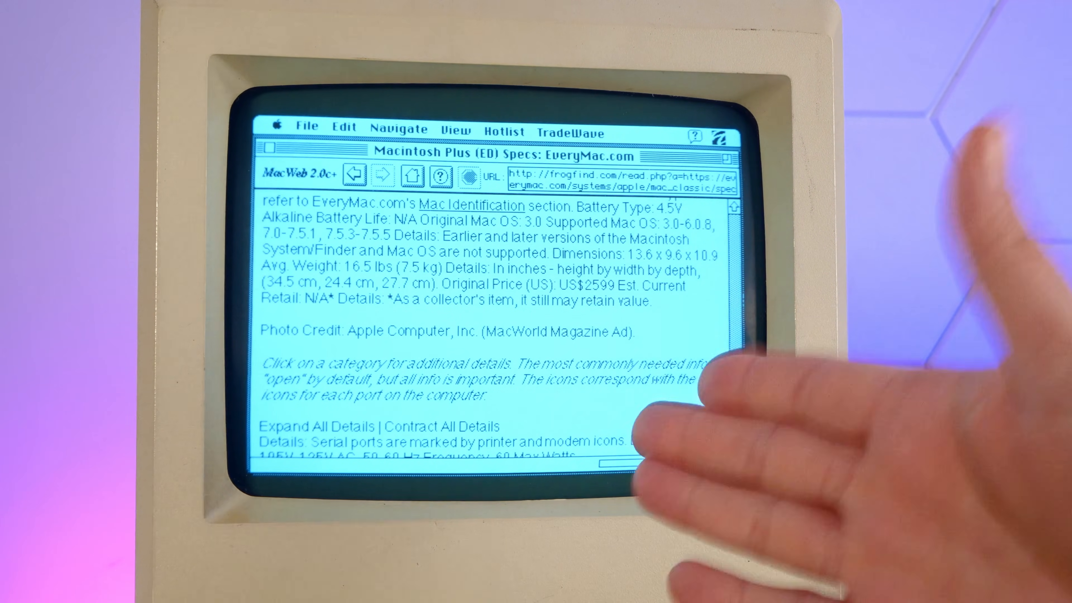
{"action": "scroll", "scroll_direction": "down", "scroll_amount": 3}
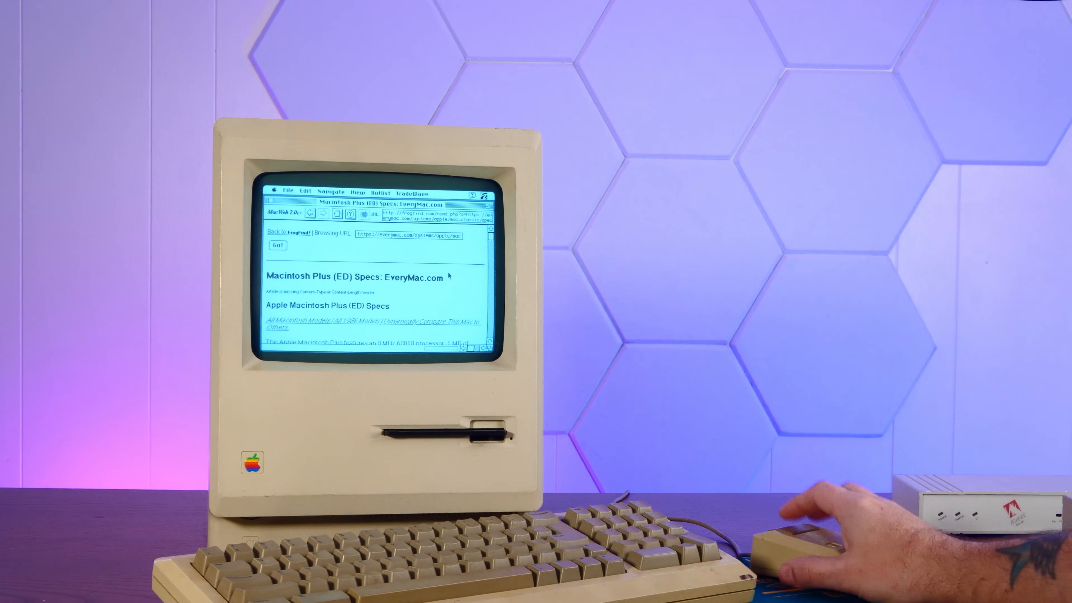
{"action": "scroll", "scroll_direction": "down", "scroll_amount": 3}
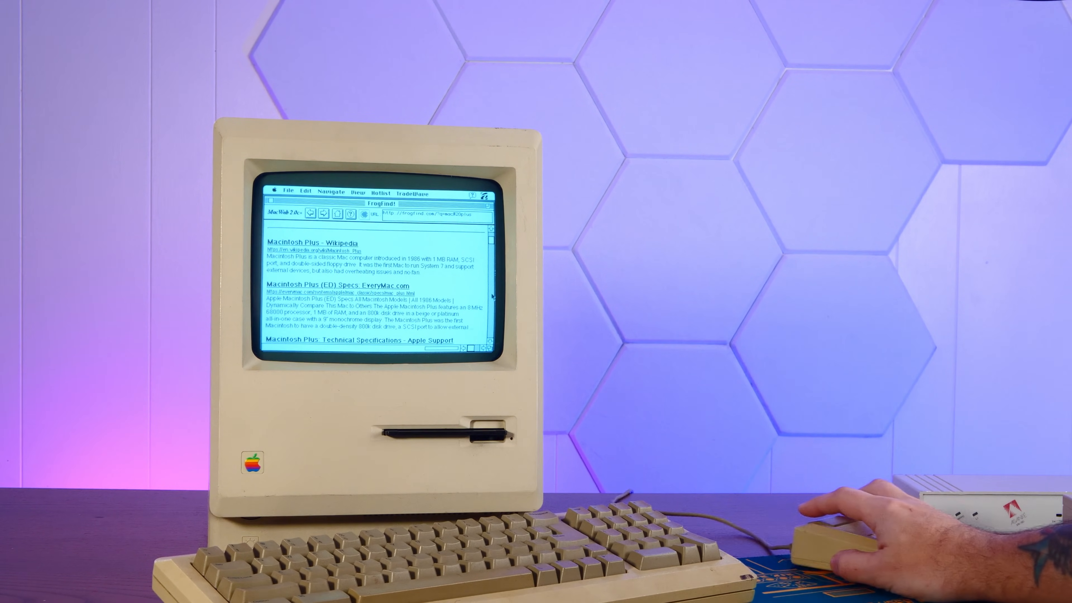
{"action": "scroll", "scroll_direction": "down", "scroll_amount": 3}
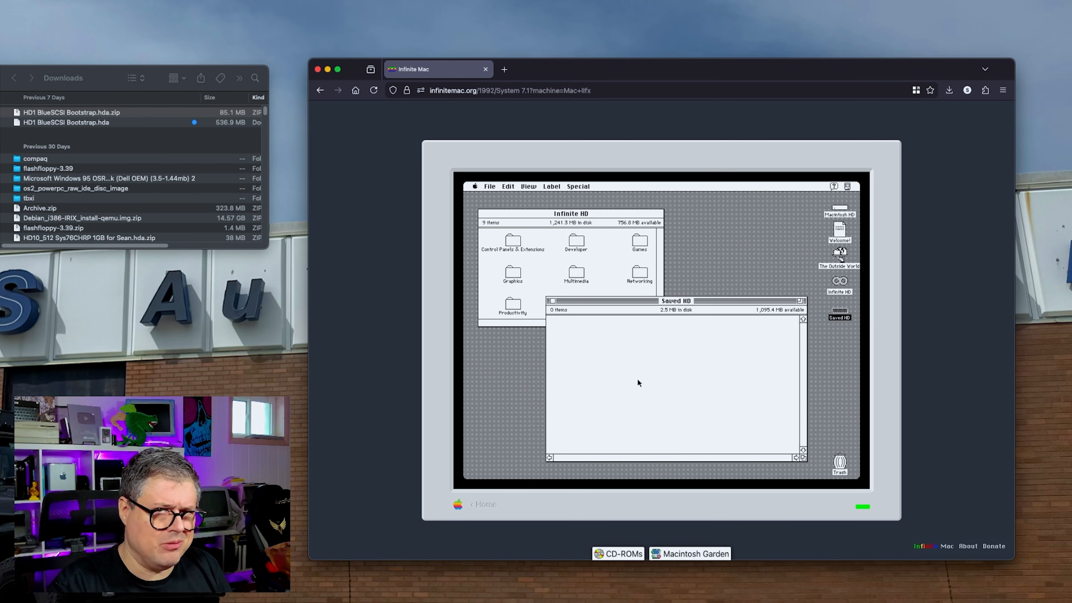
Step: Search the Macintosh Garden library for ssh and reach the MacSSH 2.1fc3 page
{"action": "left_click", "coordinate": [694, 553]}
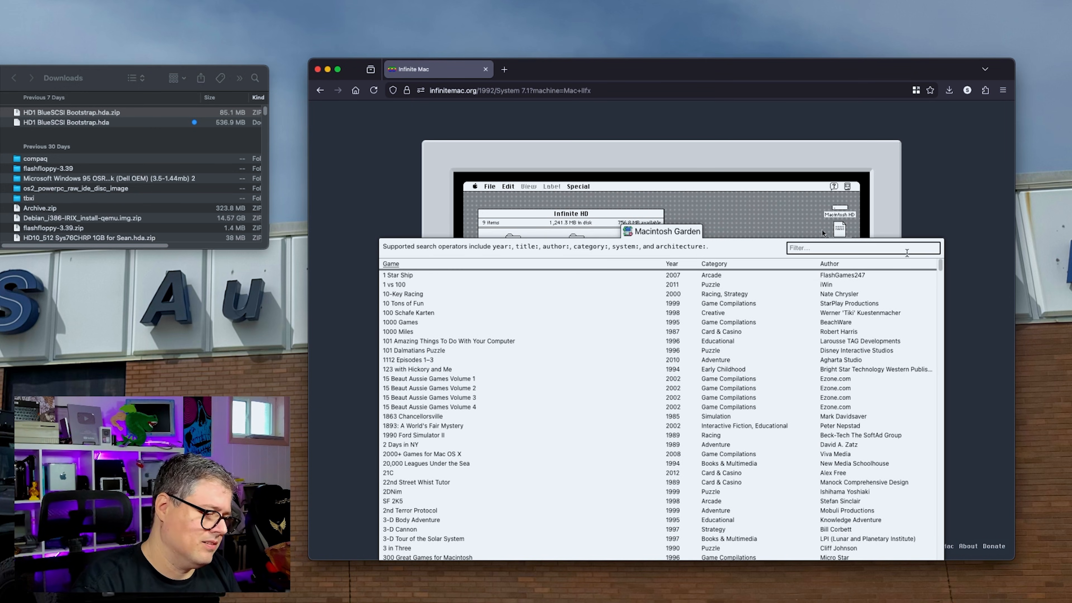
{"action": "type", "text": "ssh"}
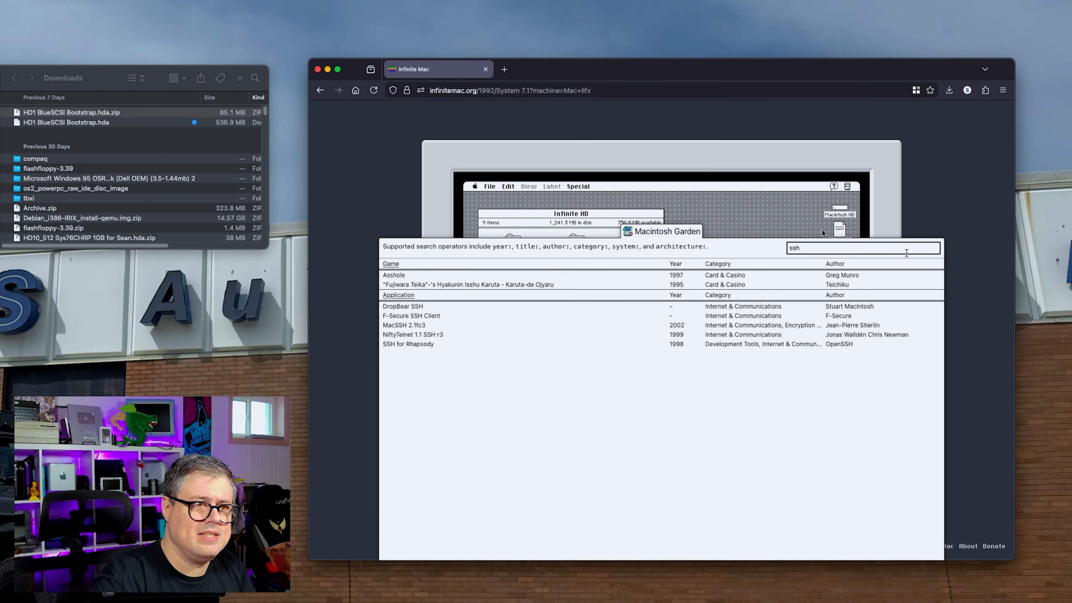
{"action": "left_click", "coordinate": [402, 325]}
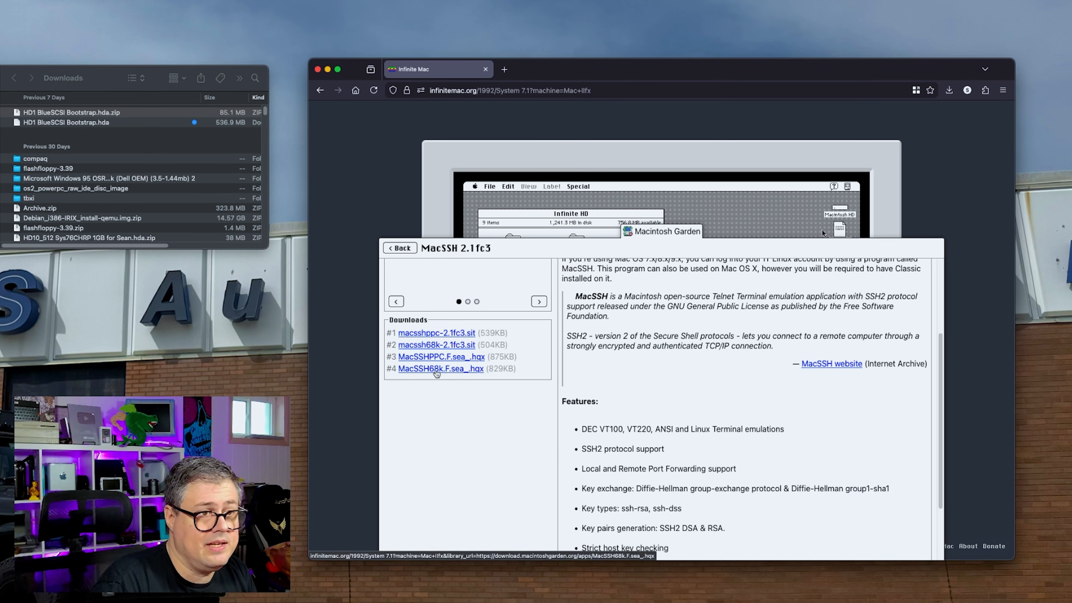
{"action": "mouse_move", "coordinate": [445, 348]}
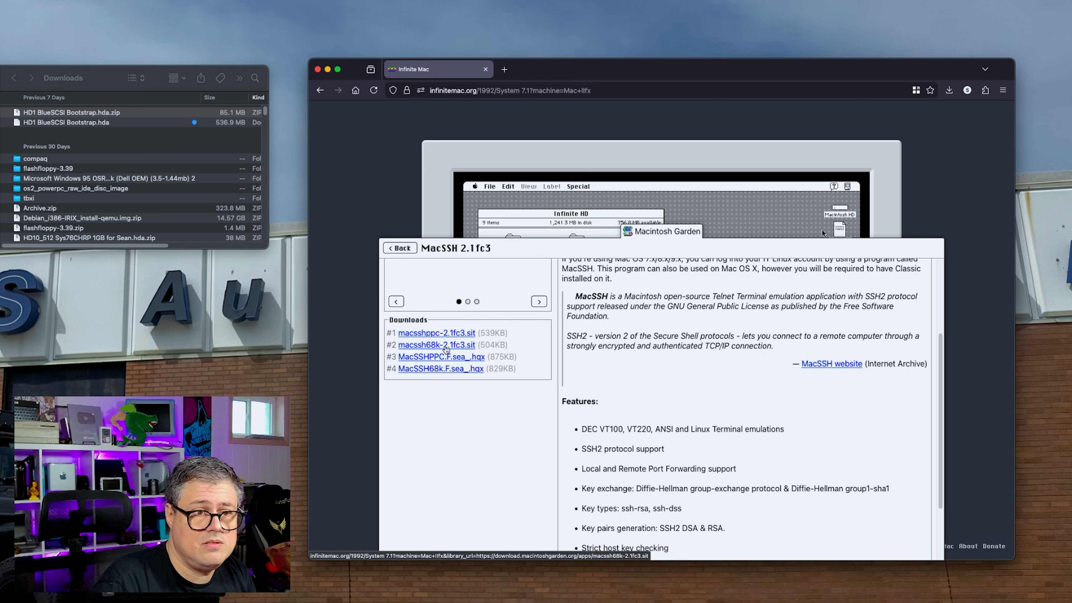
{"action": "scroll", "scroll_direction": "down", "scroll_amount": 3}
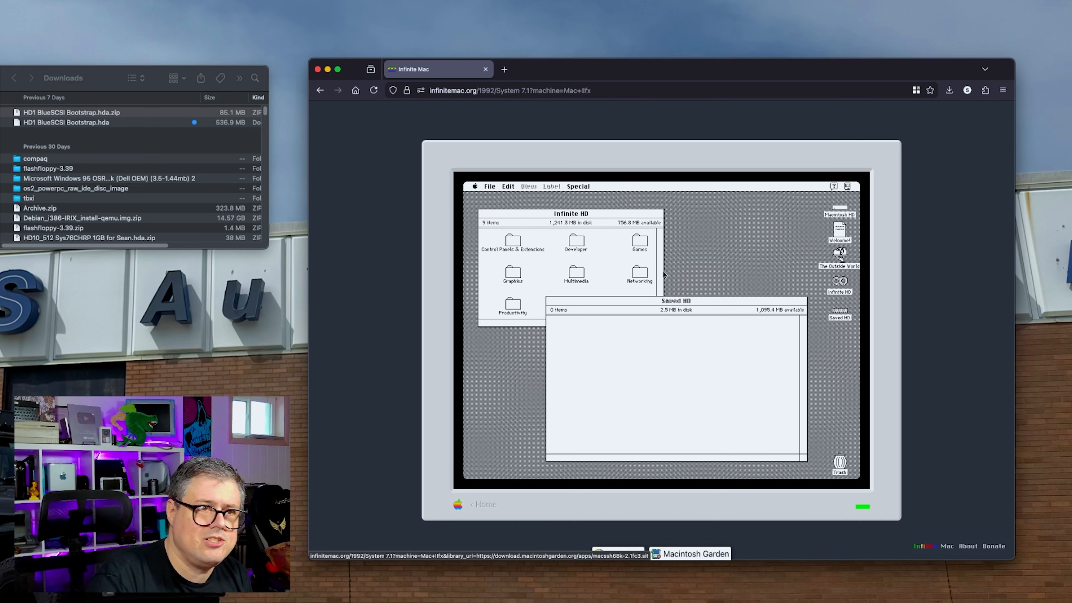
Step: Copy MacSSH from The Outside World Downloads and download the macwww103.sit_.hqx archive
{"action": "double_click", "coordinate": [840, 253]}
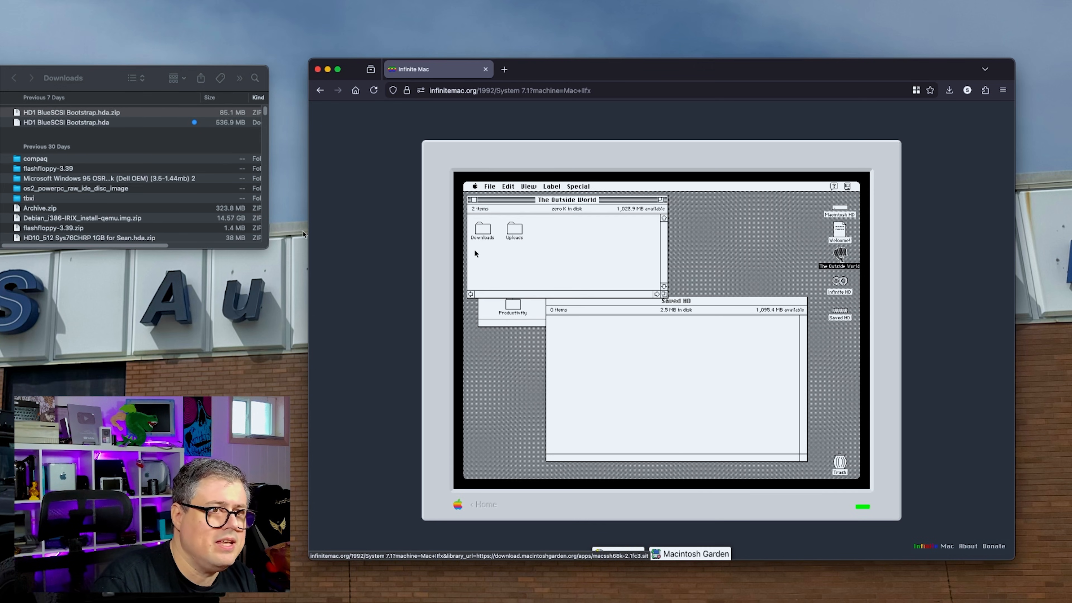
{"action": "double_click", "coordinate": [482, 231]}
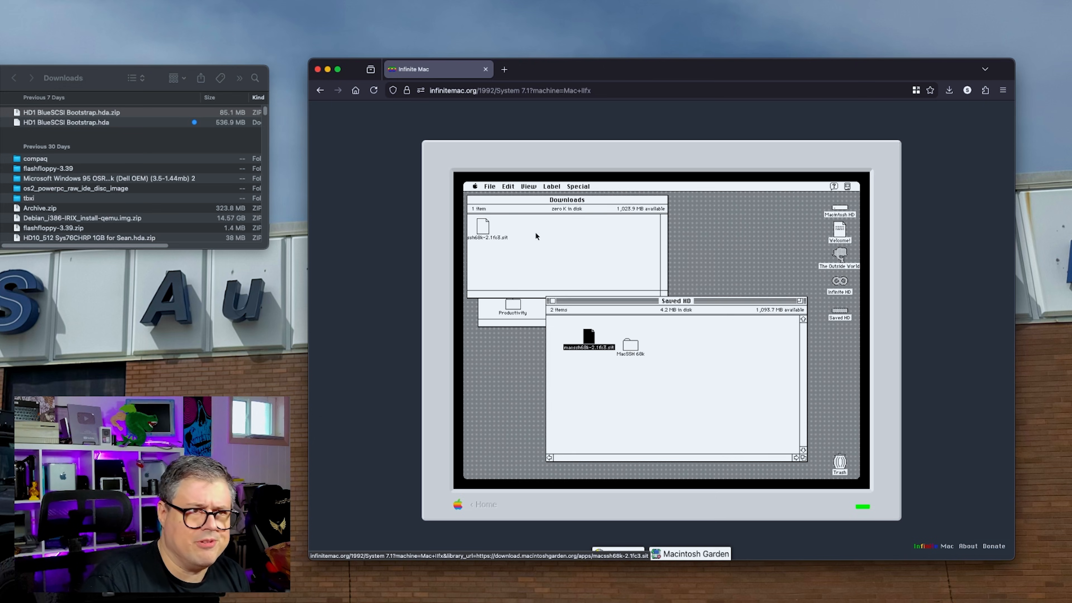
{"action": "left_click", "coordinate": [694, 554]}
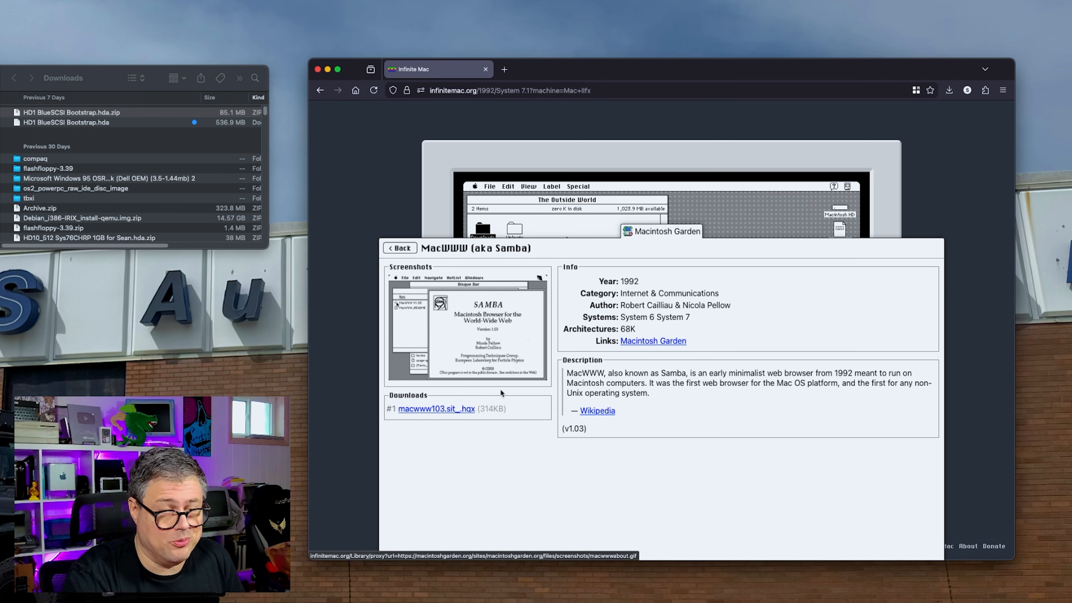
{"action": "mouse_move", "coordinate": [618, 421]}
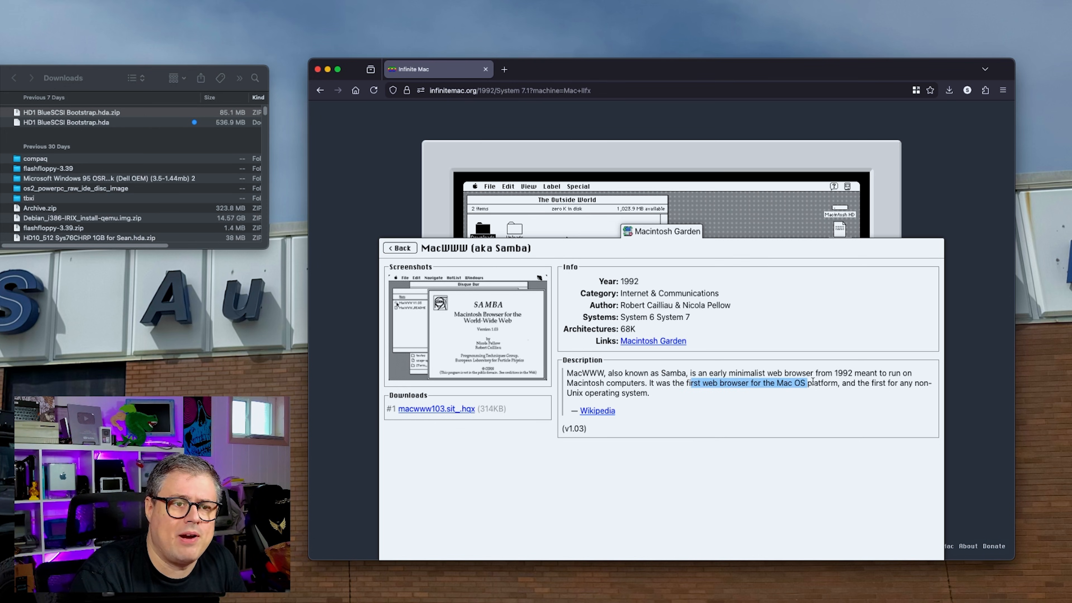
{"action": "left_click", "coordinate": [436, 408]}
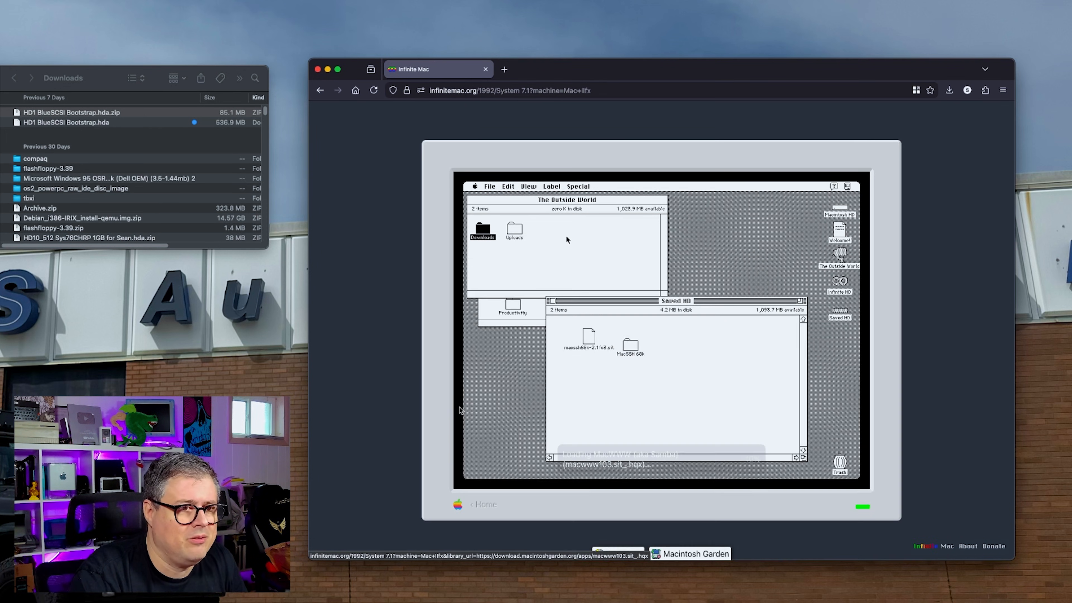
{"action": "double_click", "coordinate": [482, 231]}
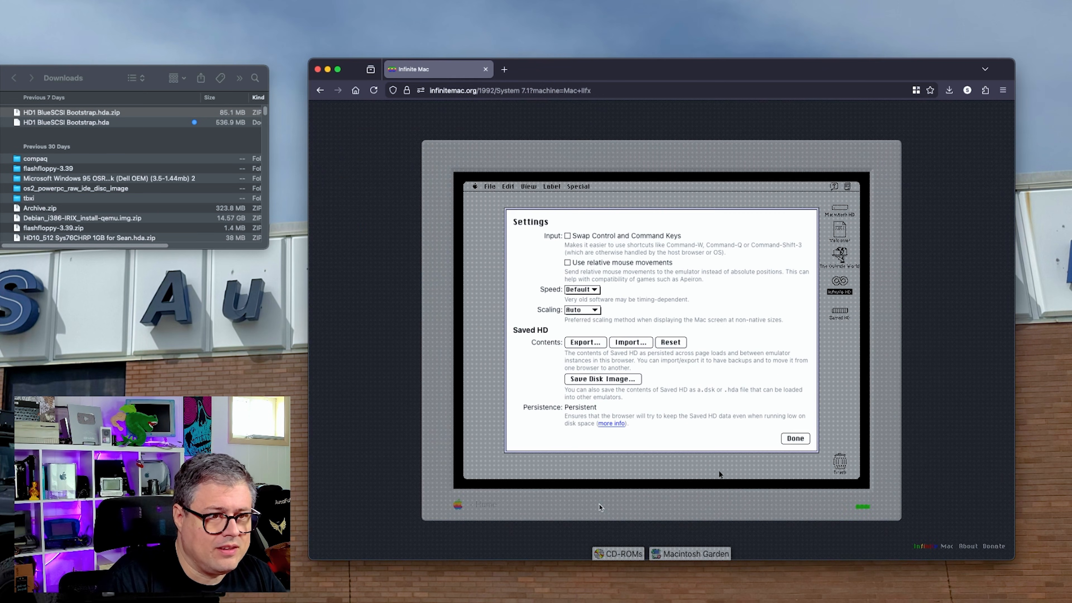
Step: Export Saved HD as a device image (.hda) file
{"action": "left_click", "coordinate": [601, 379]}
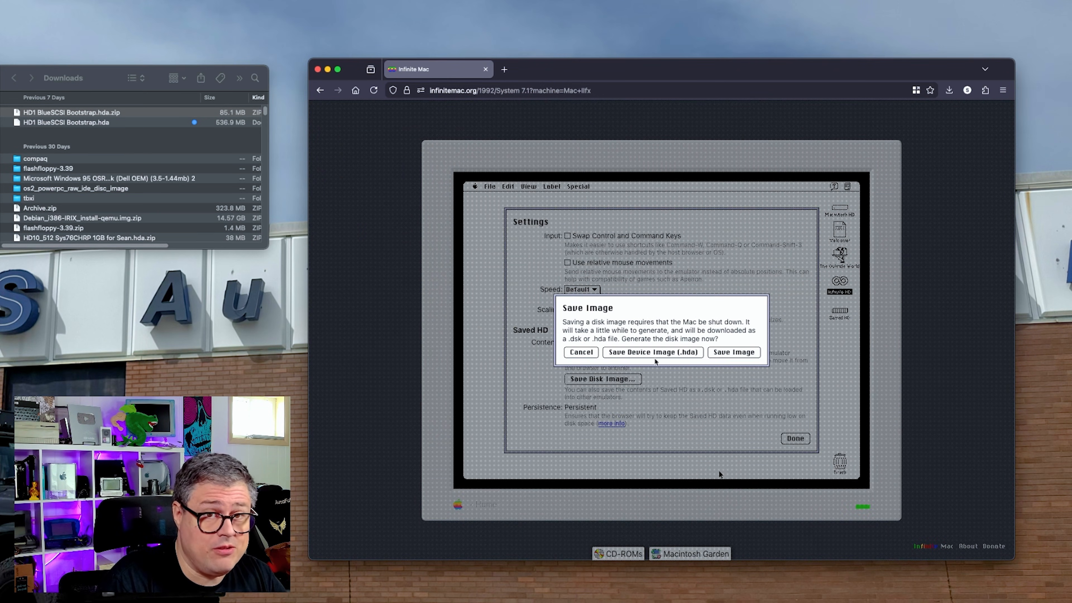
{"action": "left_click", "coordinate": [732, 351]}
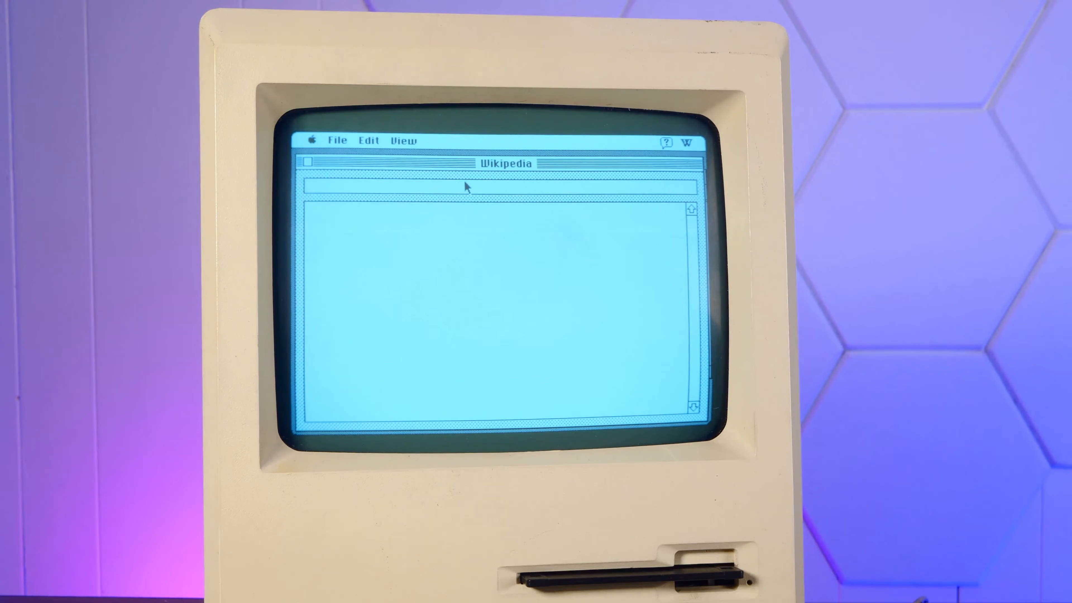
Step: Search the Wikipedia app for "mac p" to find the Mac Plus article
{"action": "type", "text": "mac p"}
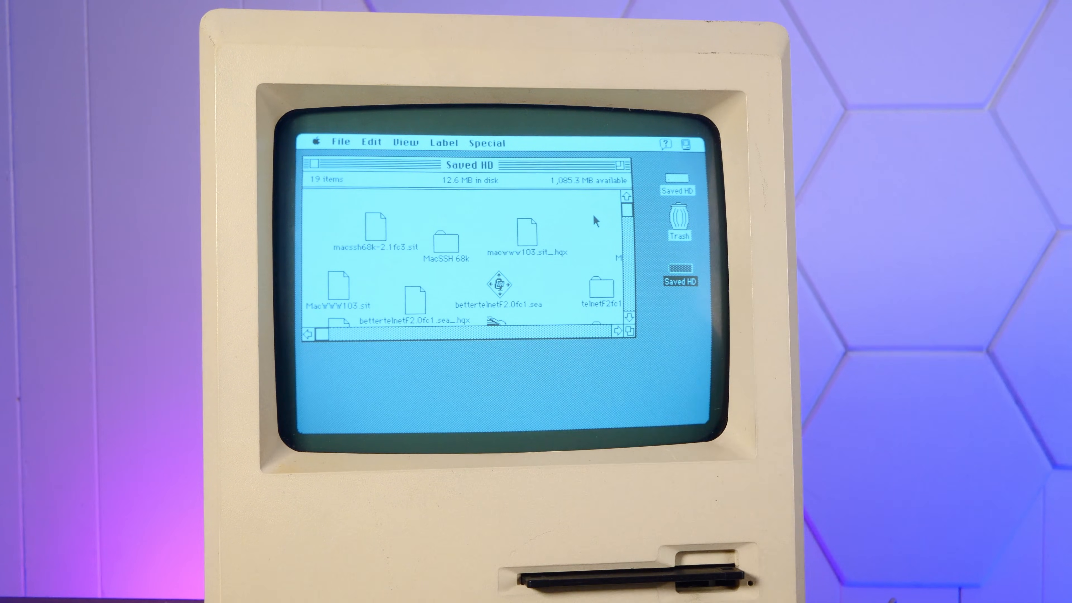
Step: Rename the Saved HD disk to Internet Stuff and go into its MacSSH 68k folder
{"action": "left_click", "coordinate": [679, 281]}
{"action": "type", "text": "Internet Stuff"}
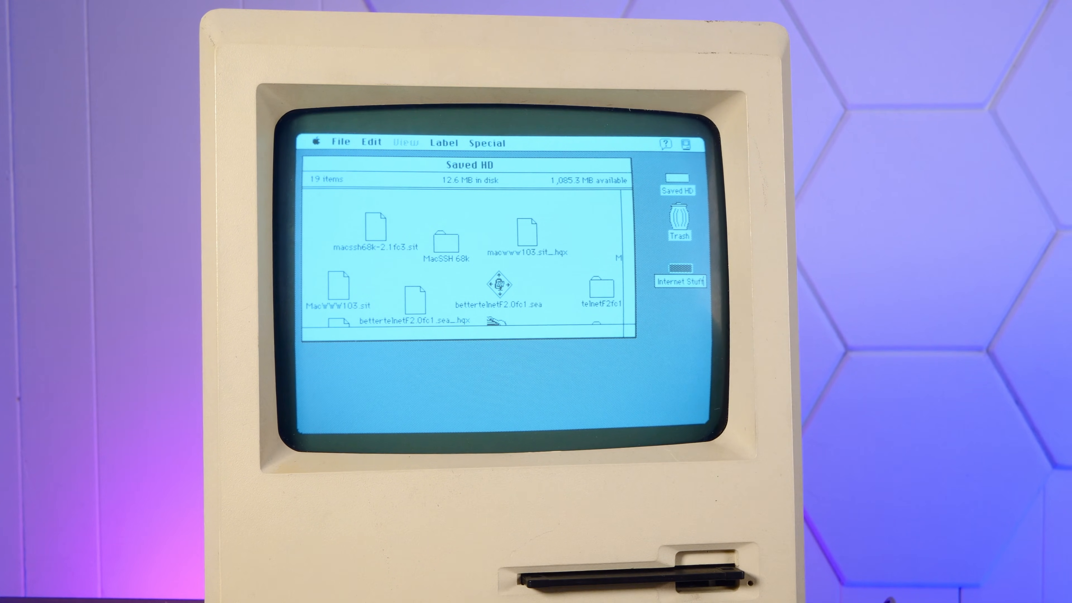
{"action": "double_click", "coordinate": [681, 272]}
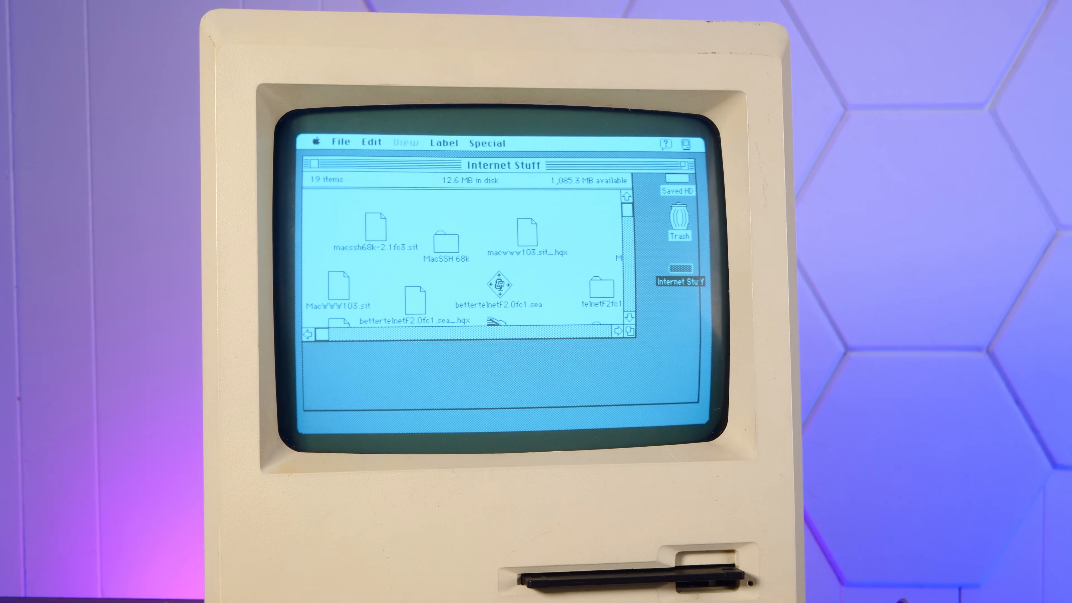
{"action": "double_click", "coordinate": [445, 241]}
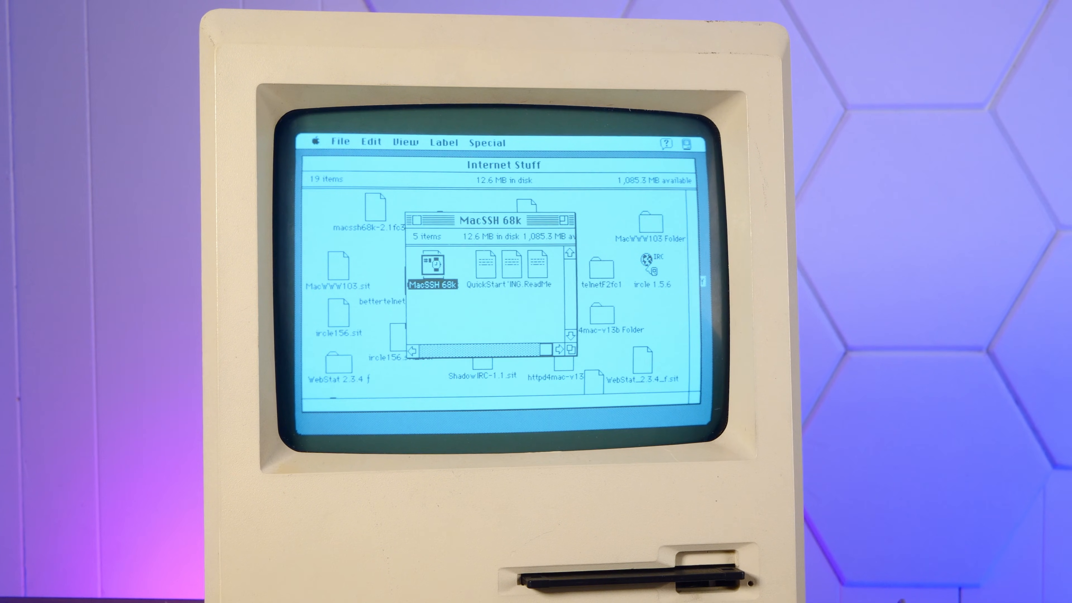
Step: Show Get Info for the MacSSH 68k application from the File menu
{"action": "left_click", "coordinate": [340, 141]}
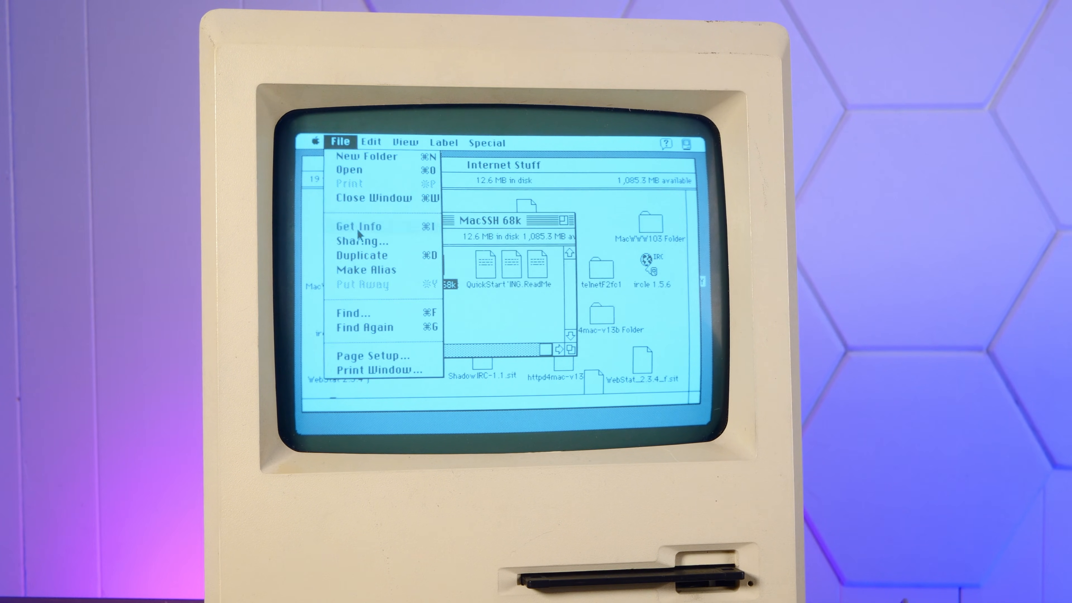
{"action": "left_click", "coordinate": [359, 226]}
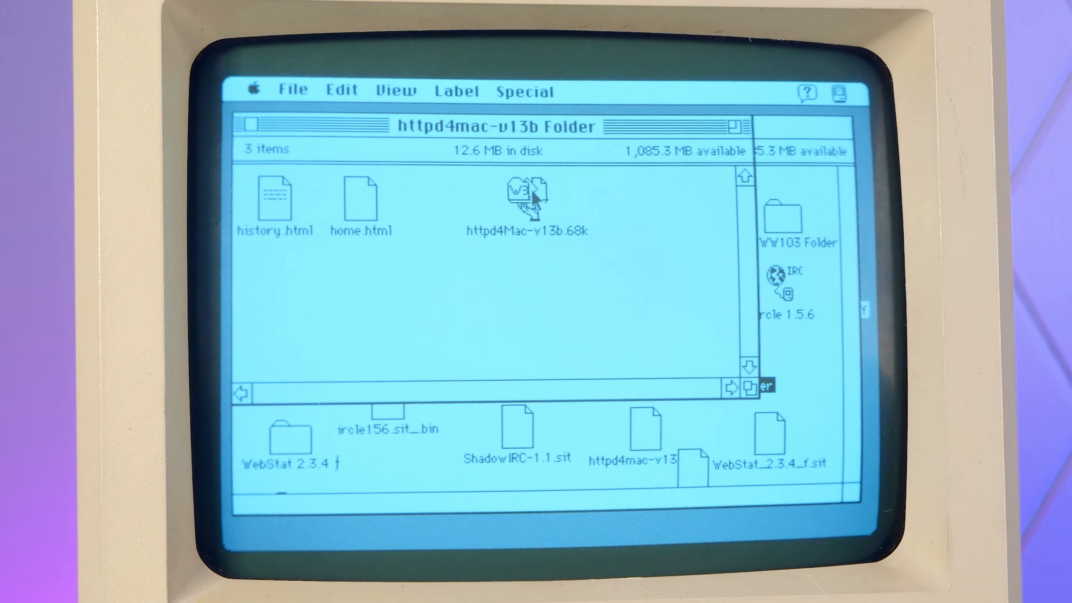
Step: Start httpd4Mac, acknowledge its startup OK notice, and launch MacHTTP 2.6
{"action": "left_click", "coordinate": [526, 198]}
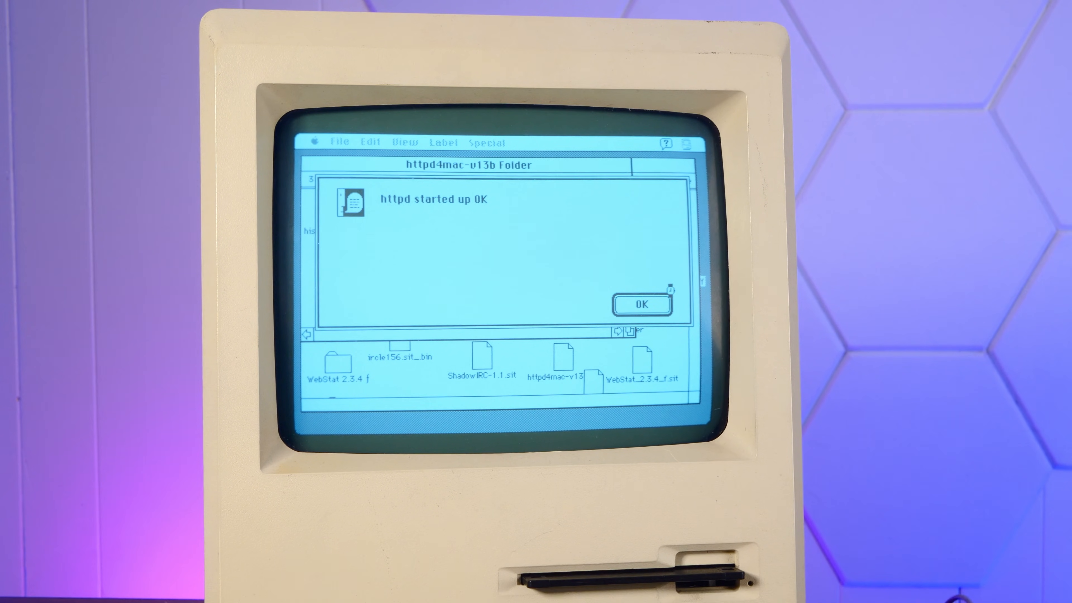
{"action": "left_click", "coordinate": [642, 303]}
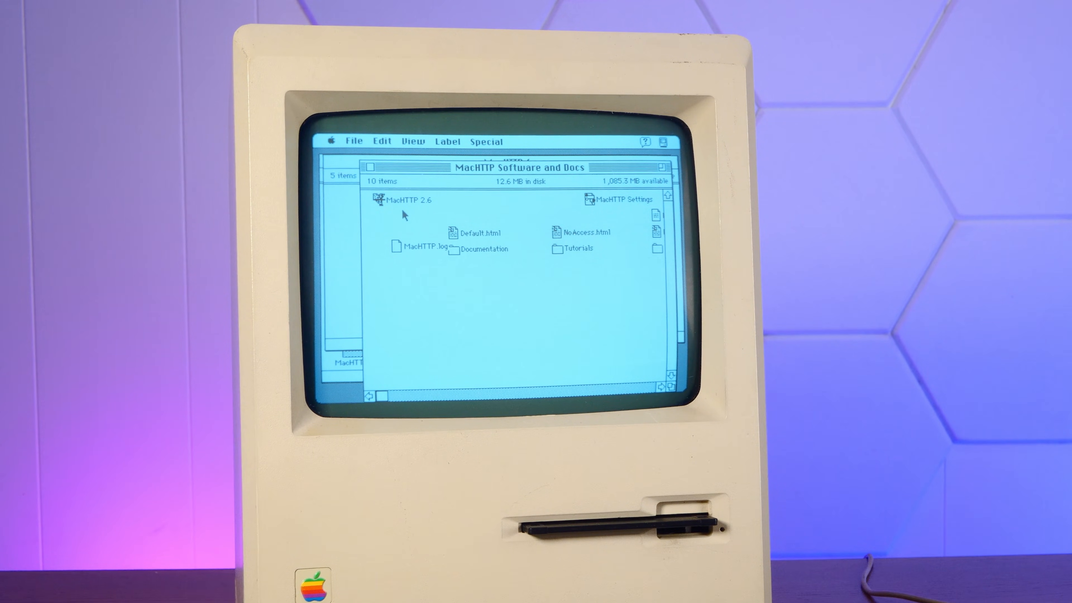
{"action": "left_click", "coordinate": [405, 200]}
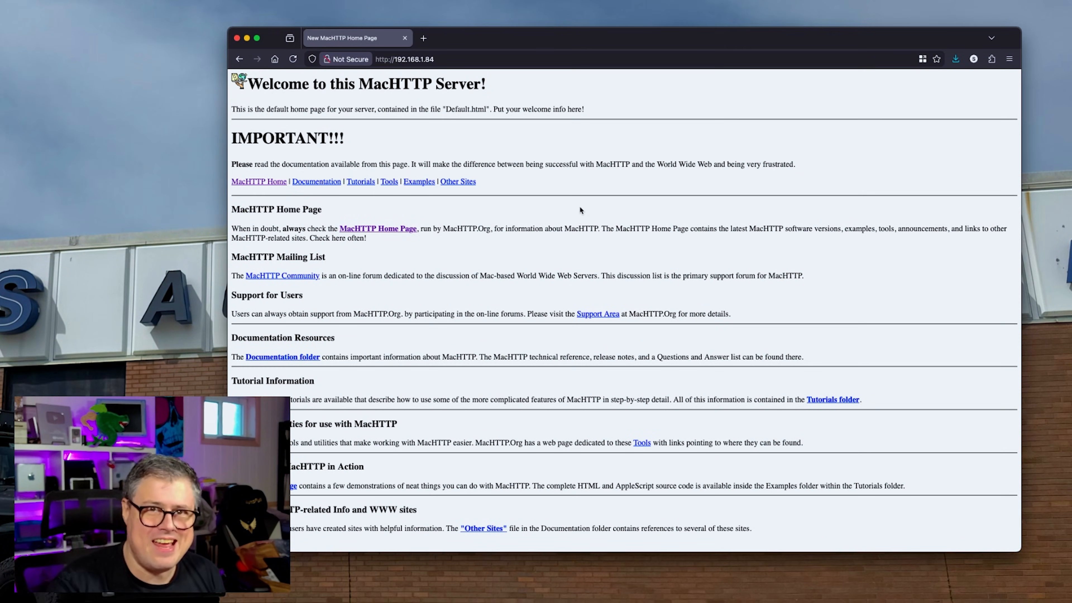
{"action": "mouse_move", "coordinate": [495, 274]}
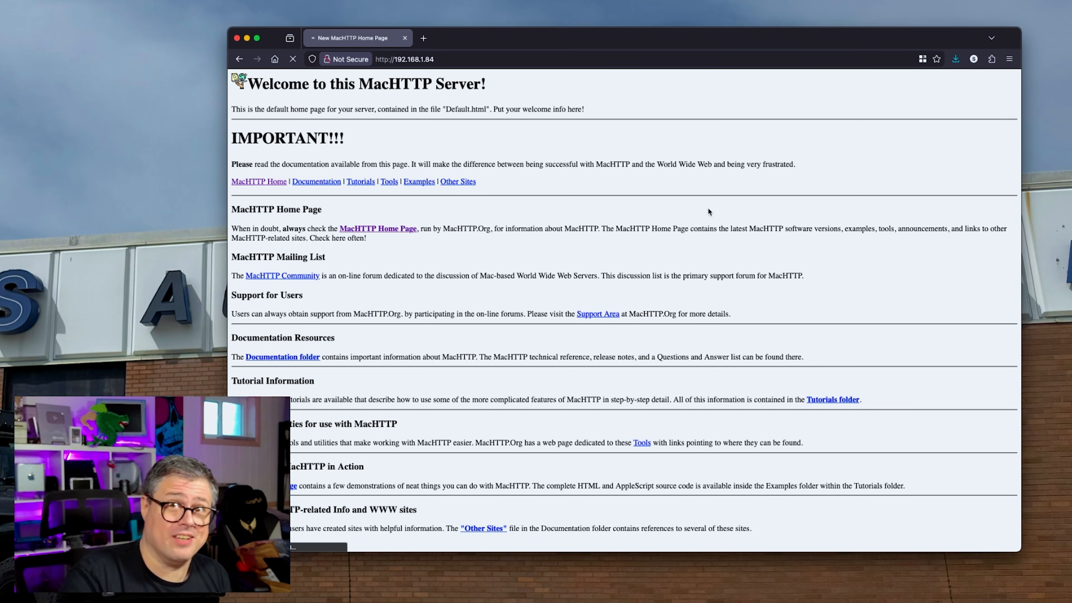
Step: Follow the Documentation link on the MacHTTP page at 192.168.1.84
{"action": "left_click", "coordinate": [316, 181]}
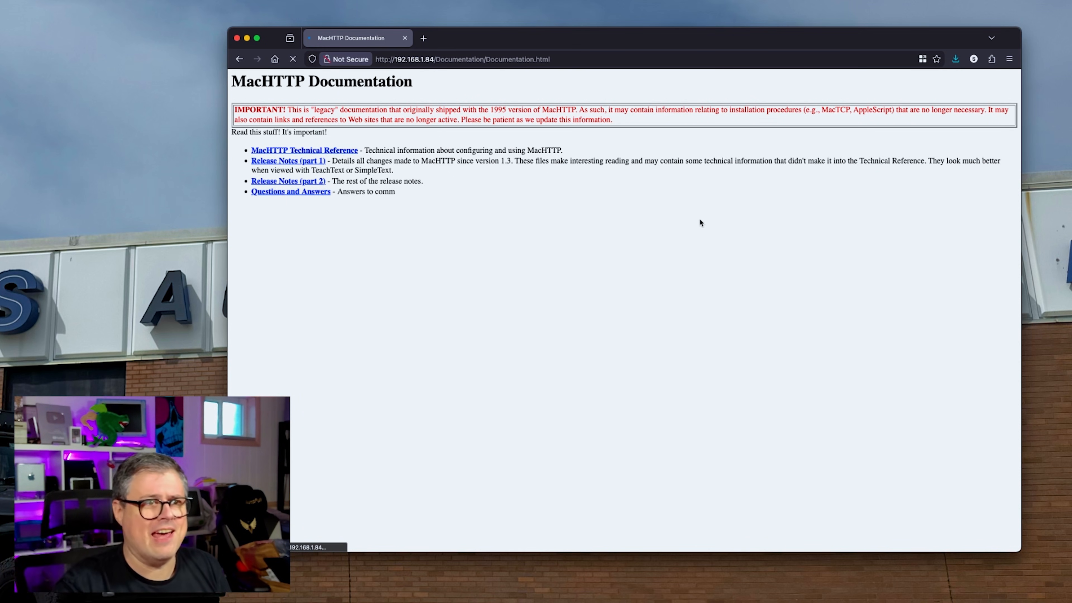
{"action": "mouse_move", "coordinate": [682, 266]}
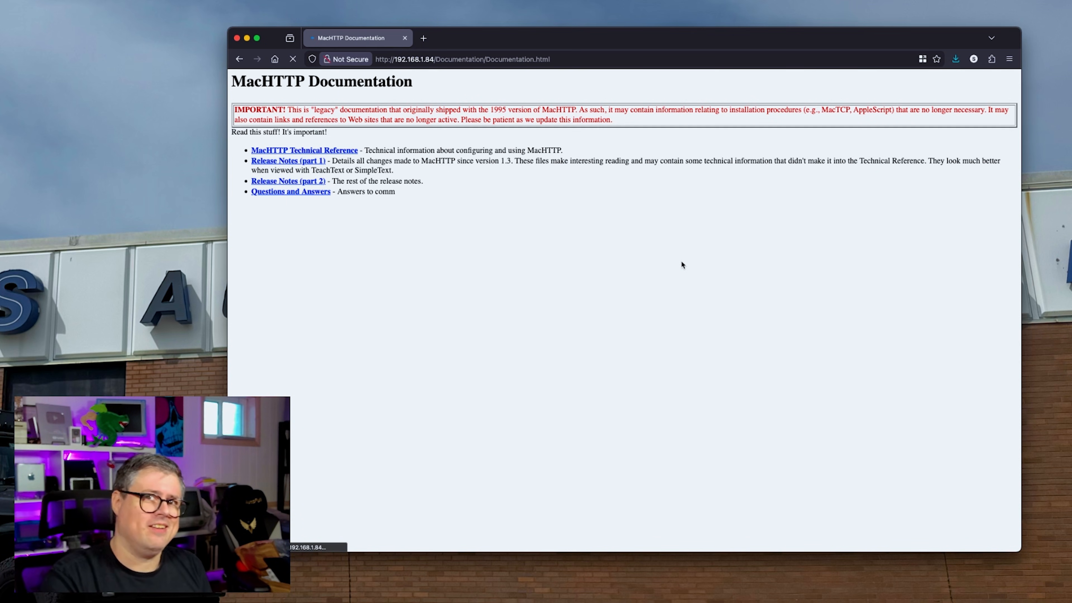